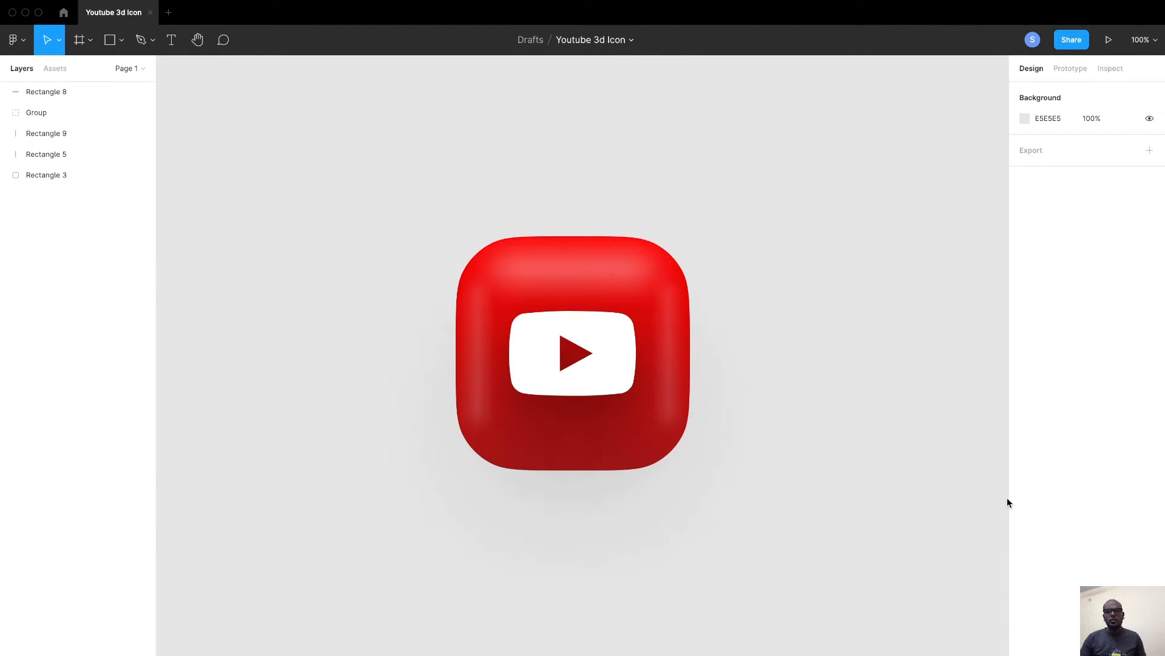
mouse_move(613, 401)
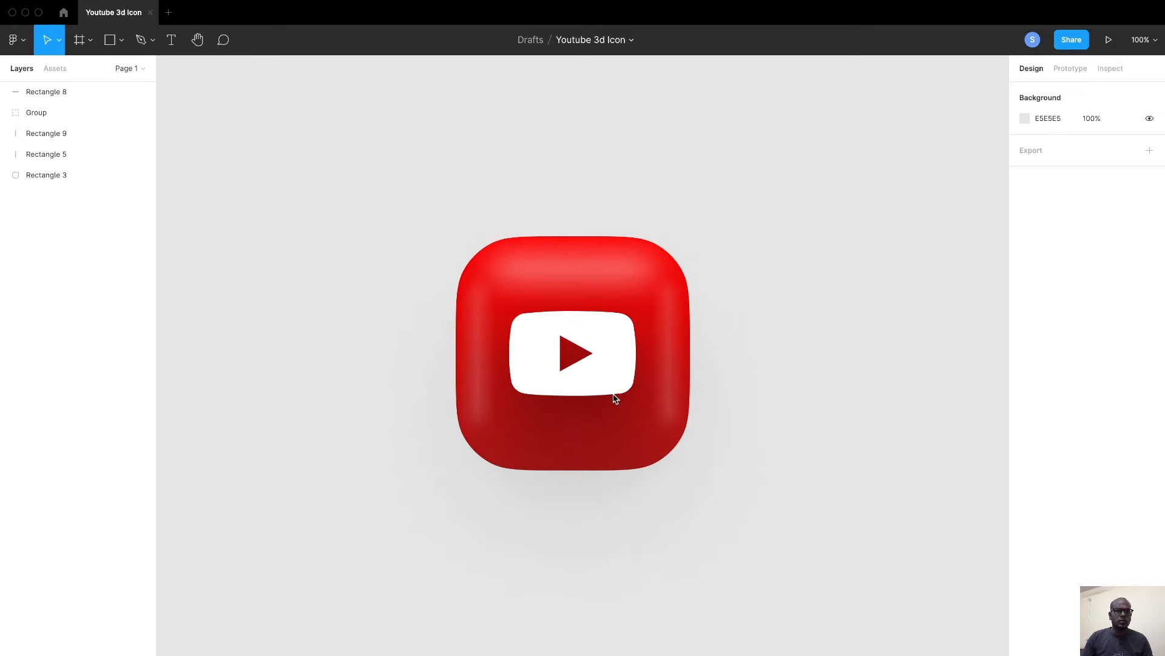
mouse_move(220, 183)
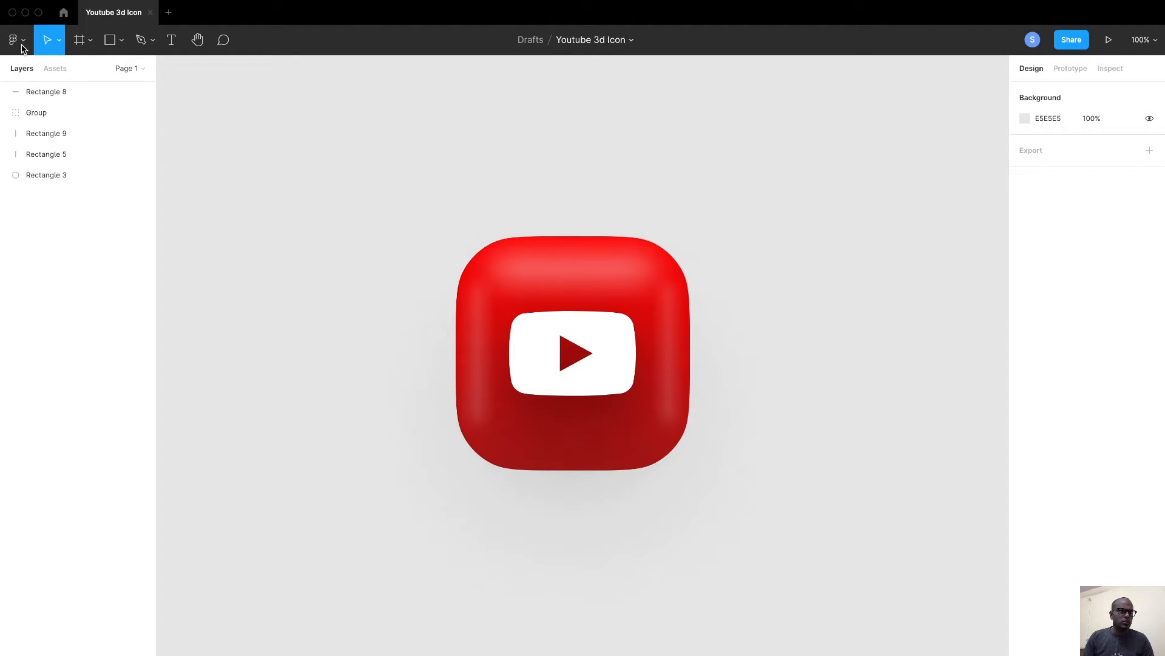
Step: Open and close the main menu, then select and deselect the red base square
click(13, 40)
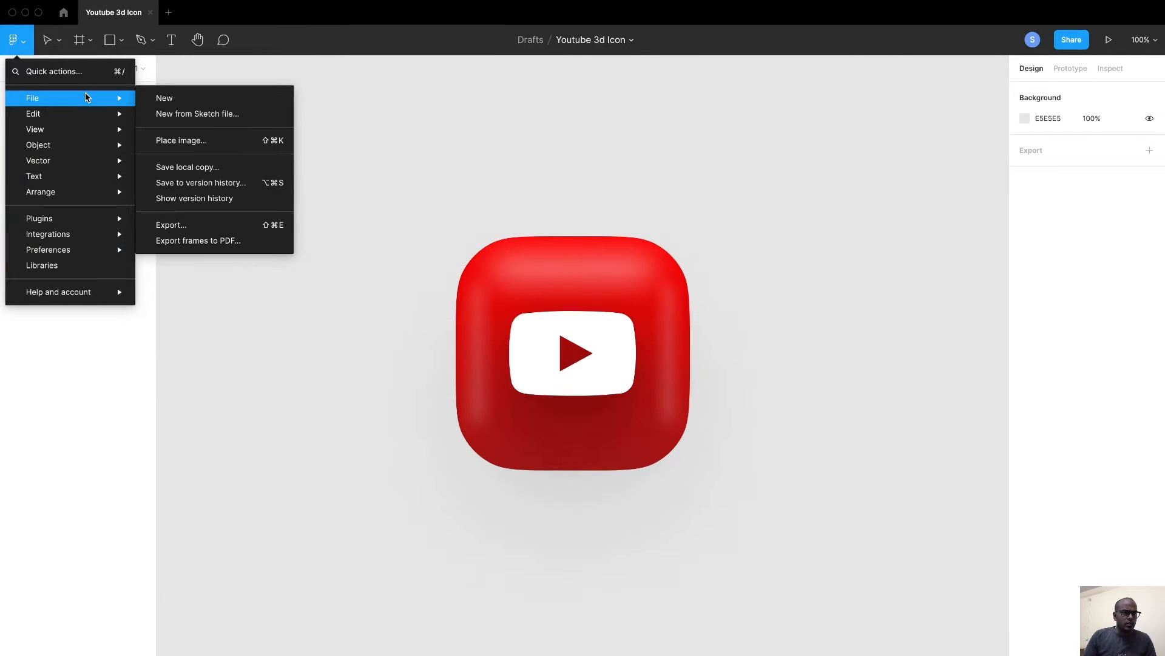
mouse_move(90, 82)
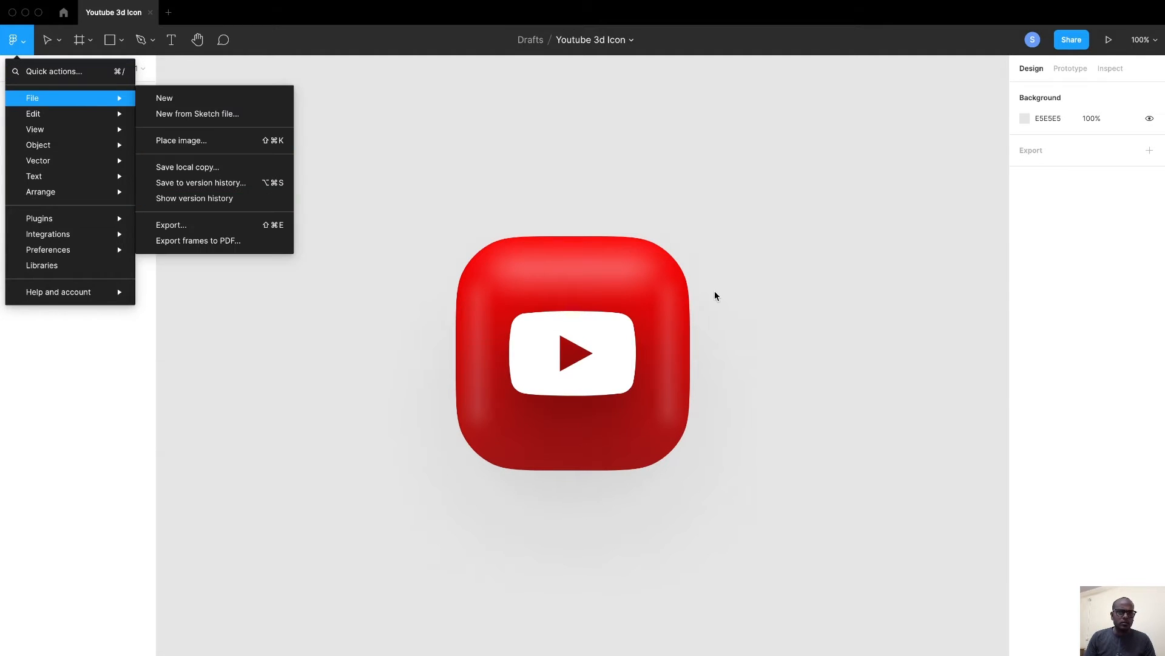
click(587, 284)
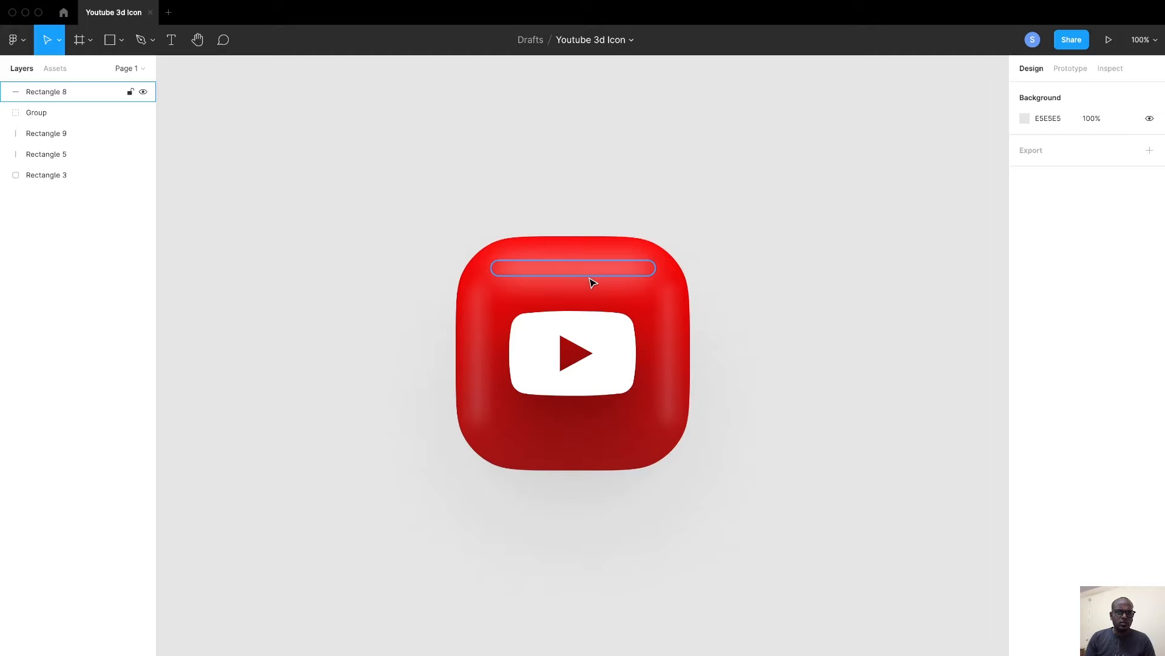
click(46, 175)
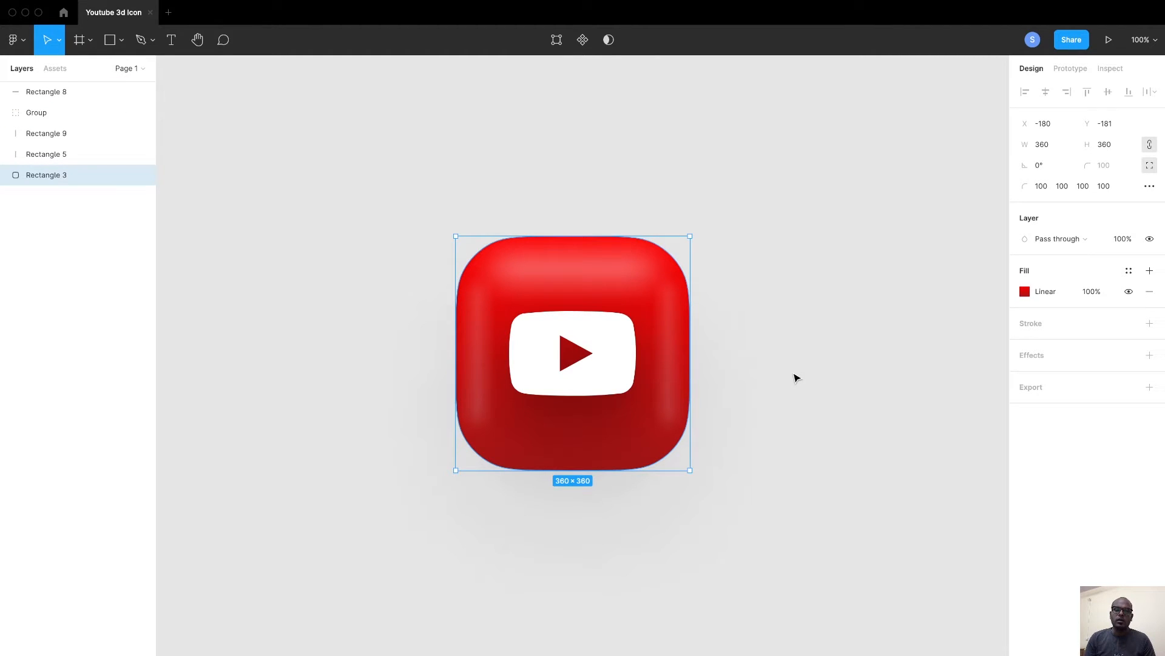
click(47, 92)
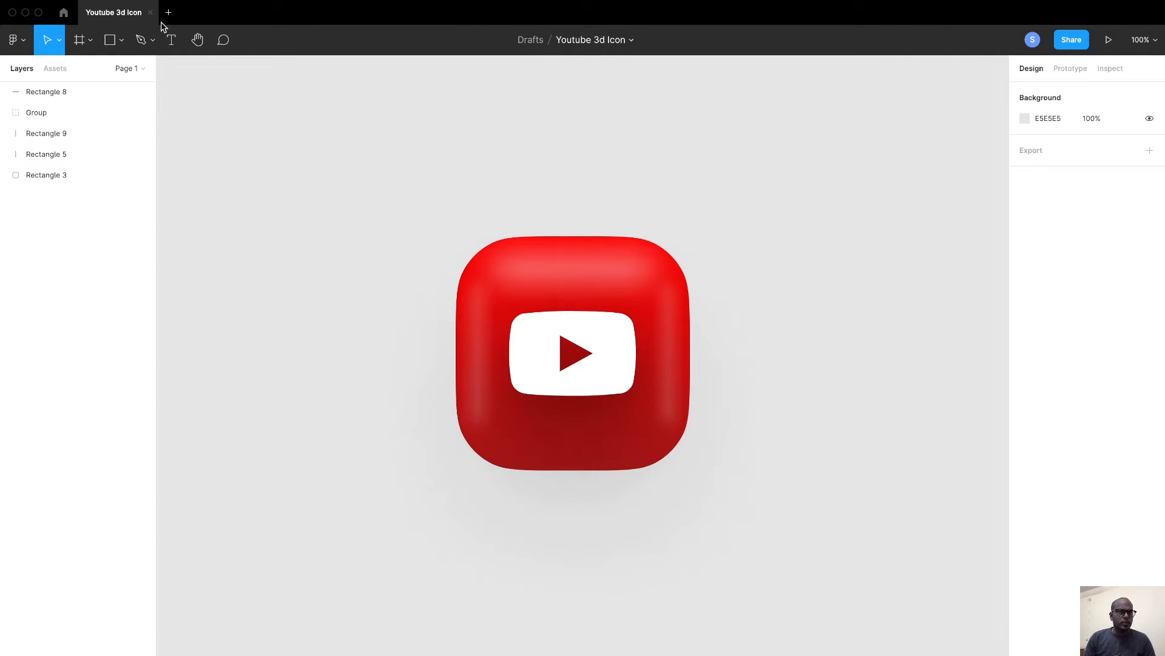
Step: Open the Big sur icon (Community) reference file, view its page 2, then close it
click(61, 12)
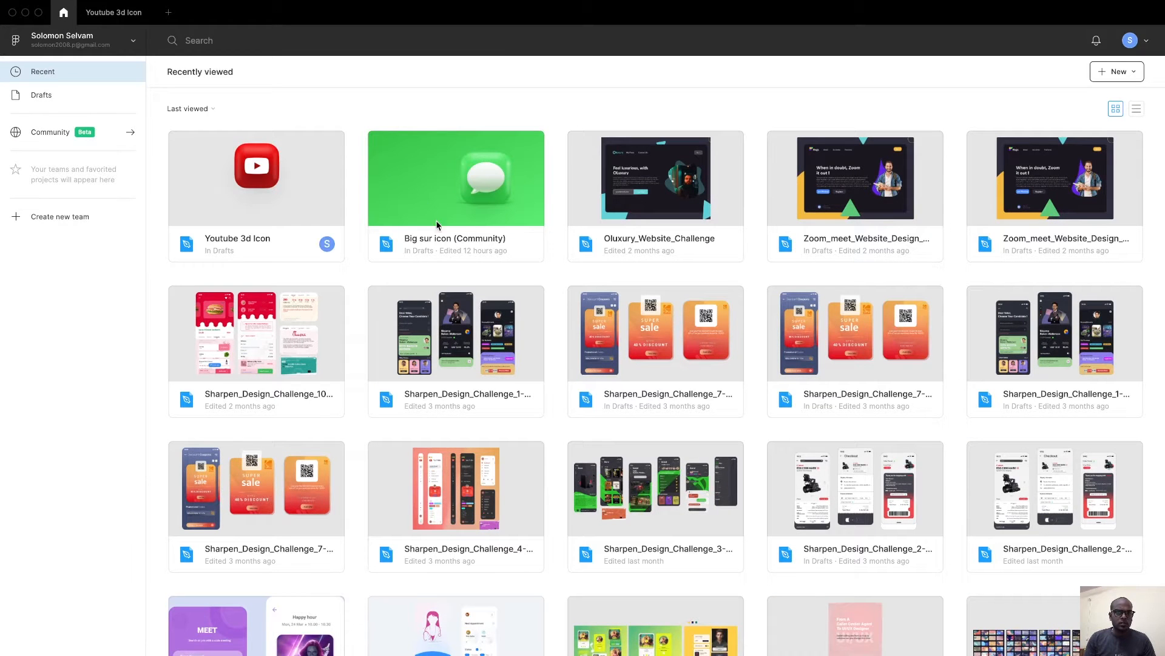
mouse_move(457, 243)
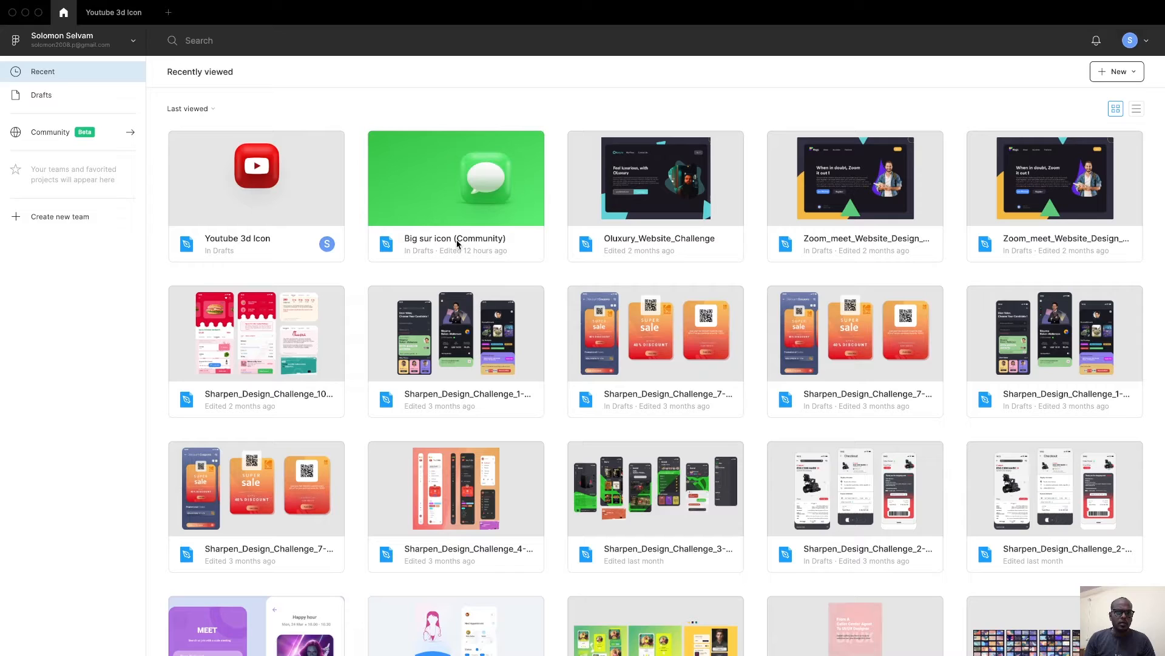
double_click(456, 177)
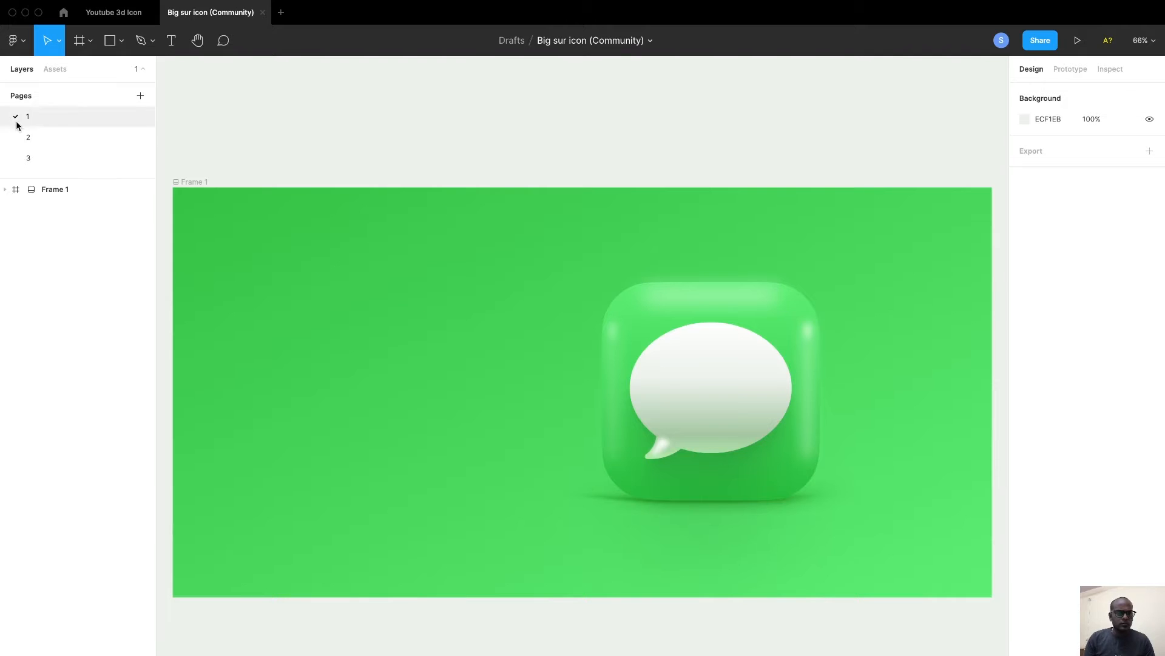
click(28, 137)
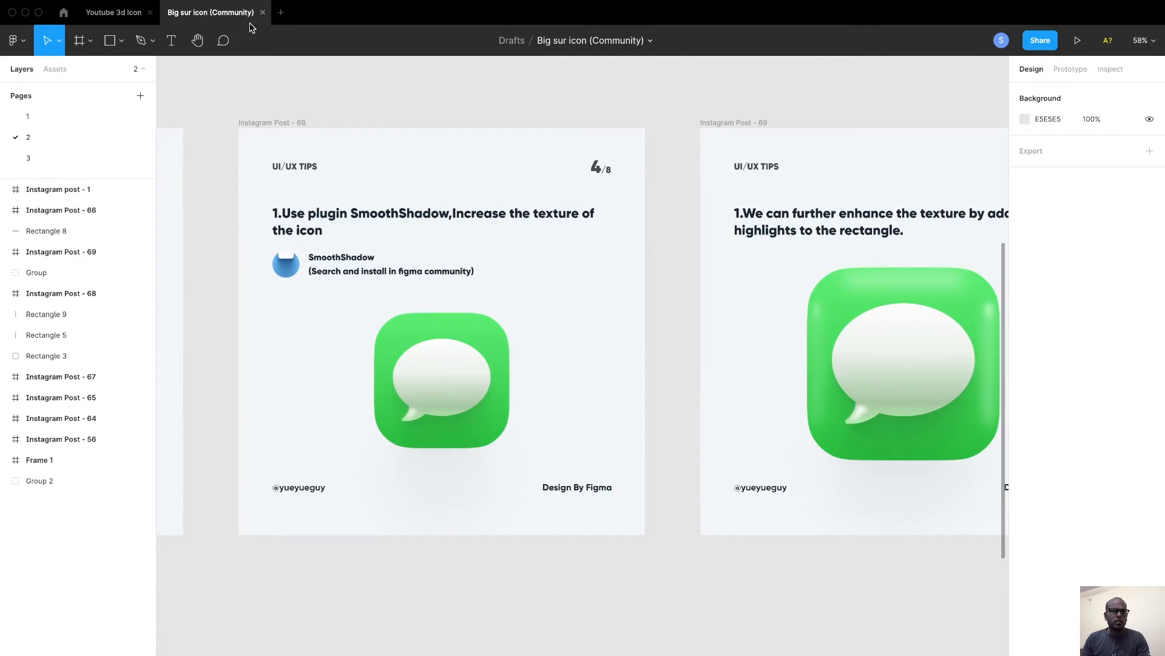
click(113, 12)
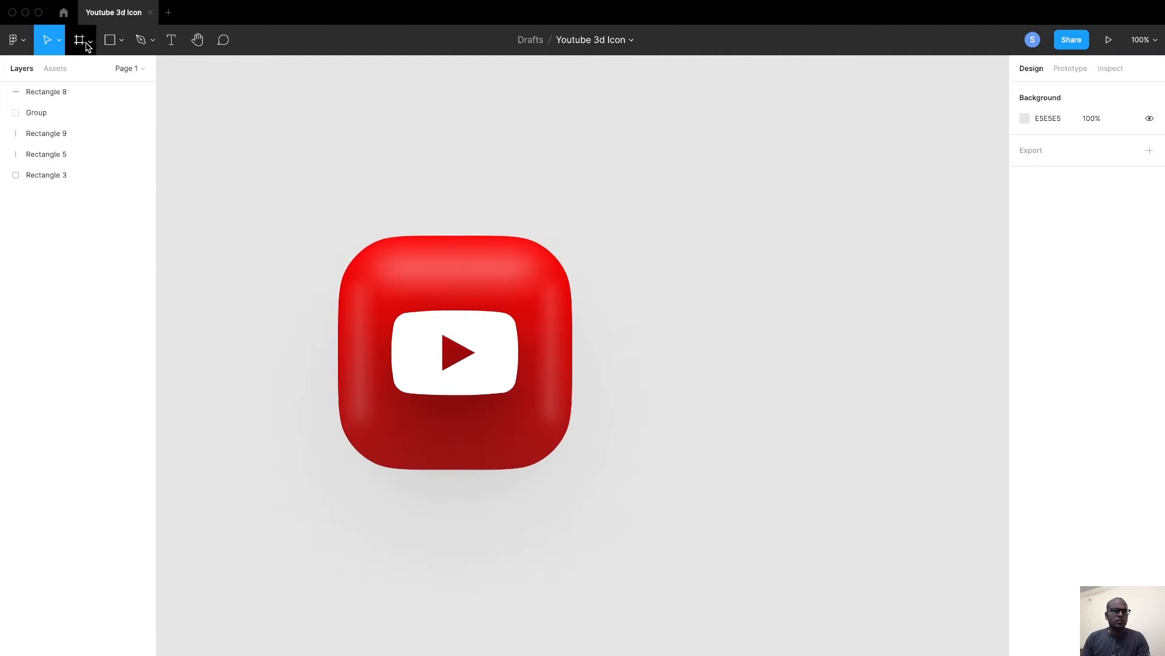
Step: Draw a new frame and set its width and height to 1080
click(80, 39)
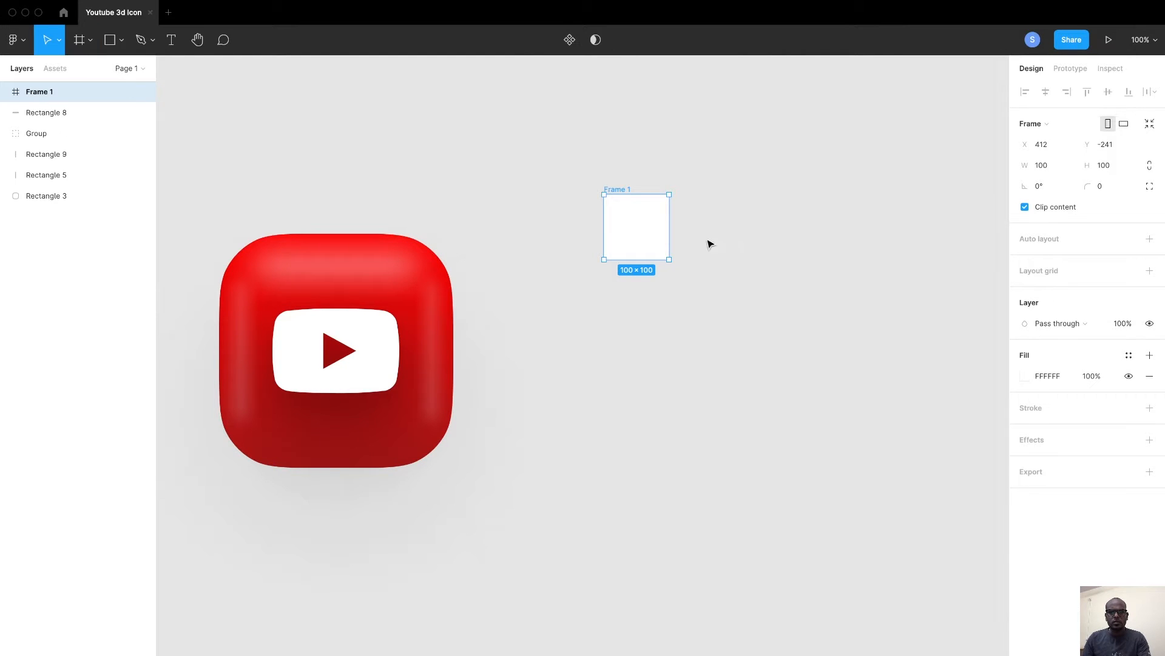
click(1042, 165)
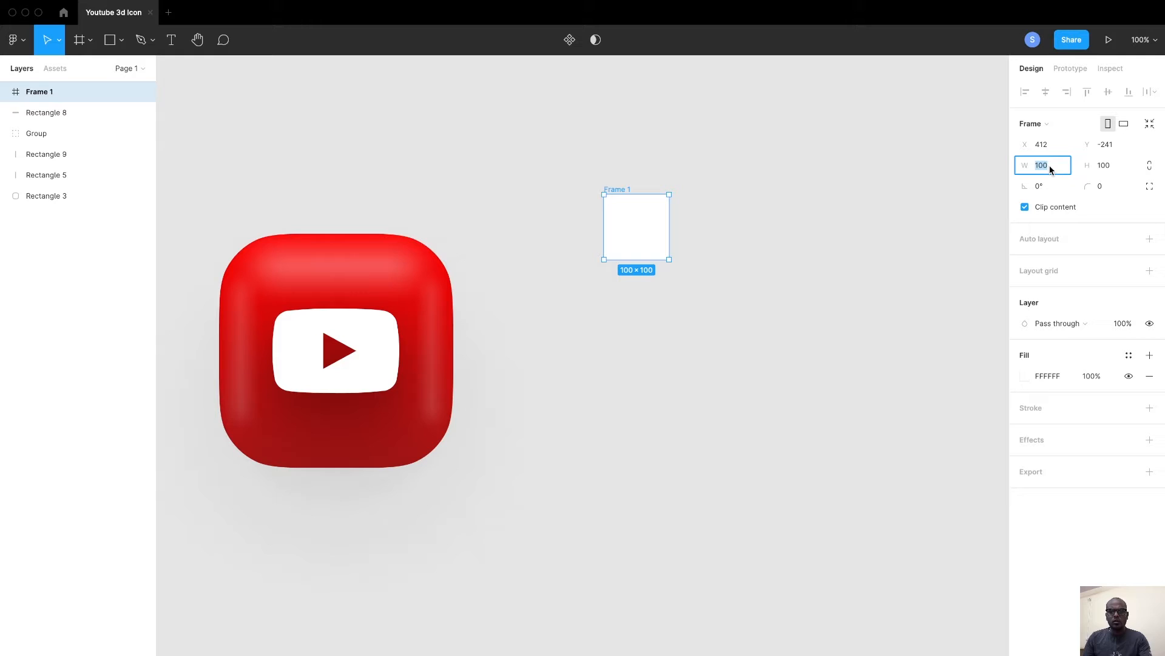
text(1080)
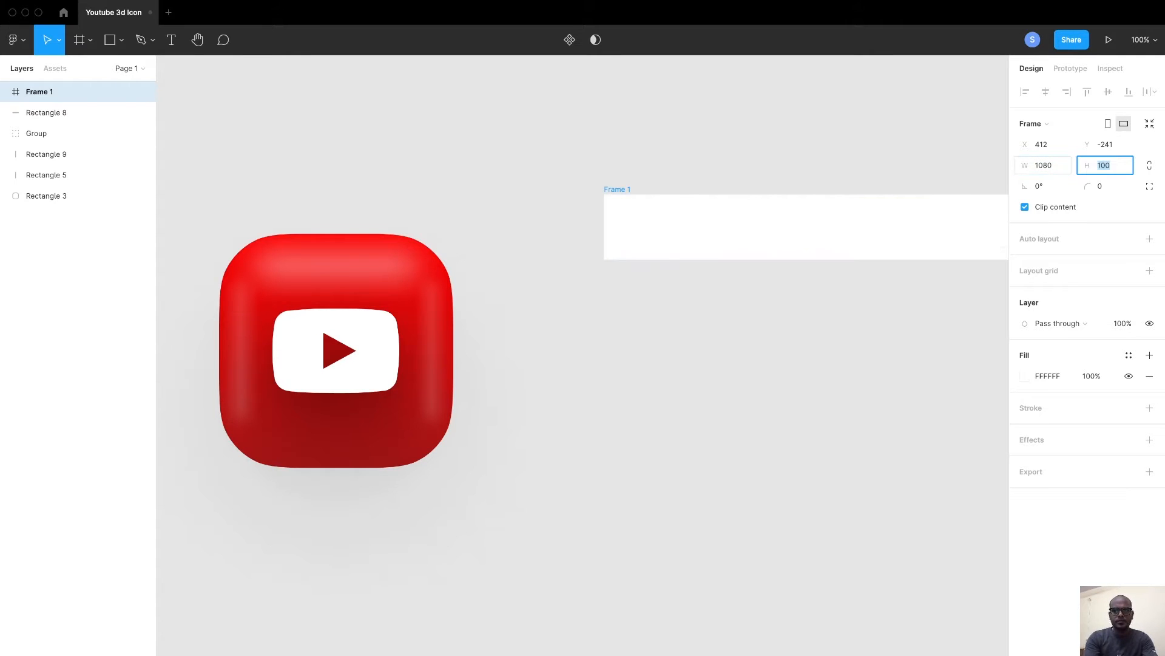
text(1080)
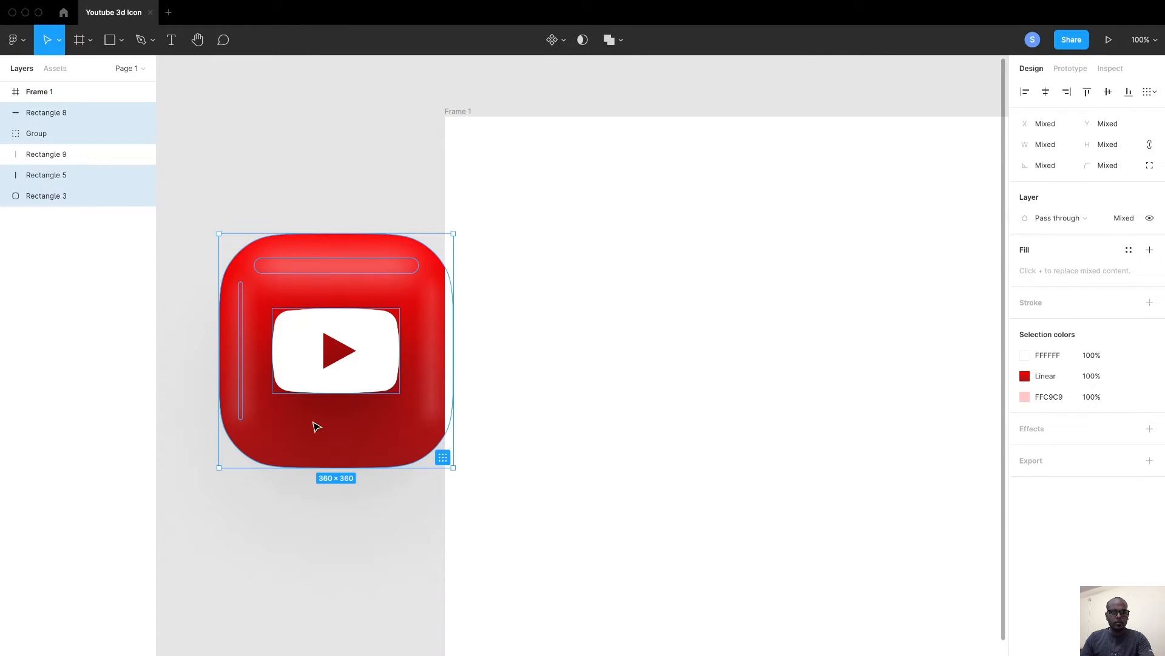
mouse_move(385, 342)
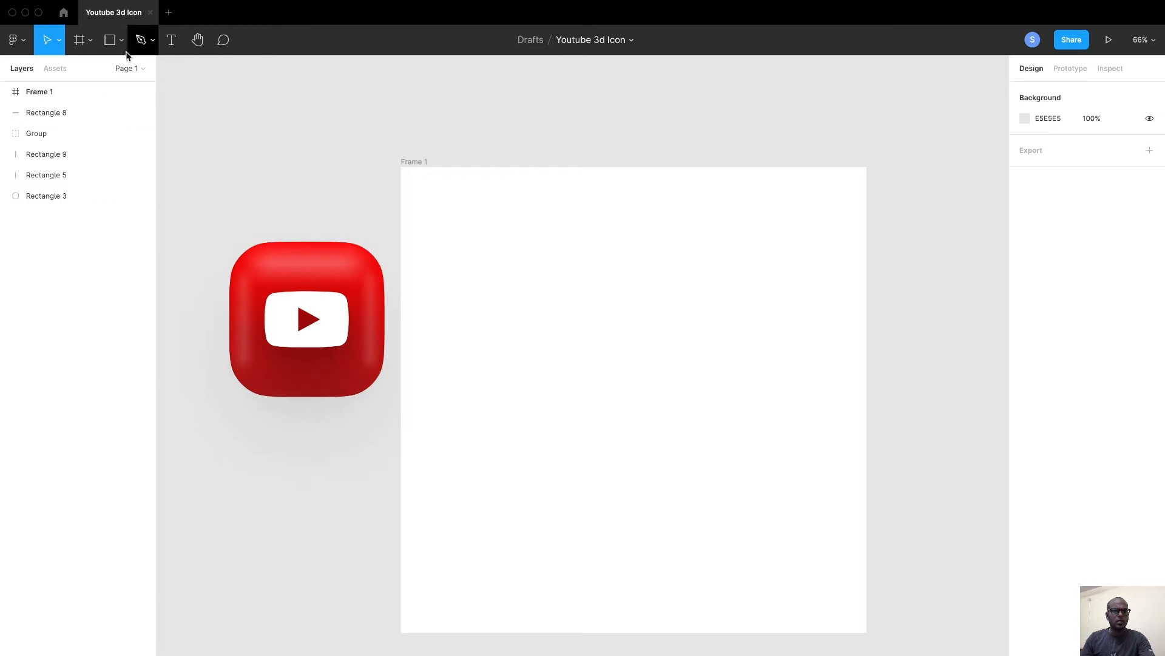
Step: Draw an 800 × 800 rectangle inside the frame with a 120 corner radius
click(122, 41)
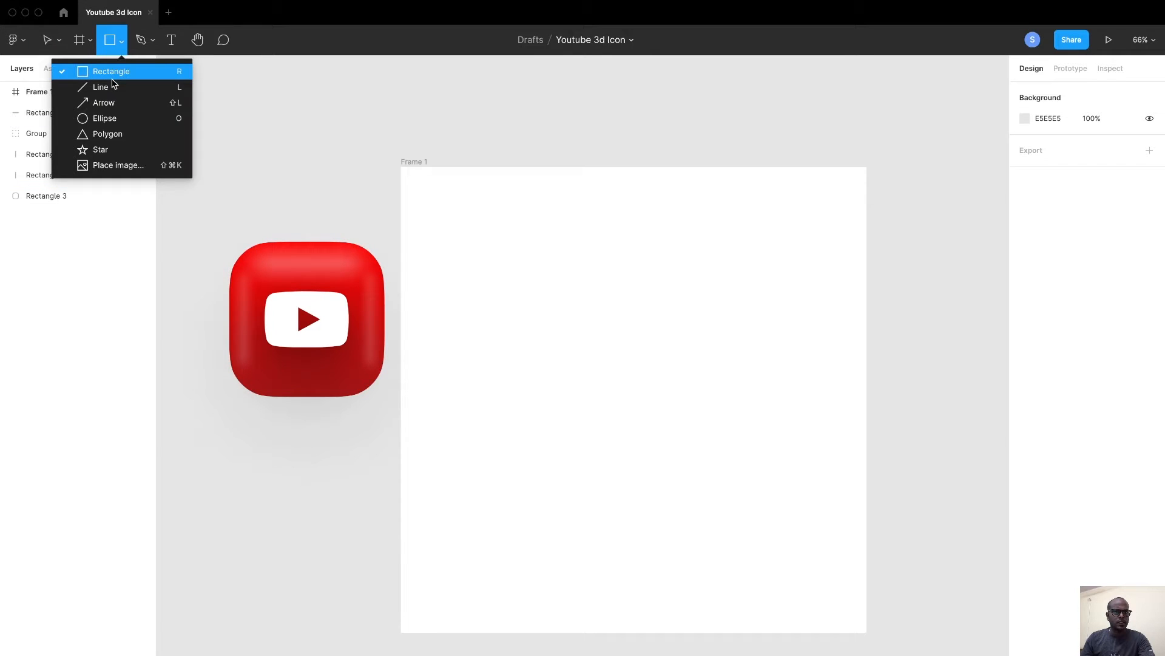
drag(451, 243, 750, 500)
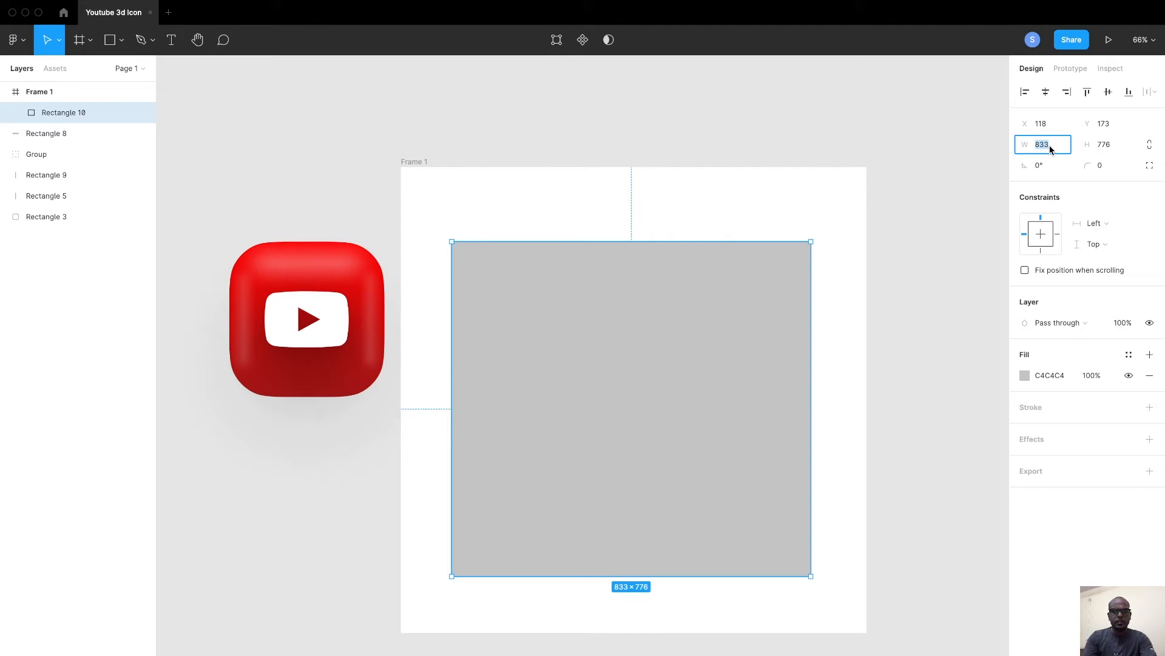
text(800)
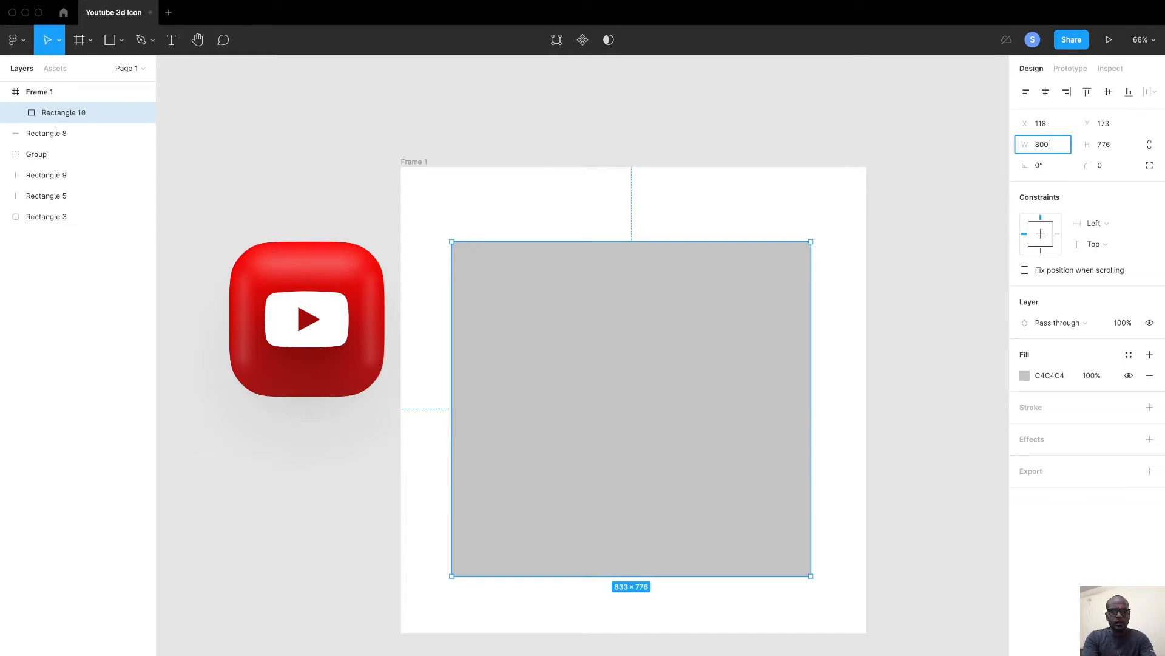
text(8)
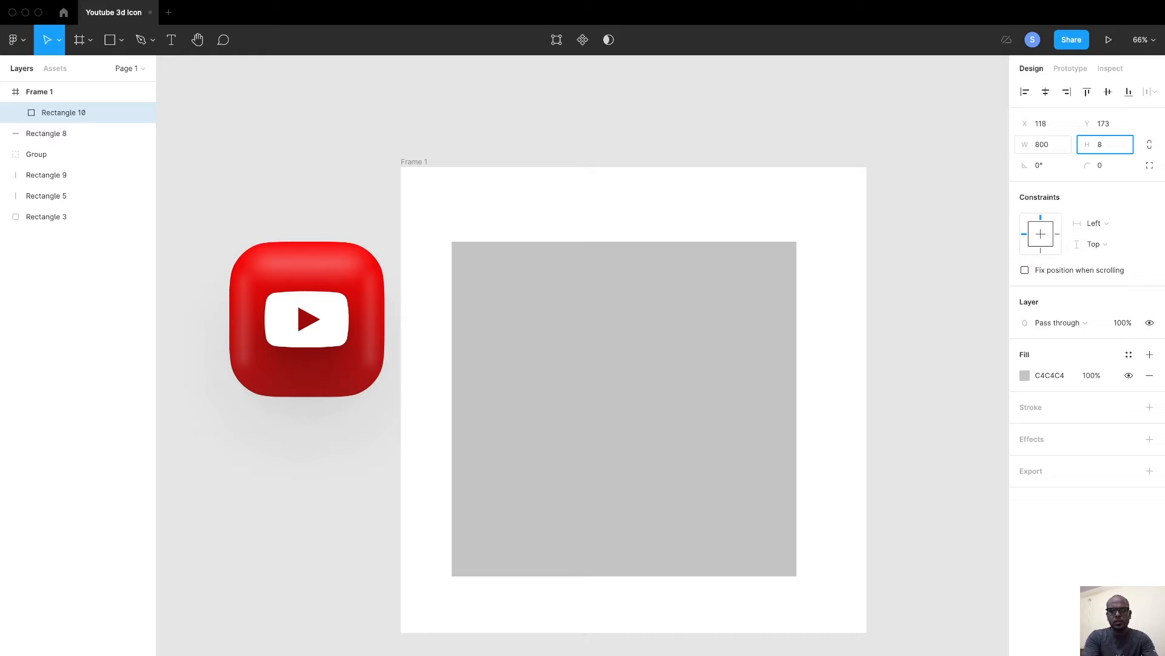
text(800)
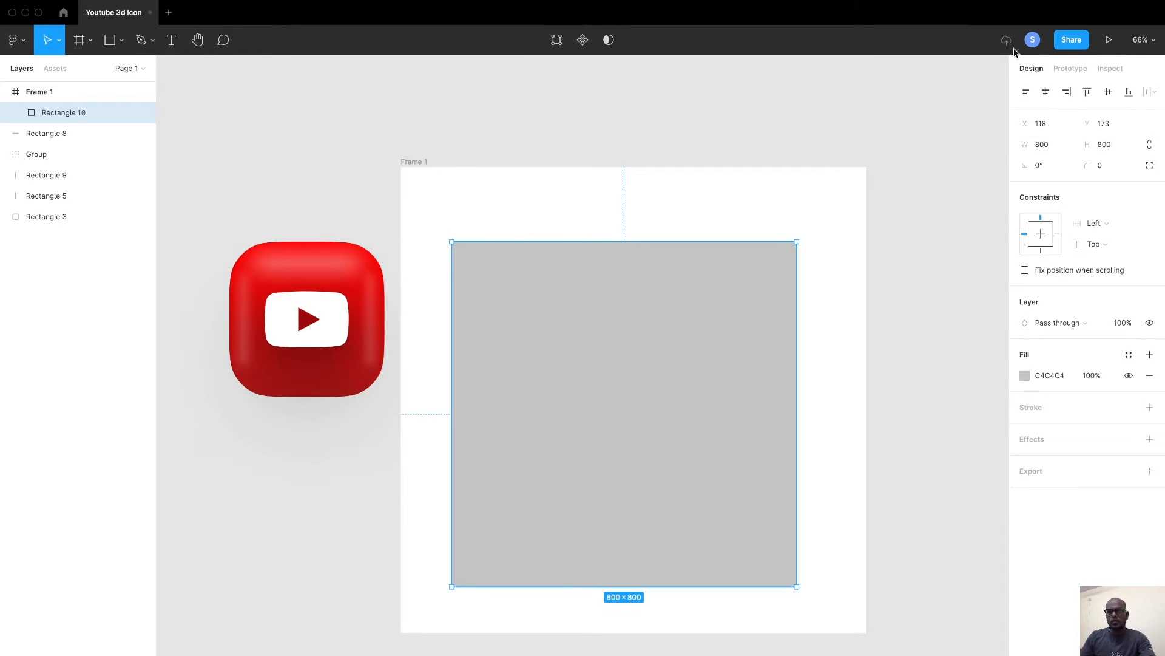
click(1108, 92)
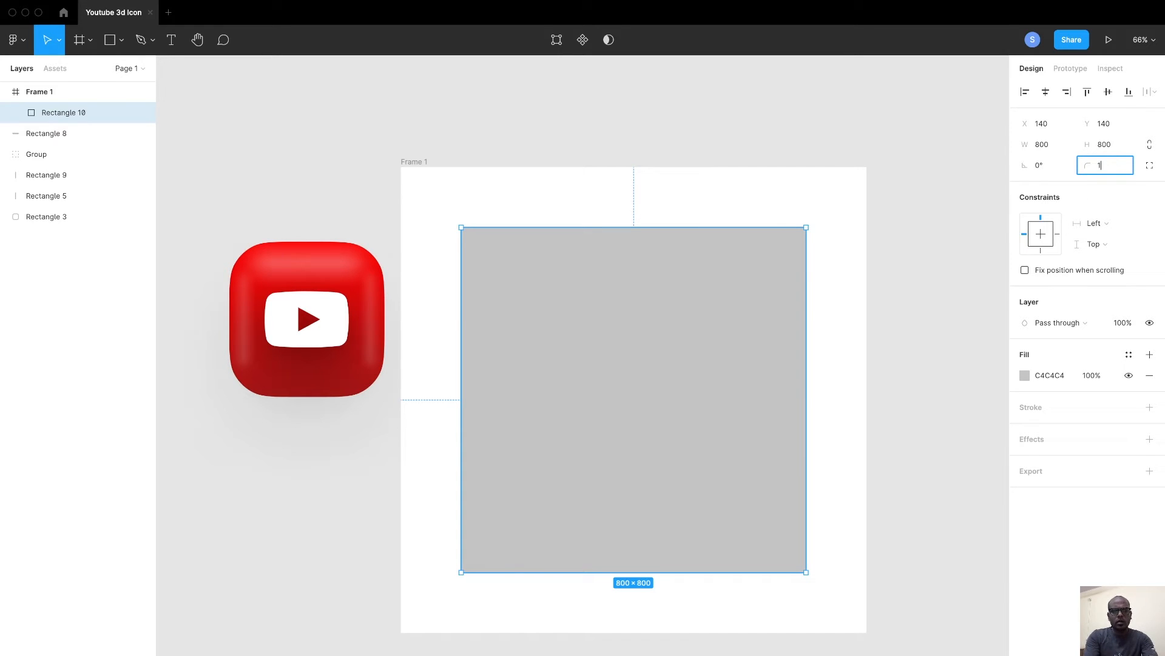
text(120)
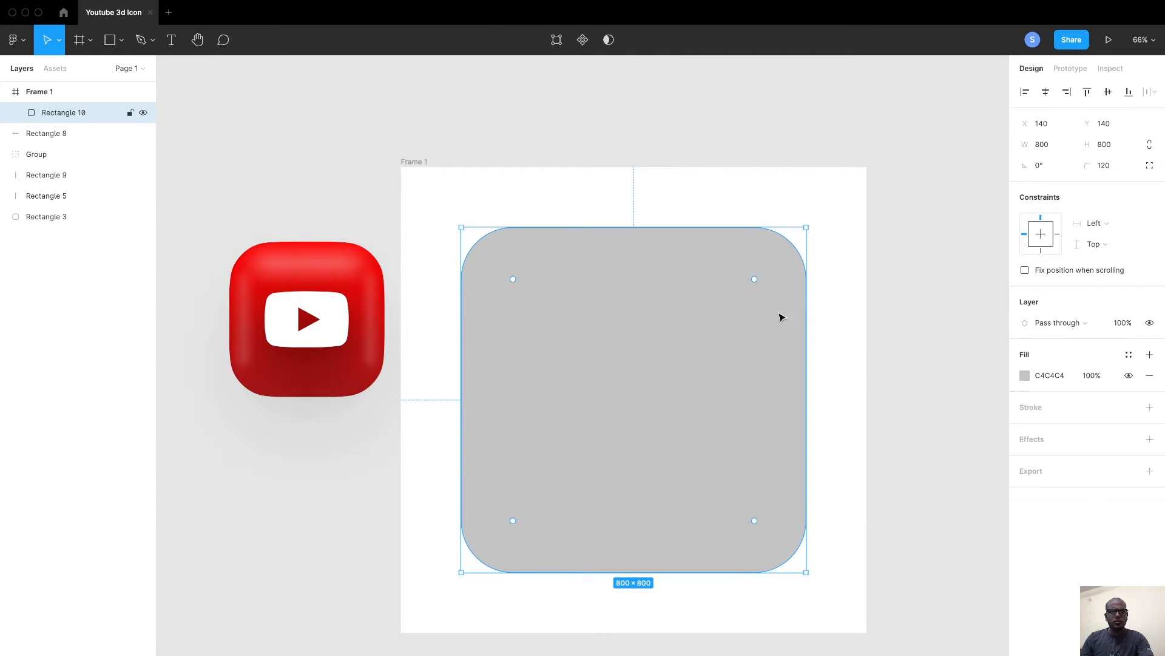
click(46, 133)
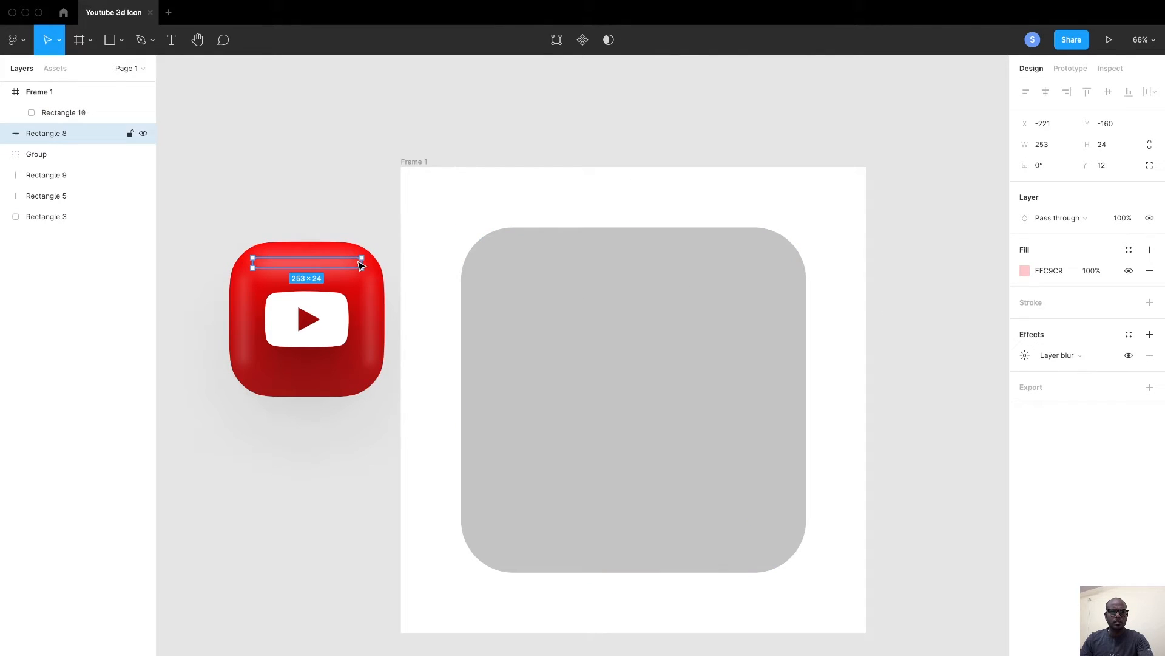
click(46, 216)
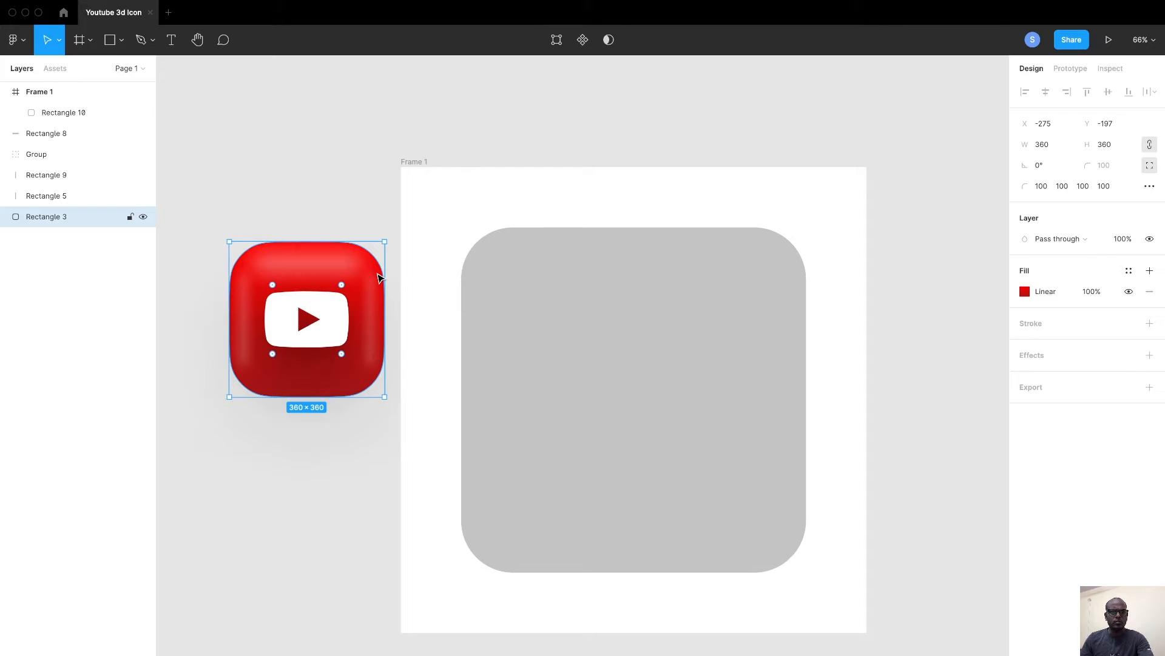
click(1025, 291)
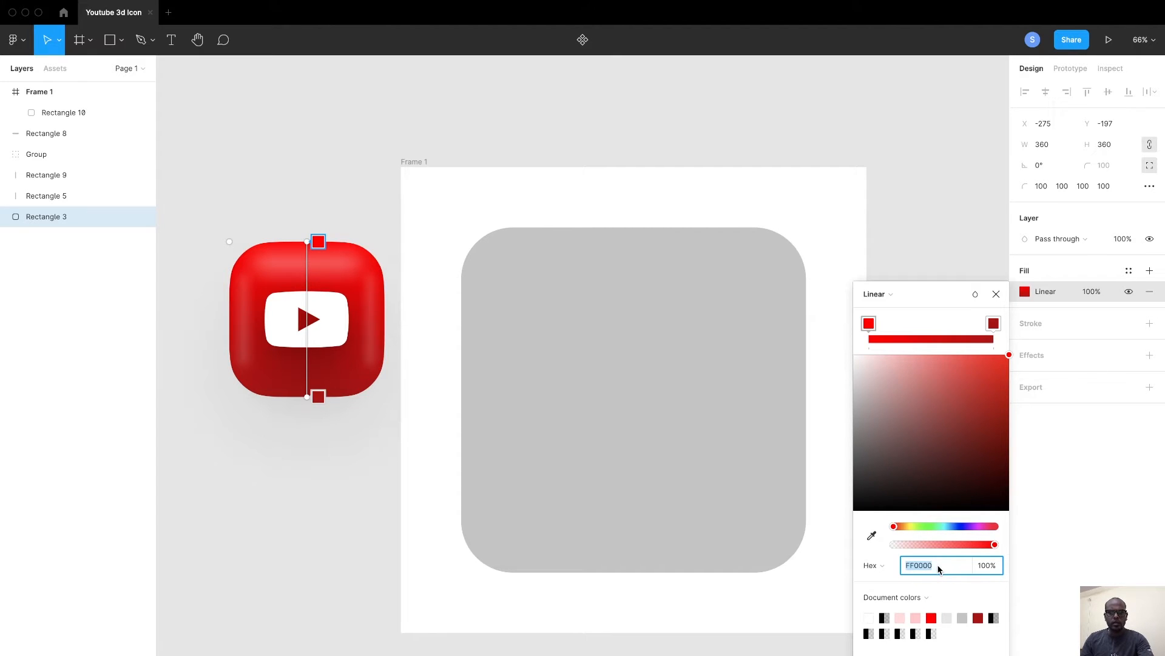
click(725, 293)
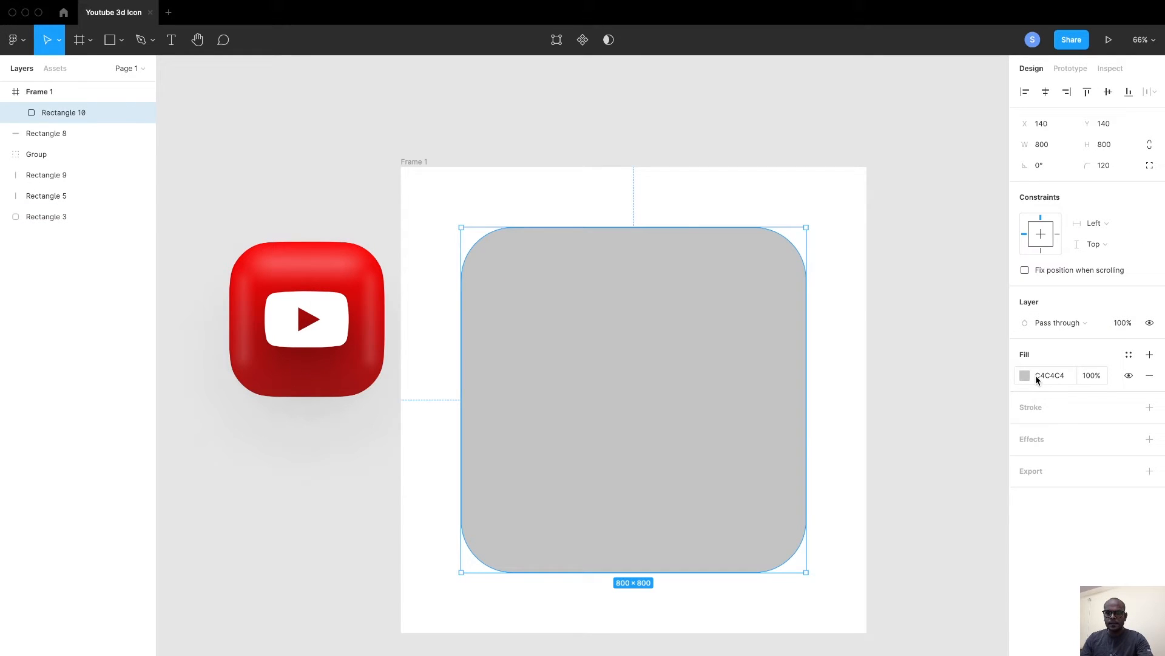
Step: Switch the square's fill to a linear gradient, darkening the bottom stop to deep red
click(1025, 375)
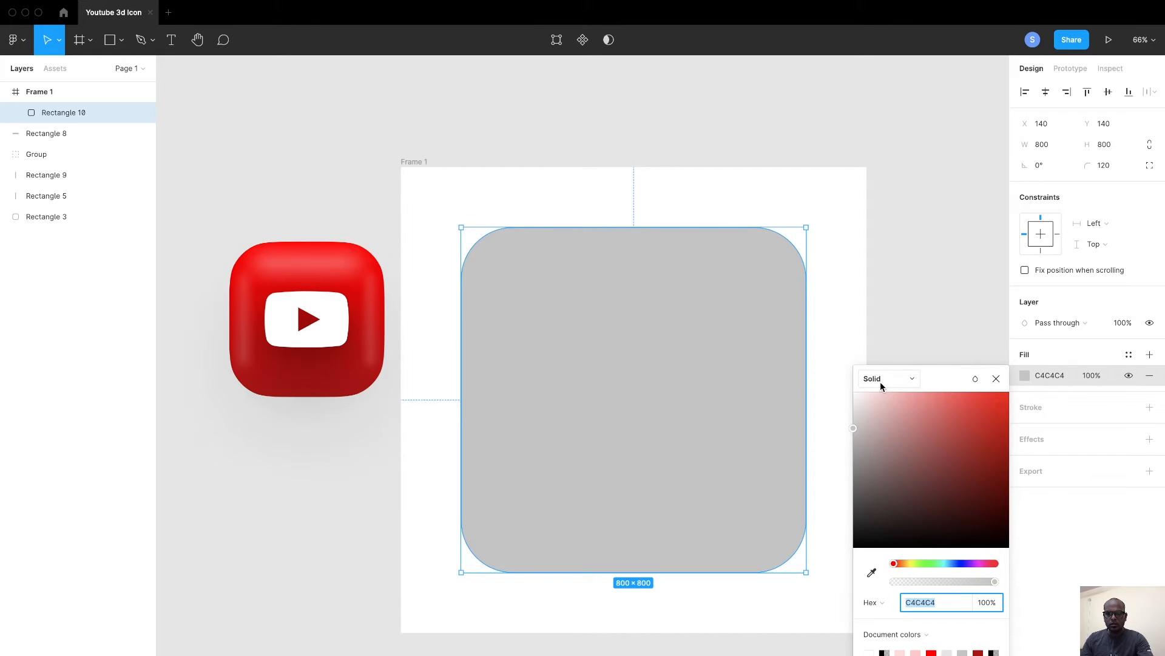
click(888, 378)
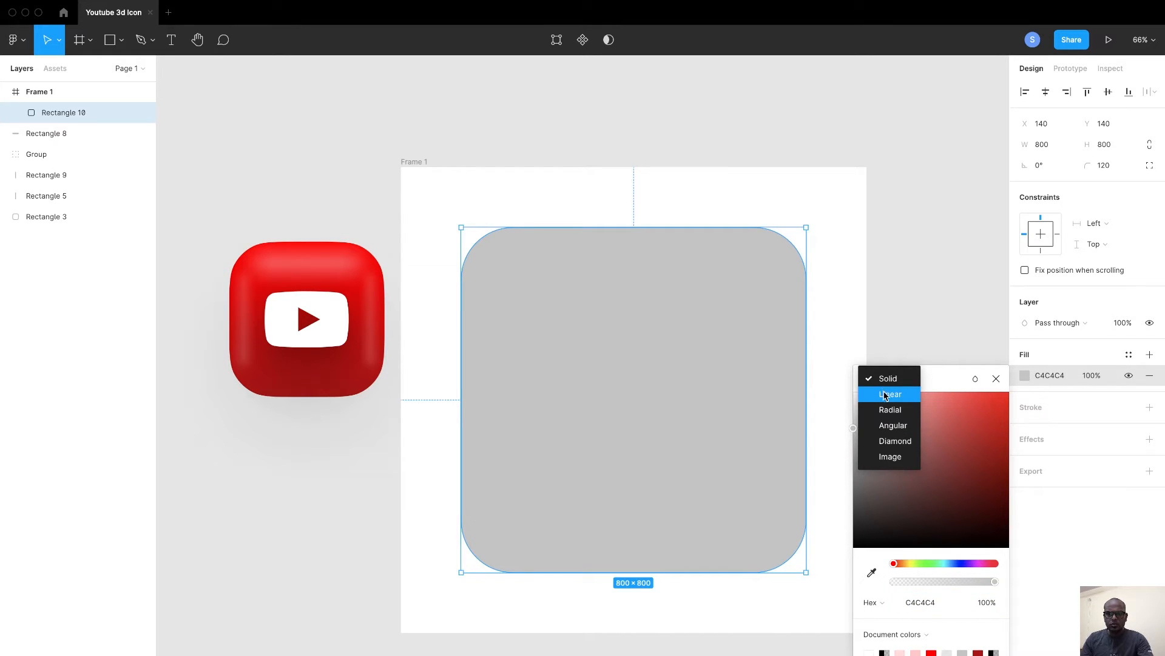
click(888, 394)
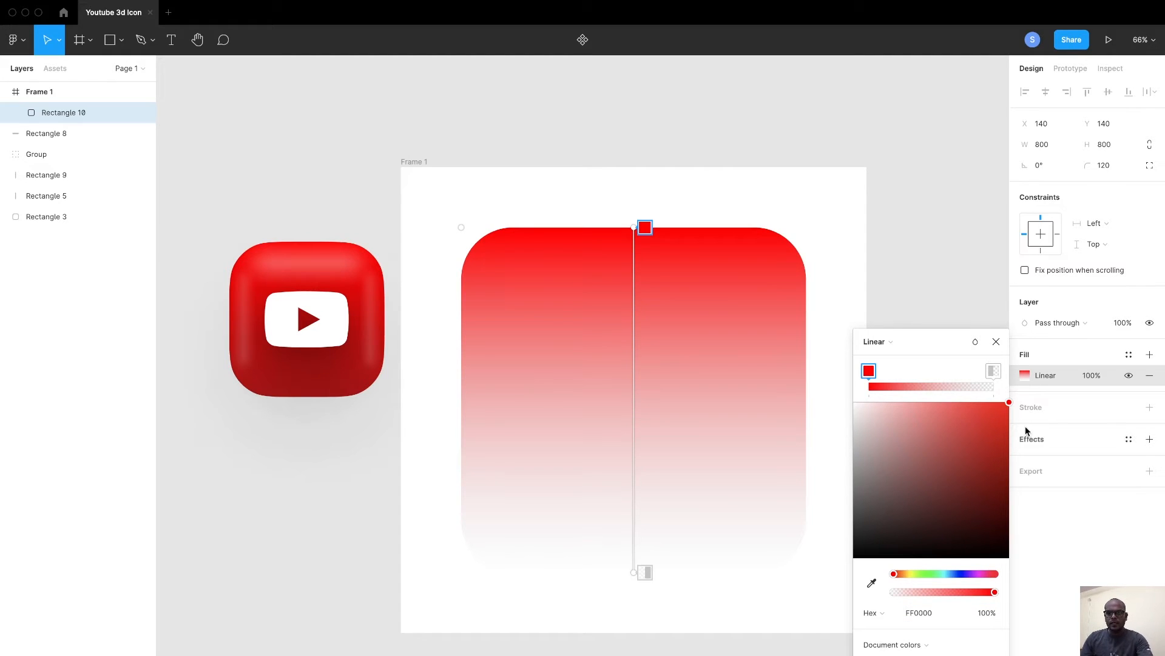
click(644, 572)
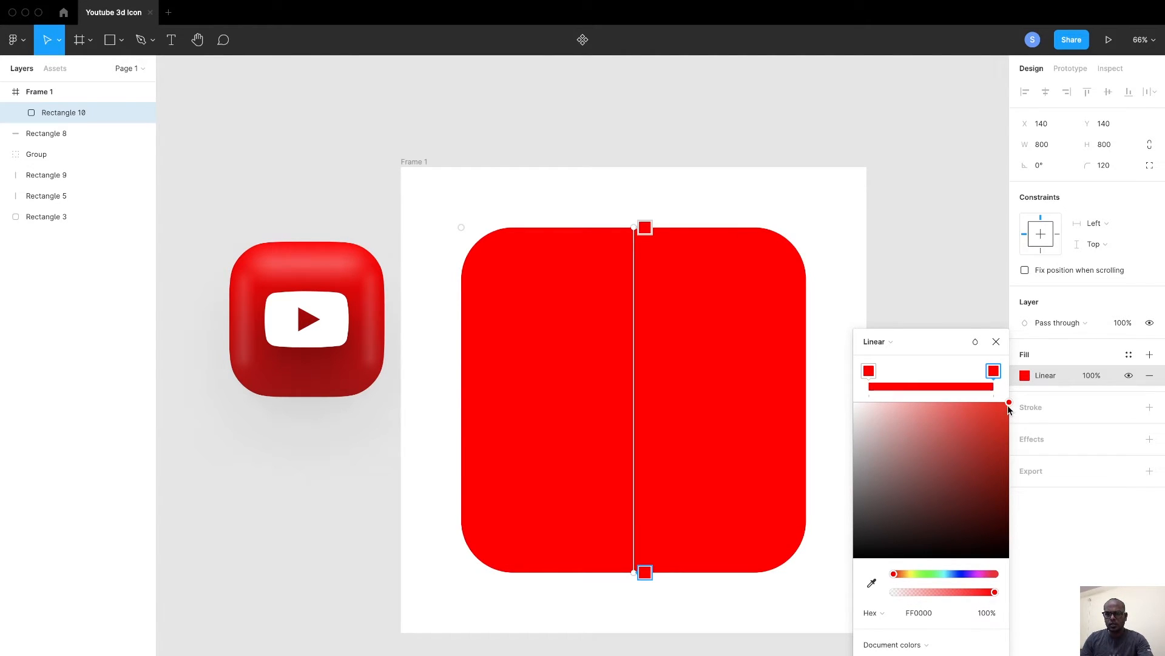
drag(1009, 401, 1009, 426)
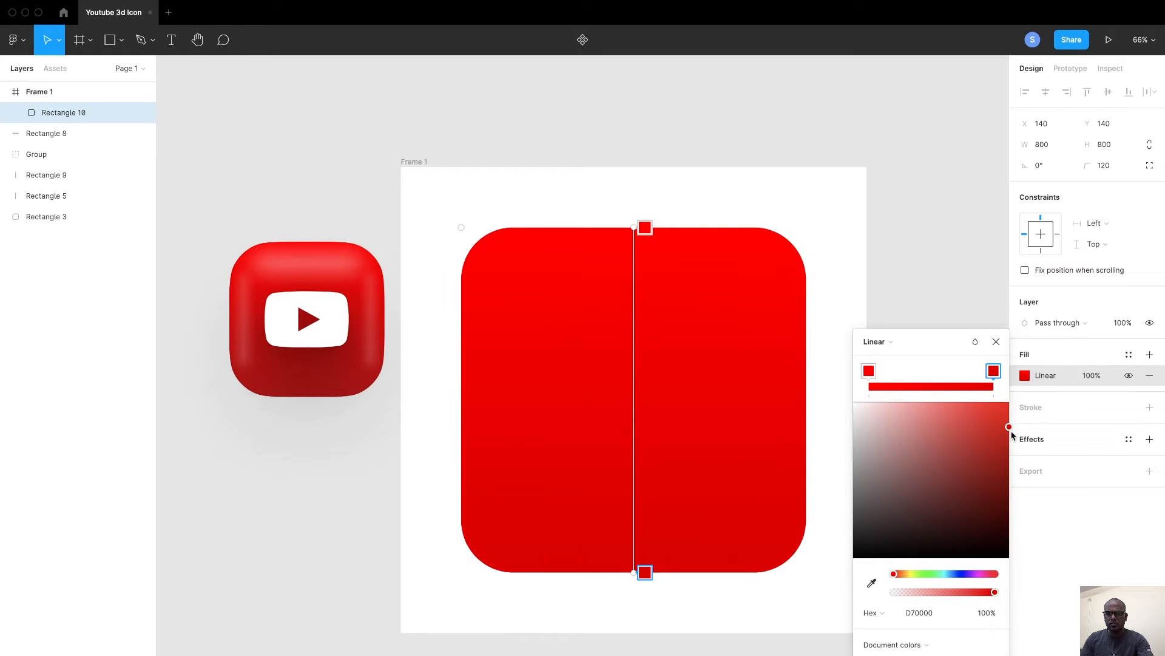
drag(1008, 426, 996, 491)
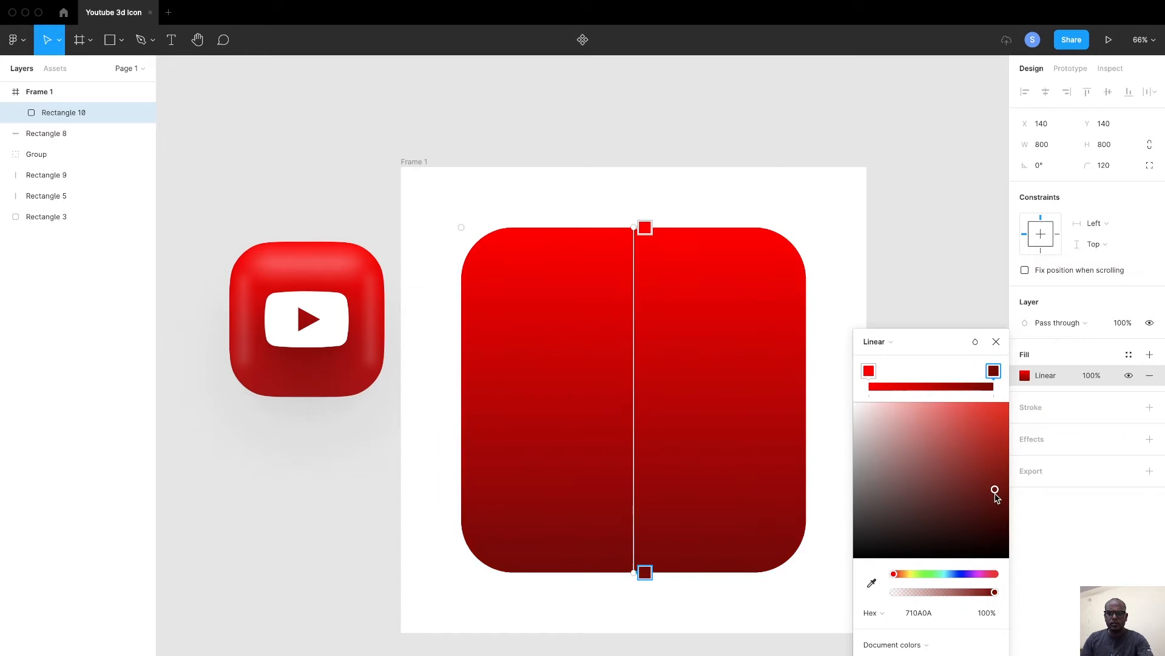
drag(996, 498, 1009, 469)
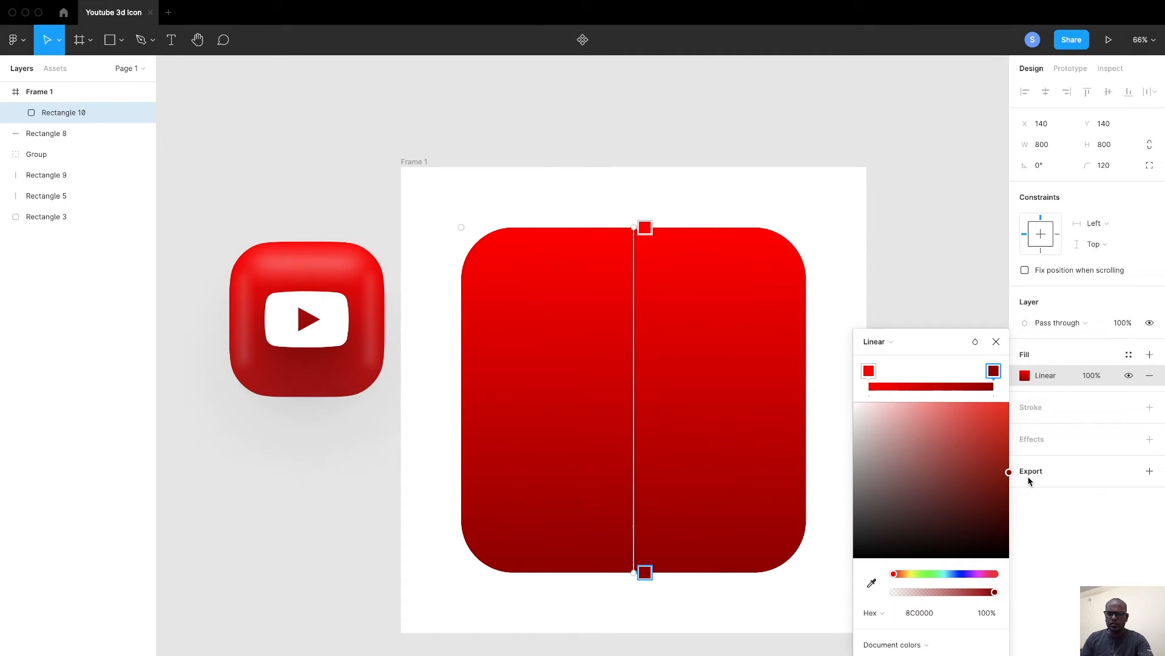
drag(1009, 471, 1009, 479)
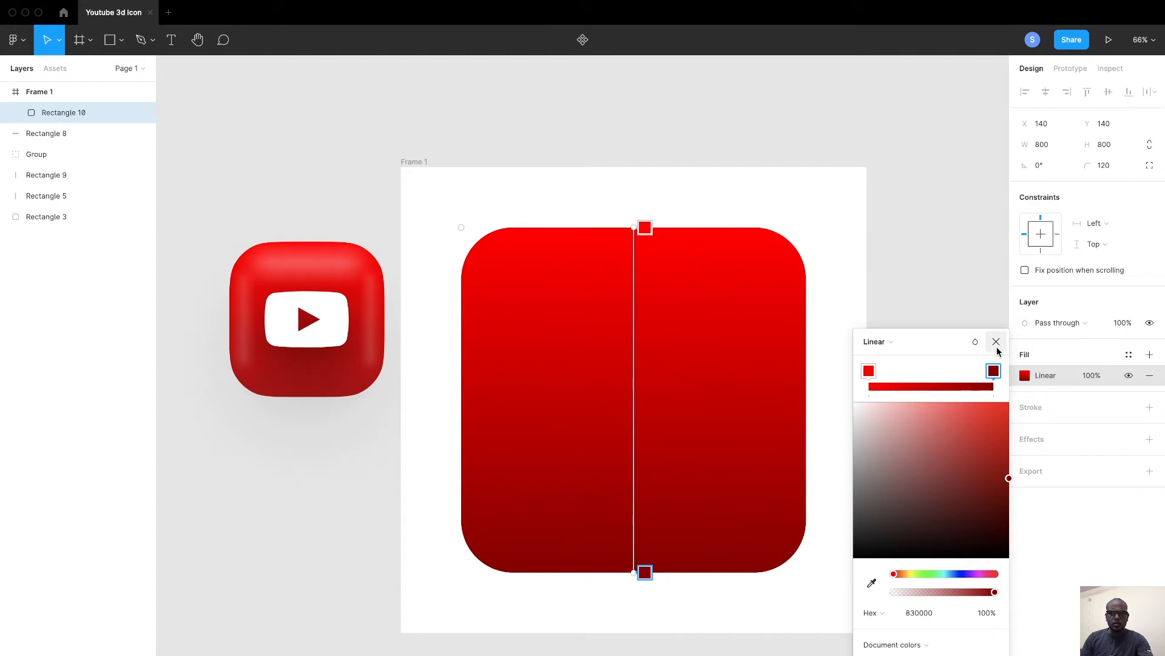
click(996, 341)
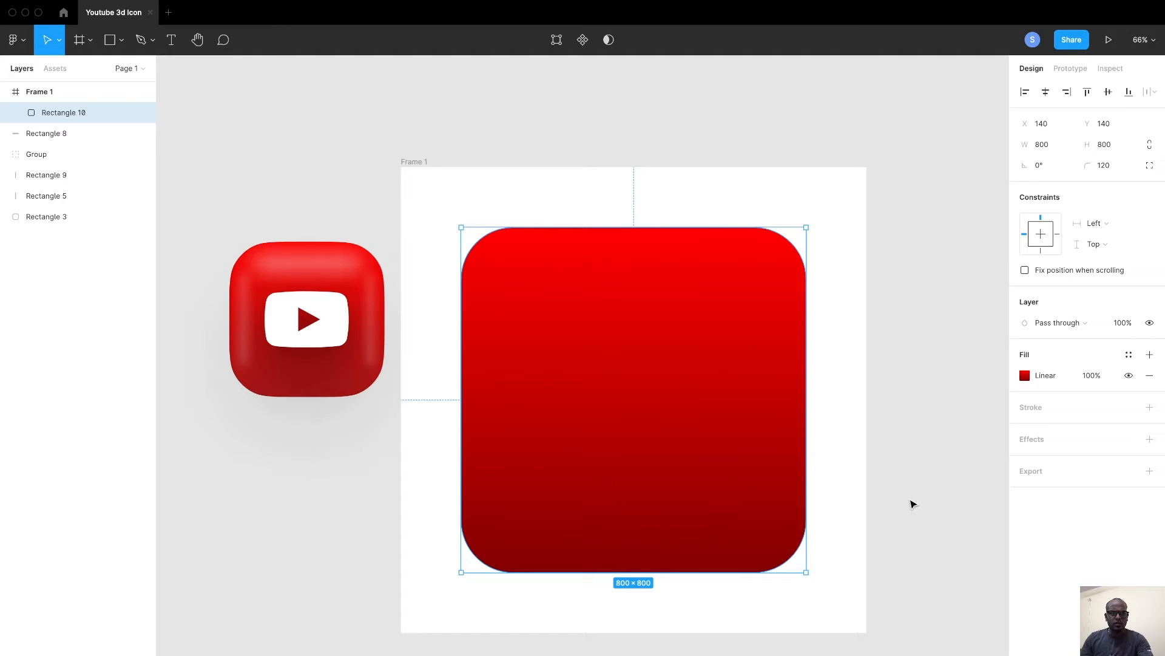
Step: Move the Iconify window aside and drop the YouTube play icon into Frame 1
click(912, 503)
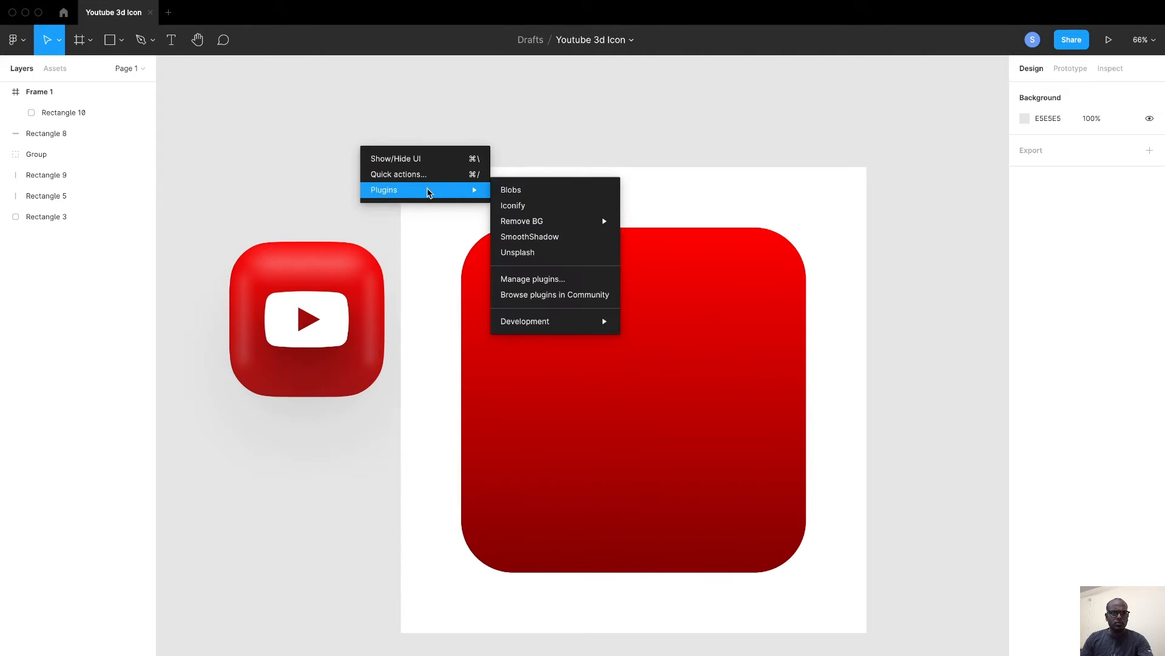
mouse_move(521, 207)
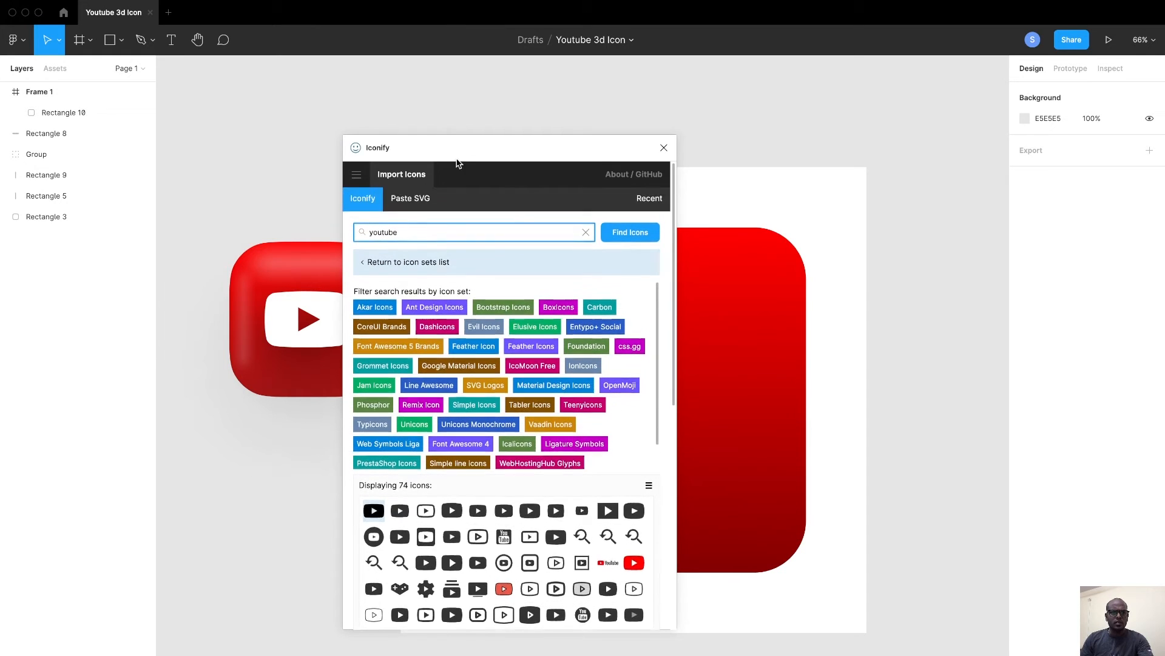
drag(456, 147, 542, 149)
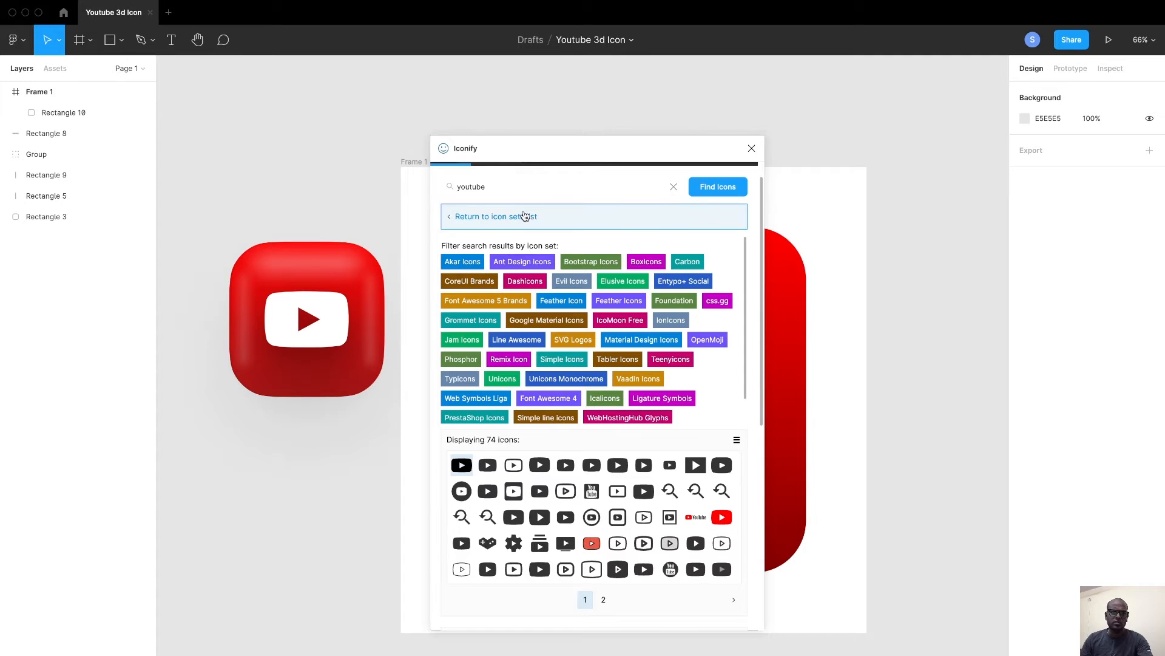
click(461, 465)
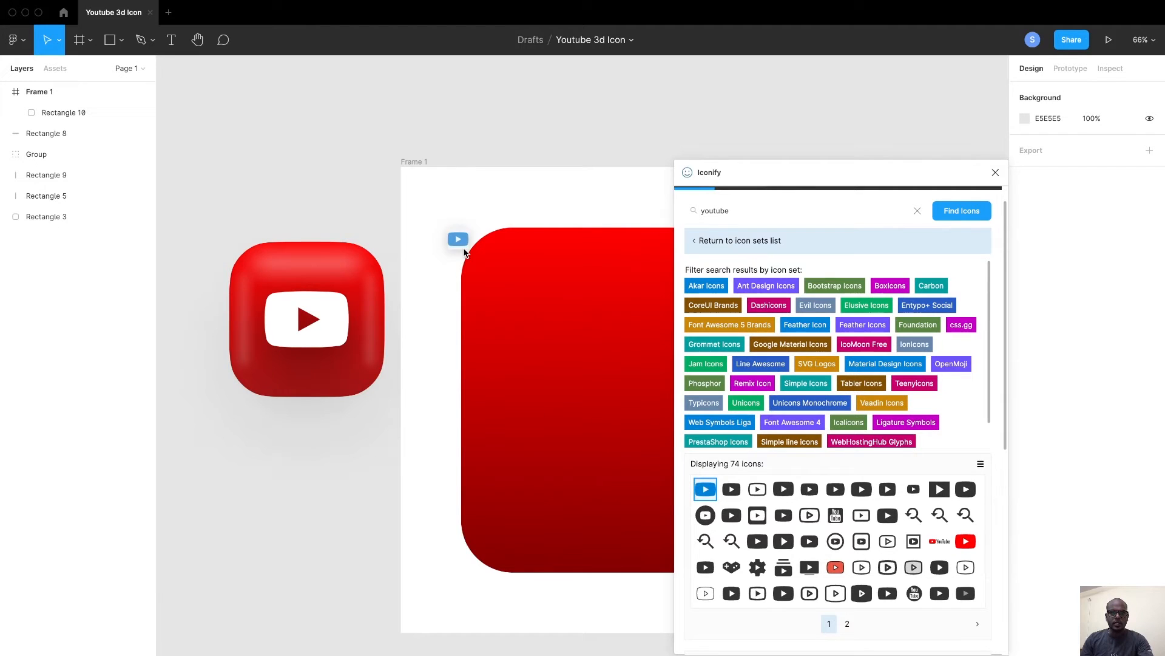
click(705, 488)
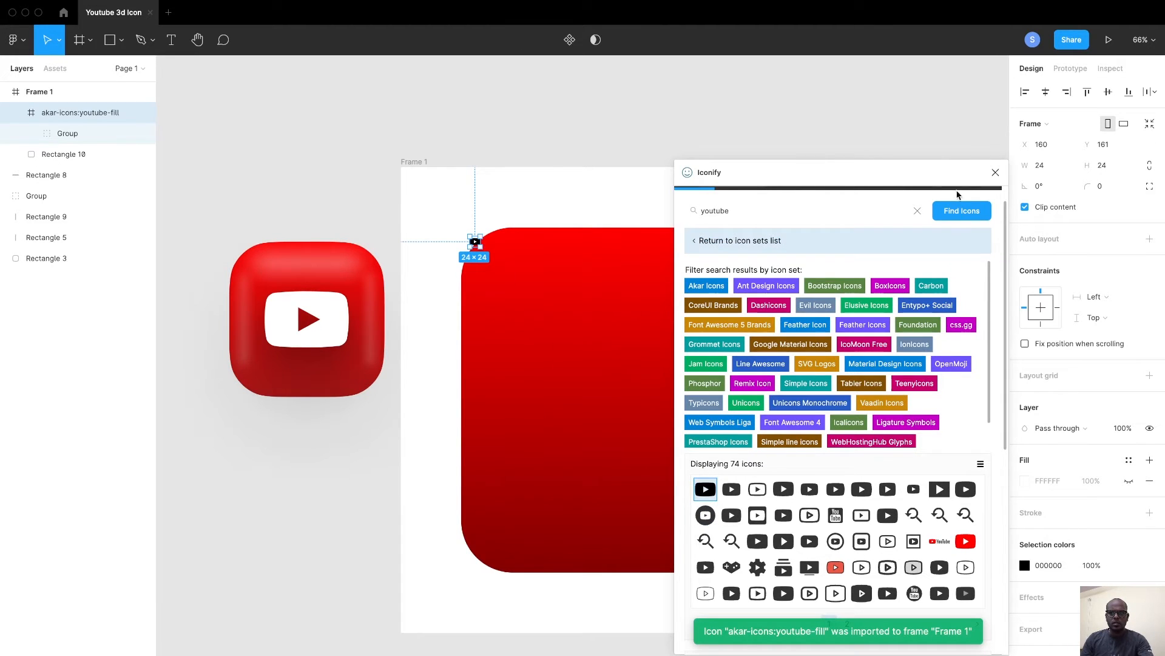
Step: Close Iconify and scale the play icon up to span the square's middle
click(995, 172)
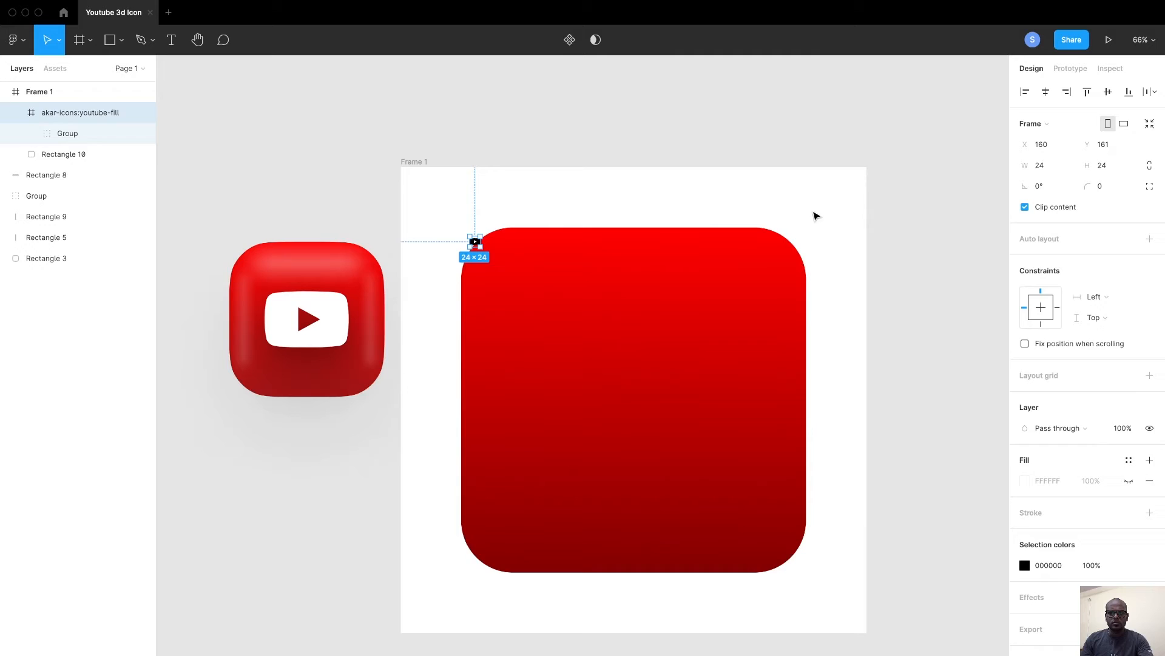
mouse_move(478, 244)
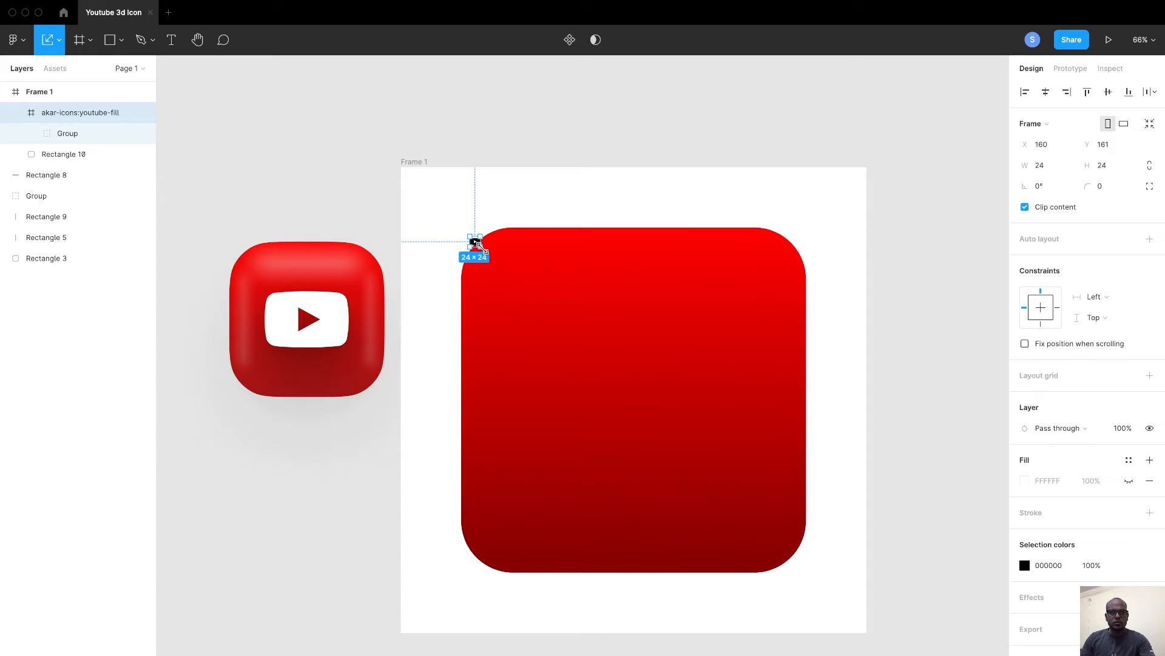
drag(477, 245, 604, 364)
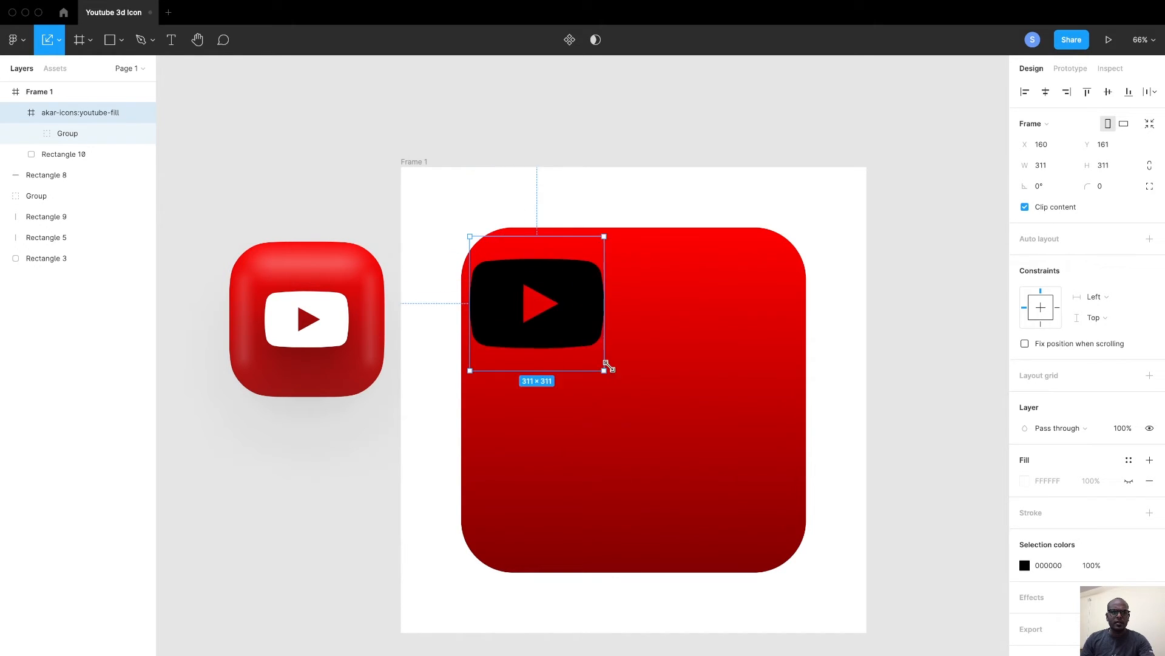
drag(605, 371, 652, 420)
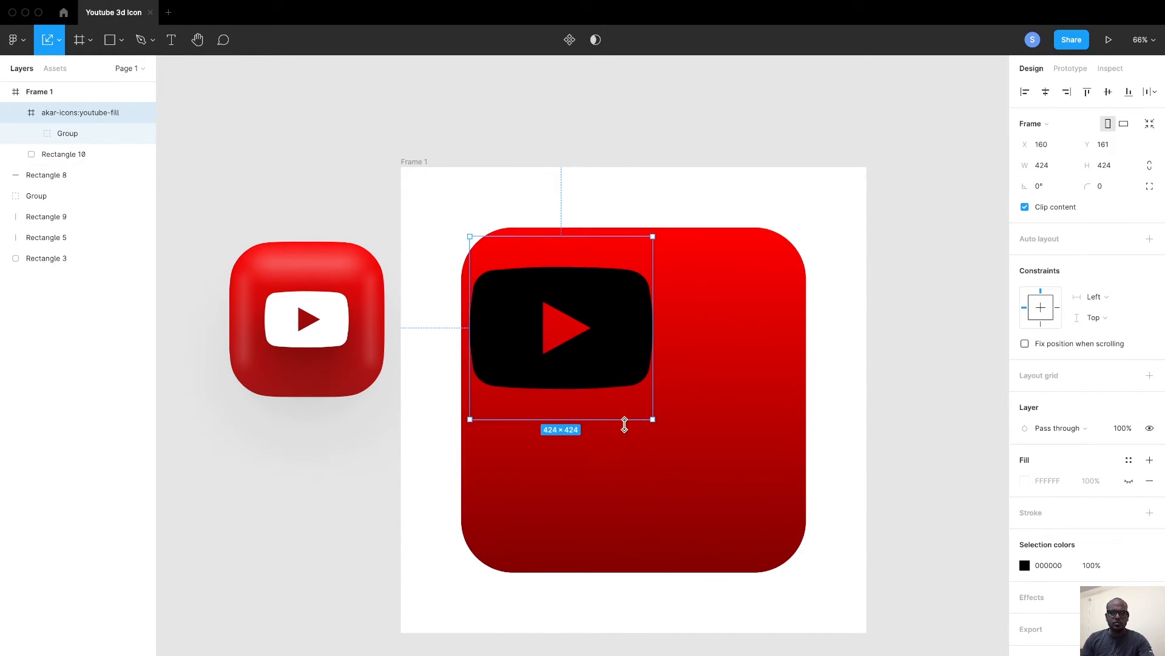
drag(653, 419, 687, 453)
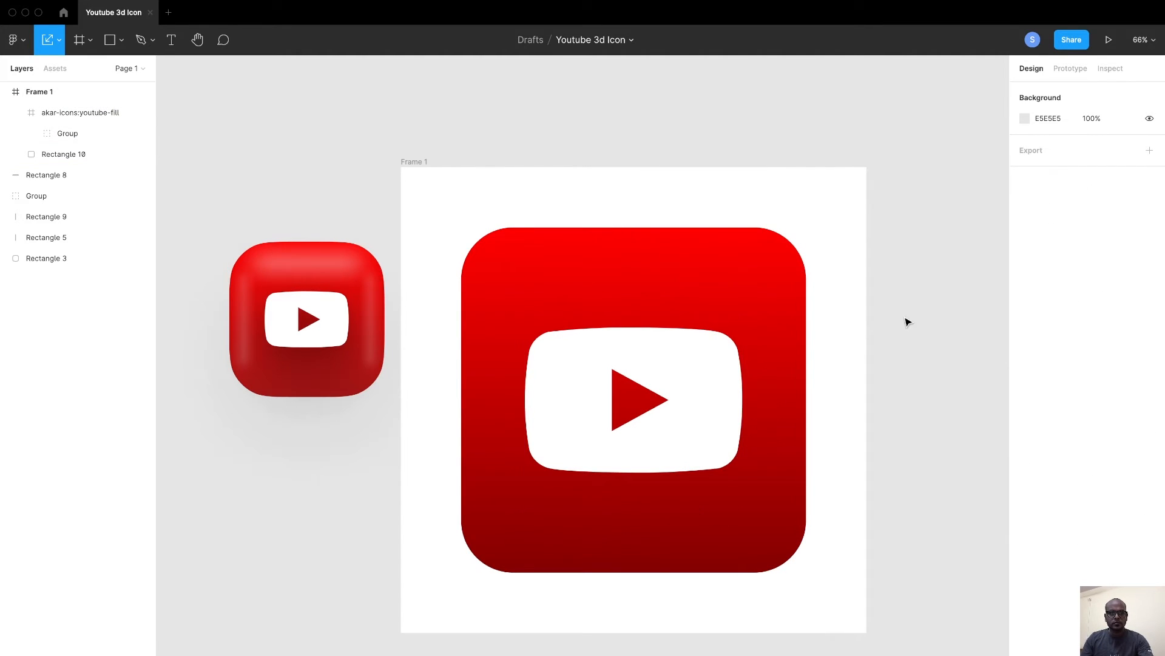
mouse_move(417, 290)
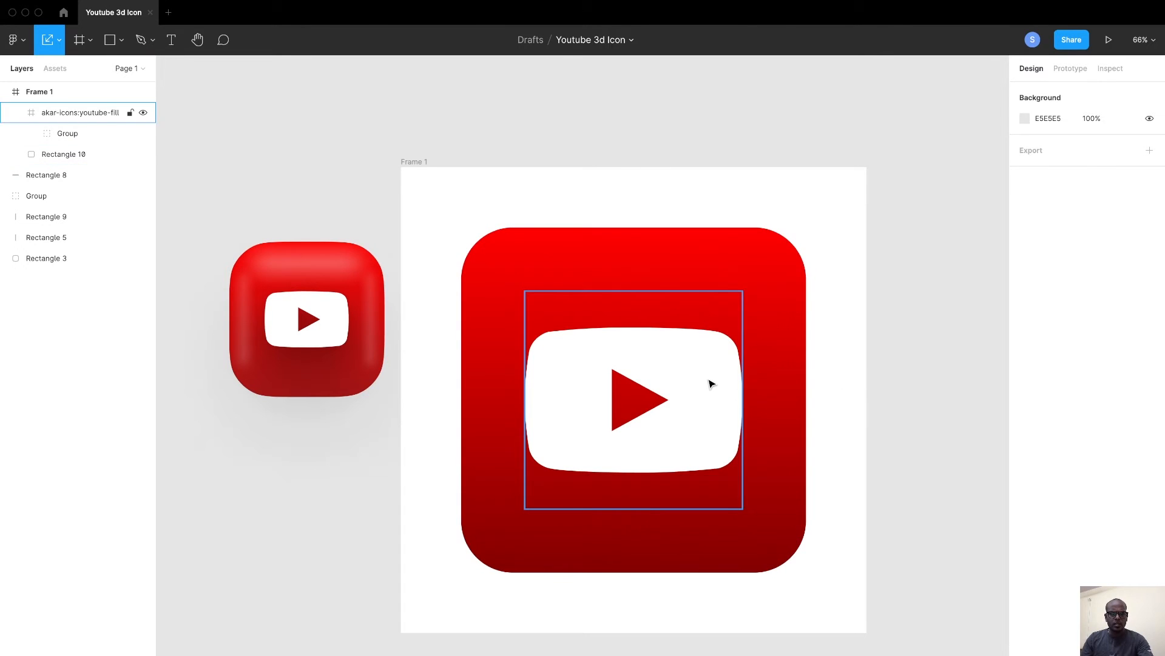
click(68, 134)
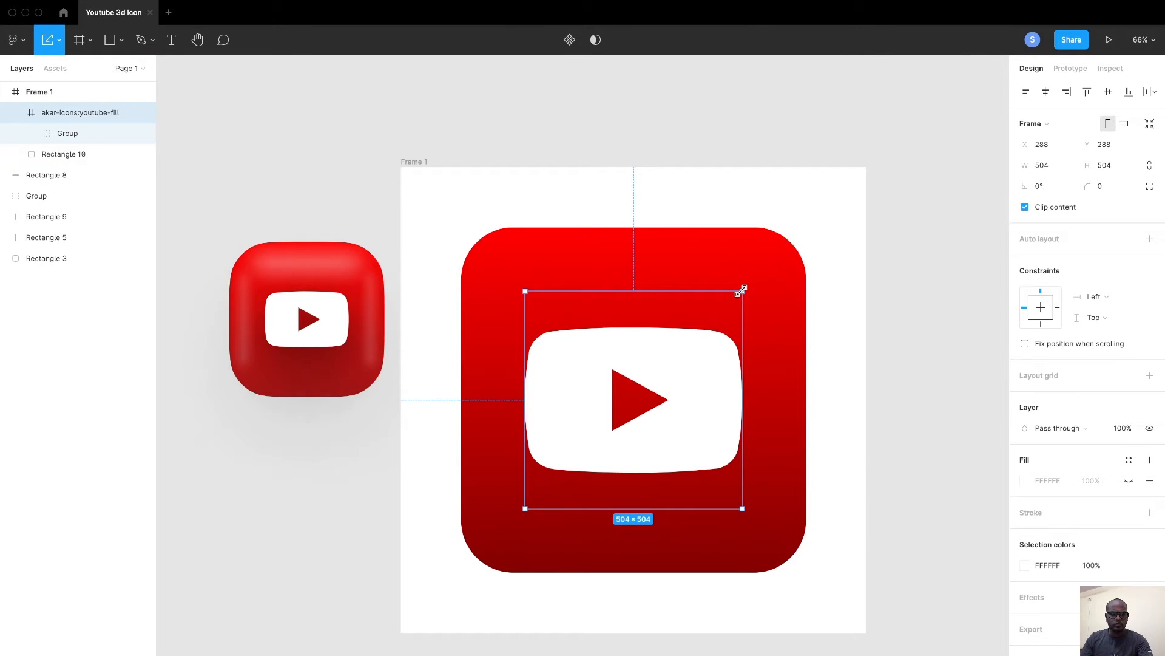
drag(741, 290, 731, 299)
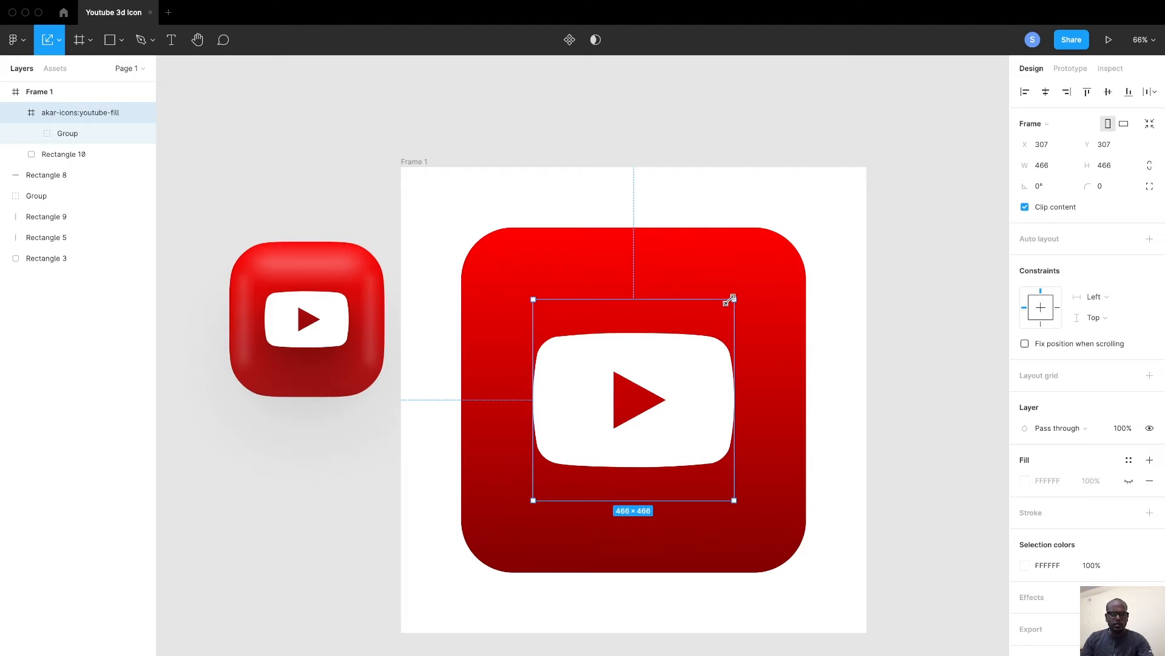
drag(733, 299, 731, 301)
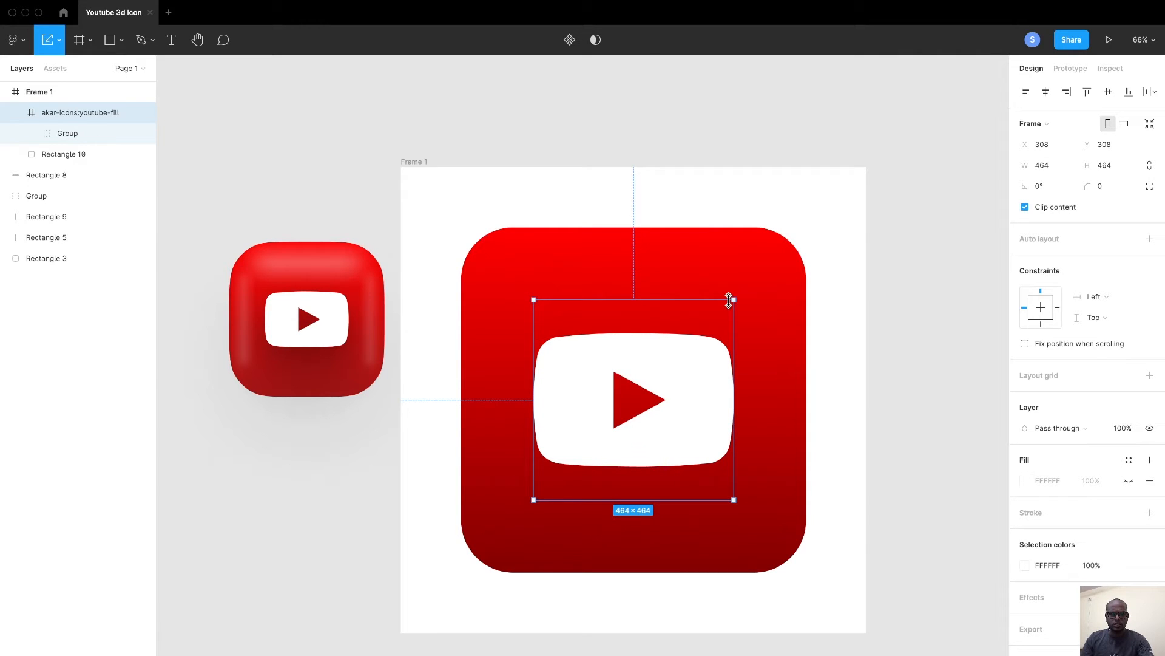
drag(733, 299, 721, 310)
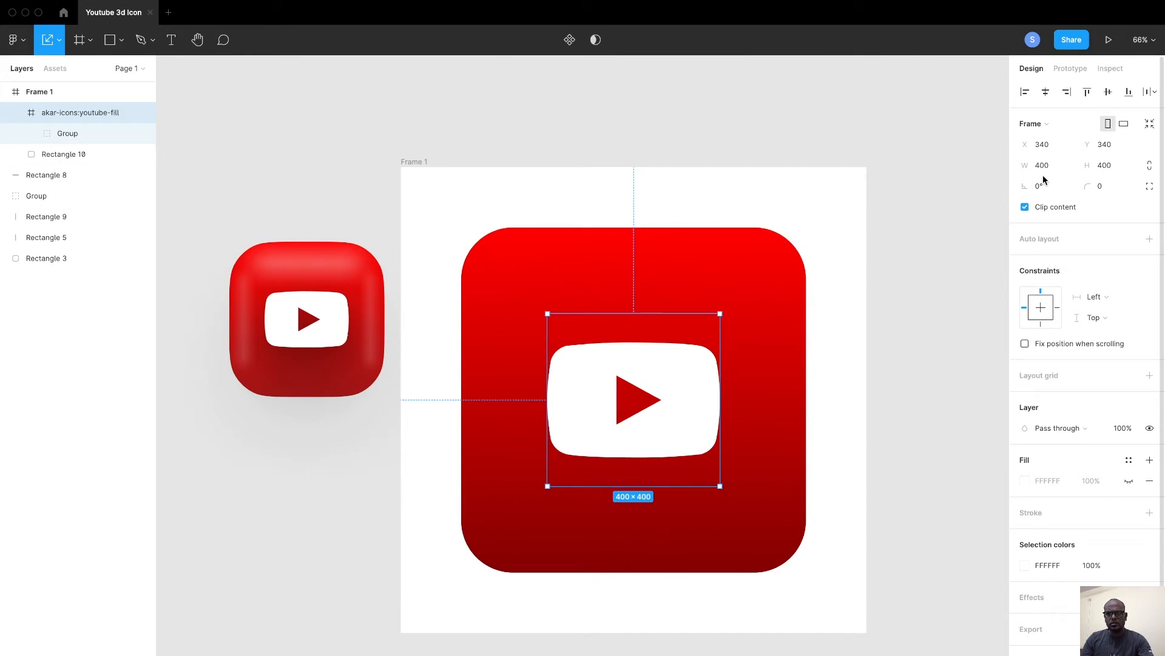
mouse_move(908, 467)
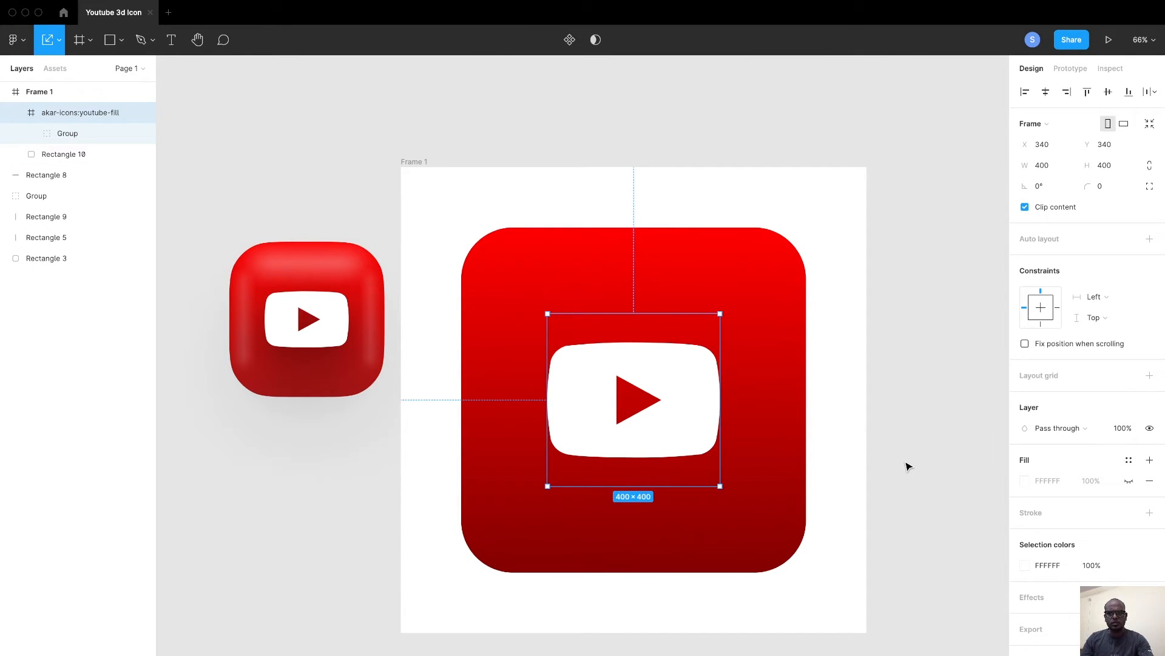
mouse_move(868, 386)
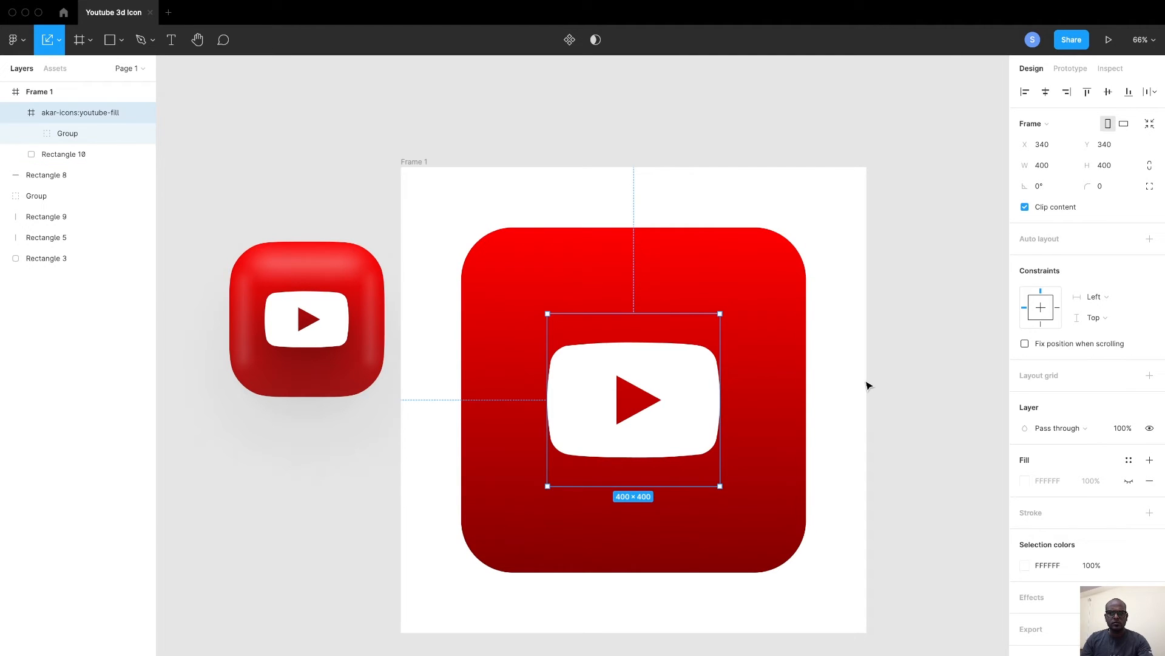
mouse_move(690, 380)
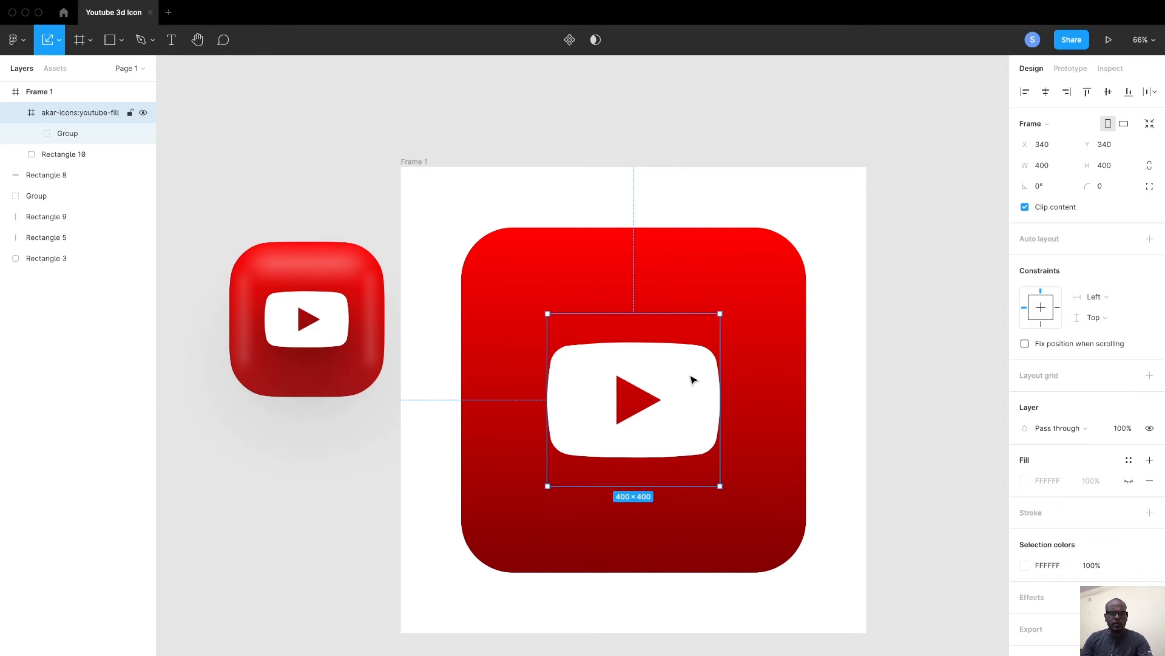
Step: Launch SmoothShadow on the play icon and drag its window to the right
right_click(691, 378)
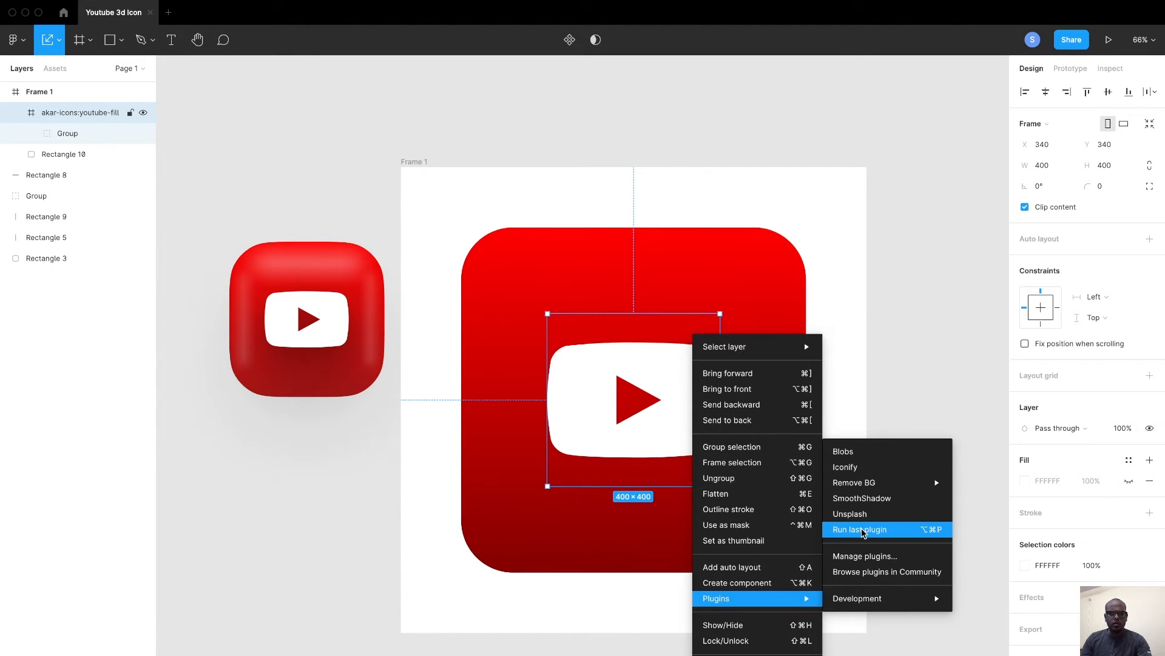
mouse_move(871, 499)
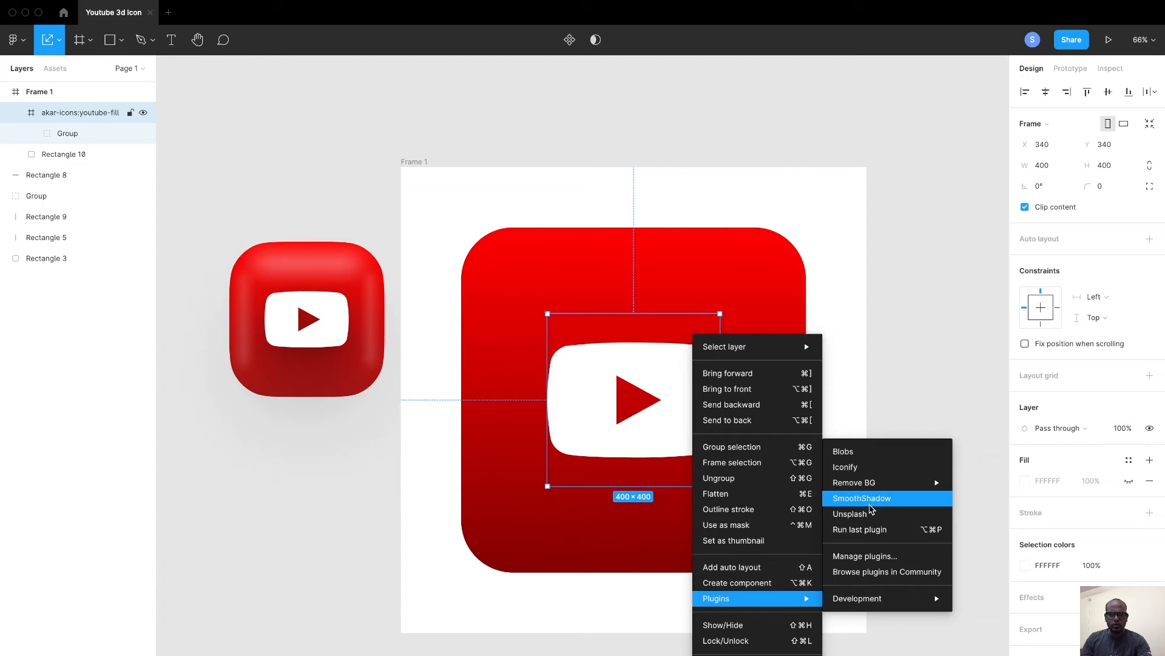
click(861, 498)
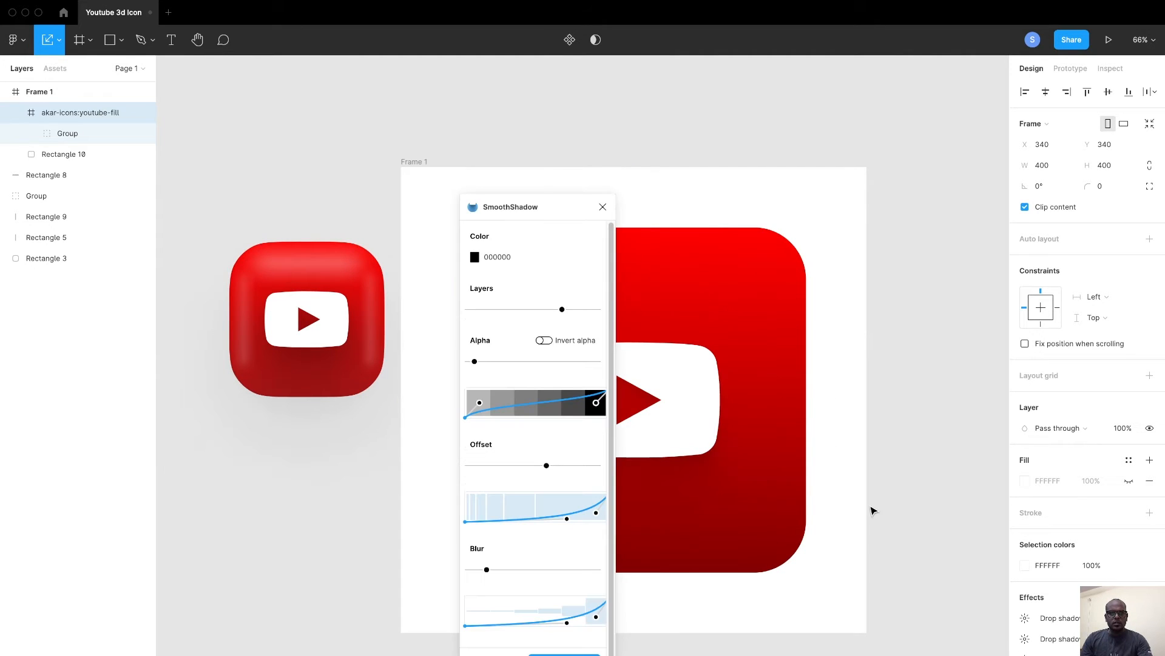
drag(509, 206, 873, 150)
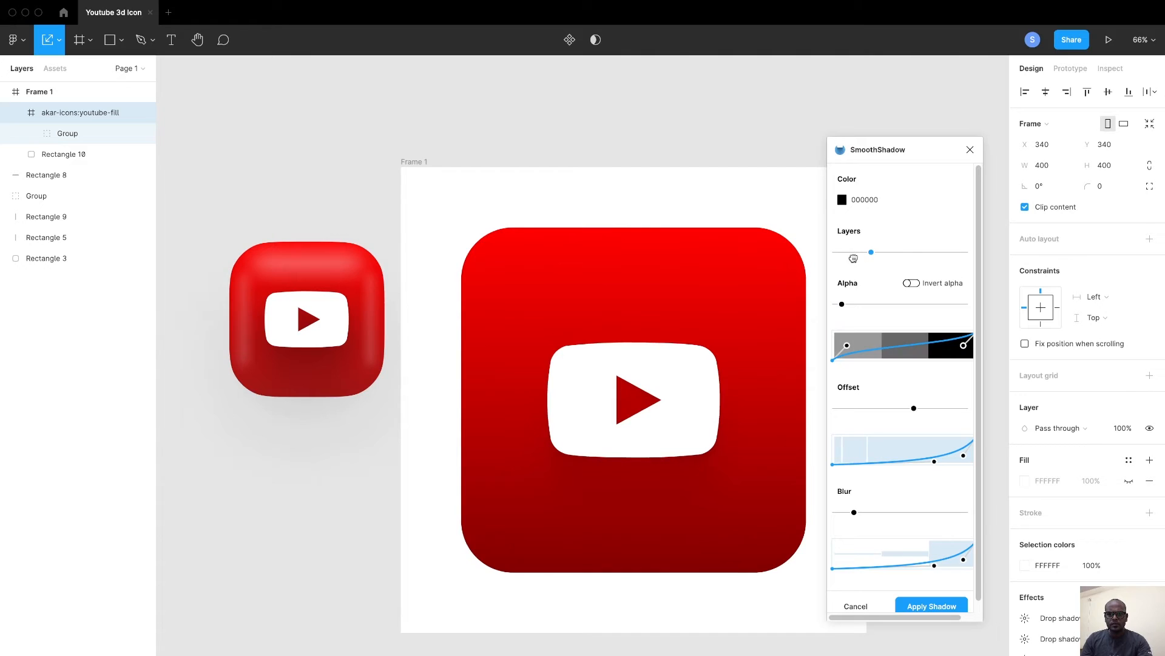
Step: Raise the shadow layer count and reshape the Alpha and Offset curves
drag(876, 252, 908, 252)
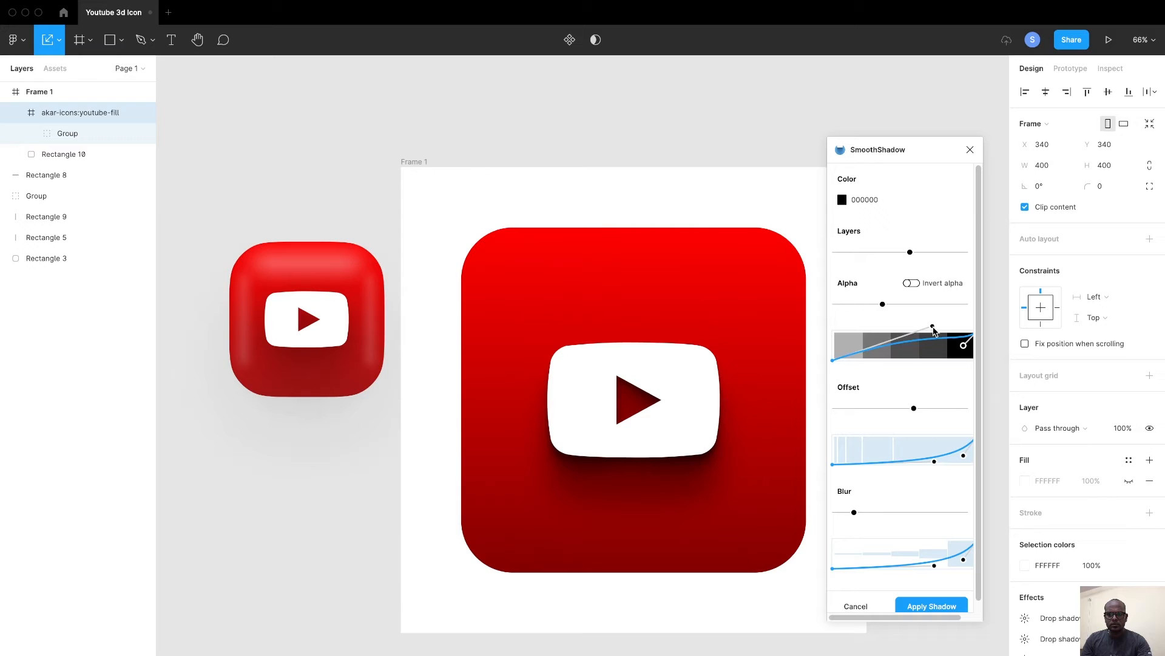
drag(933, 329, 885, 335)
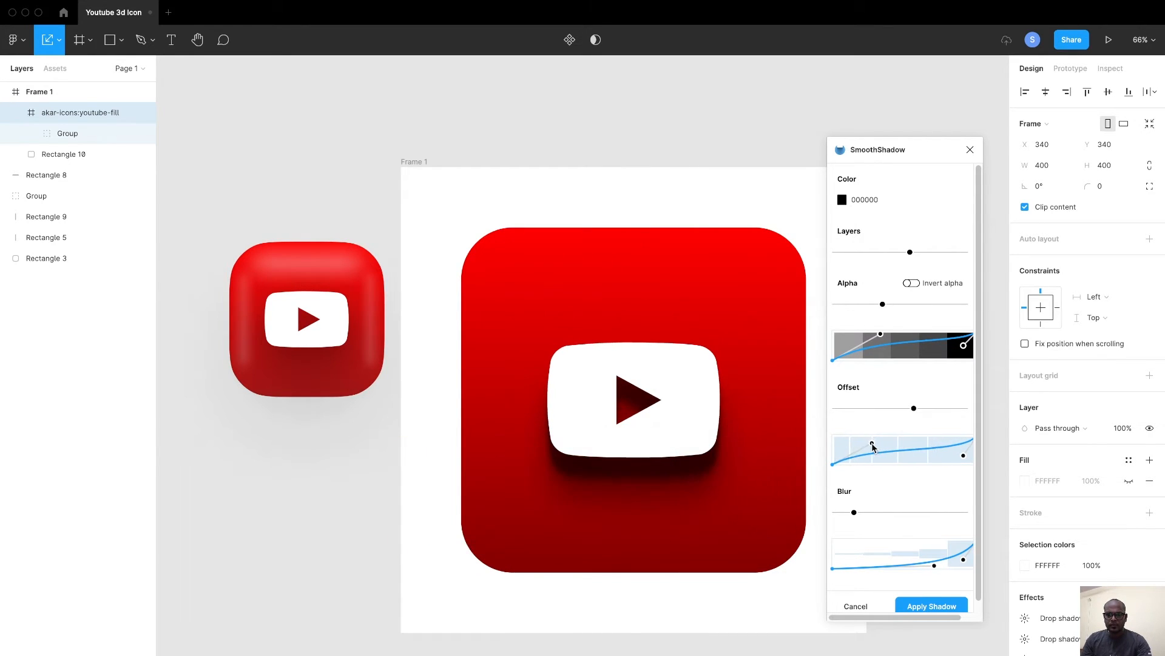
drag(874, 446, 908, 433)
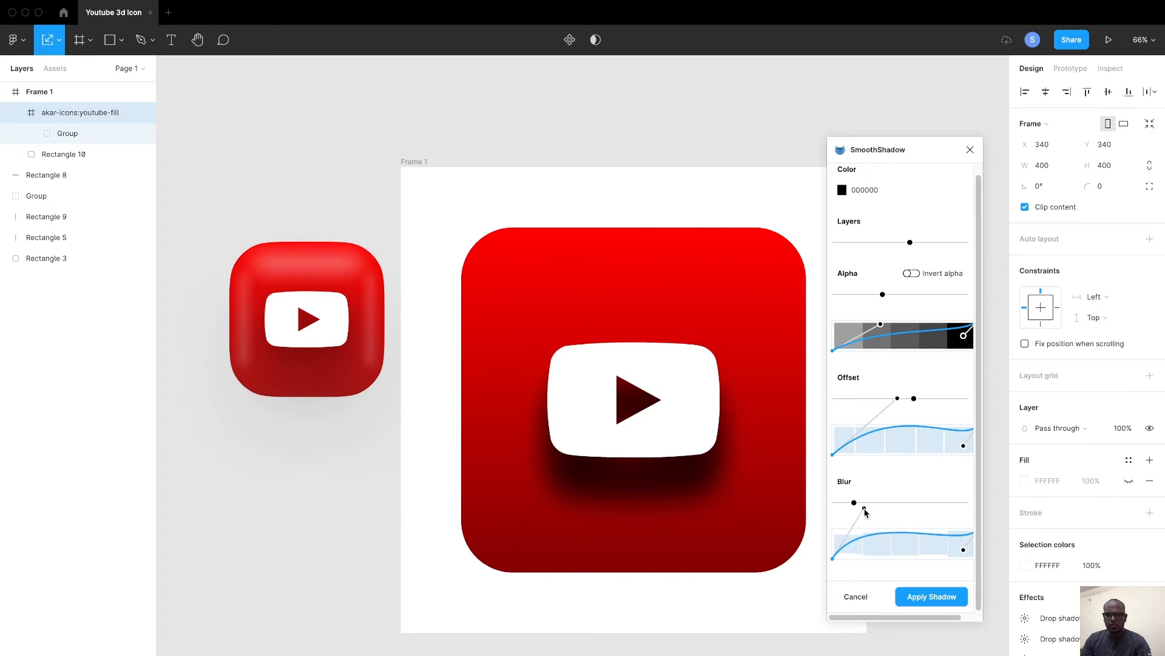
Step: Set the Blur curve to a moderate level, lower Alpha, and fine-tune Offset
drag(852, 503, 892, 533)
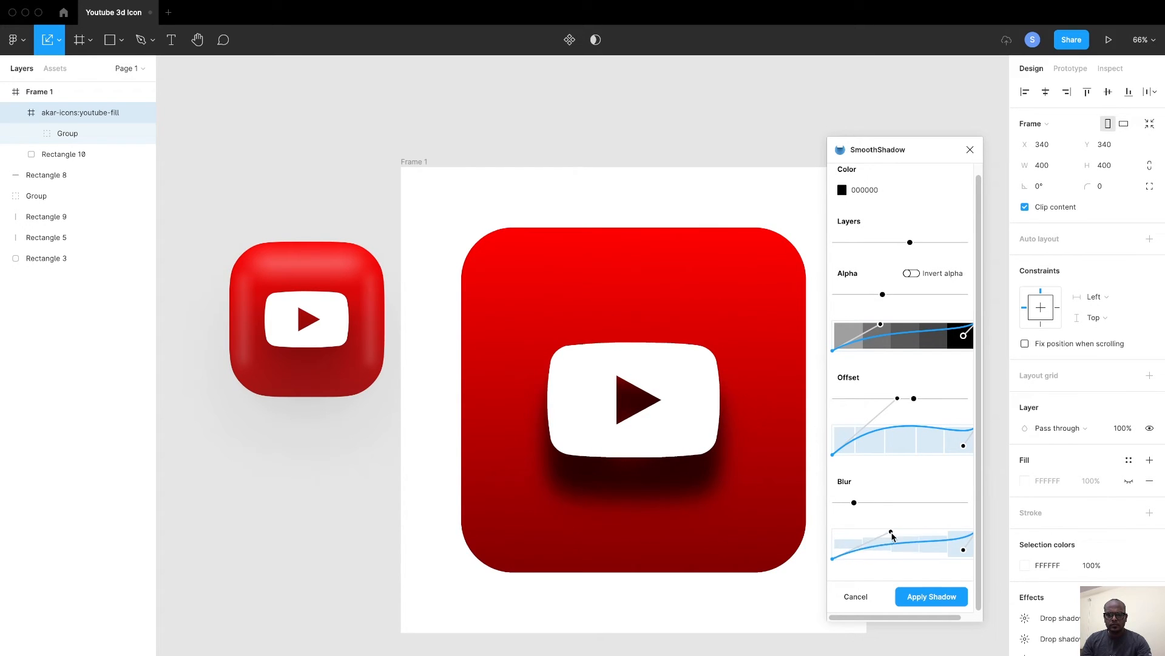
drag(892, 533, 854, 502)
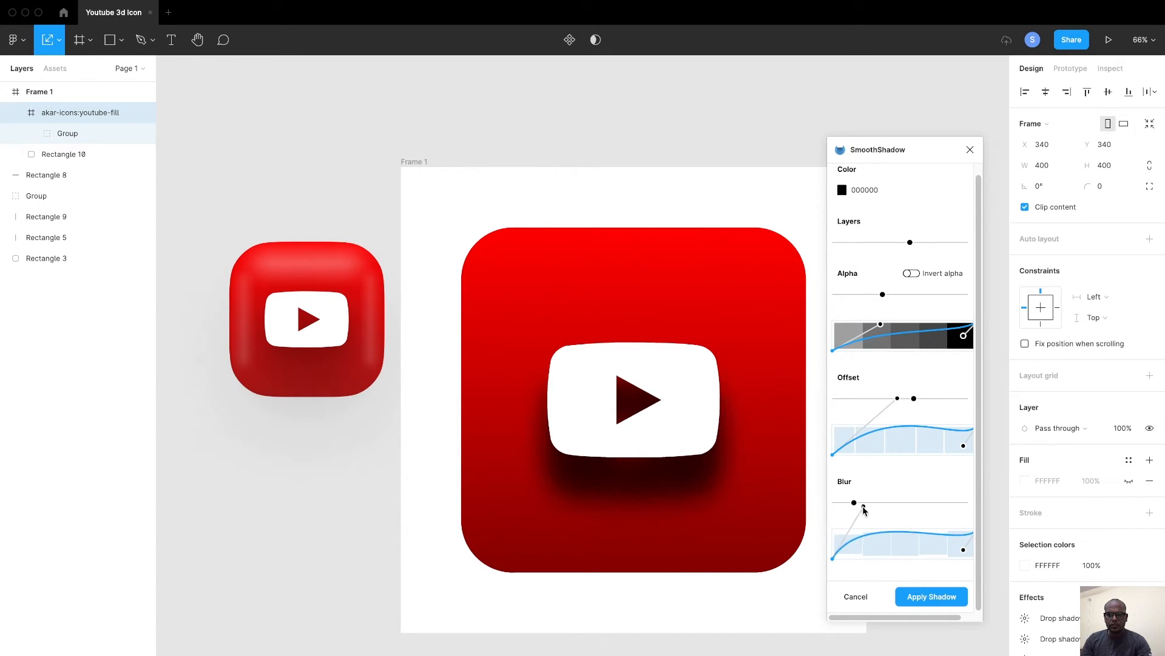
drag(855, 503, 843, 526)
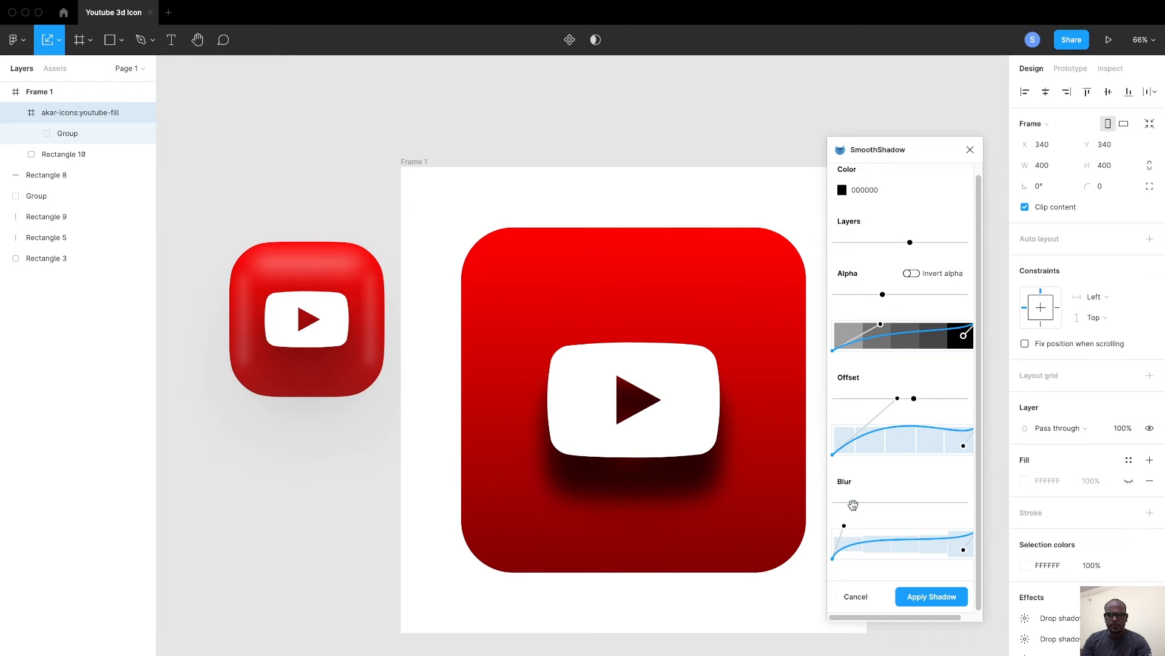
drag(853, 504, 957, 504)
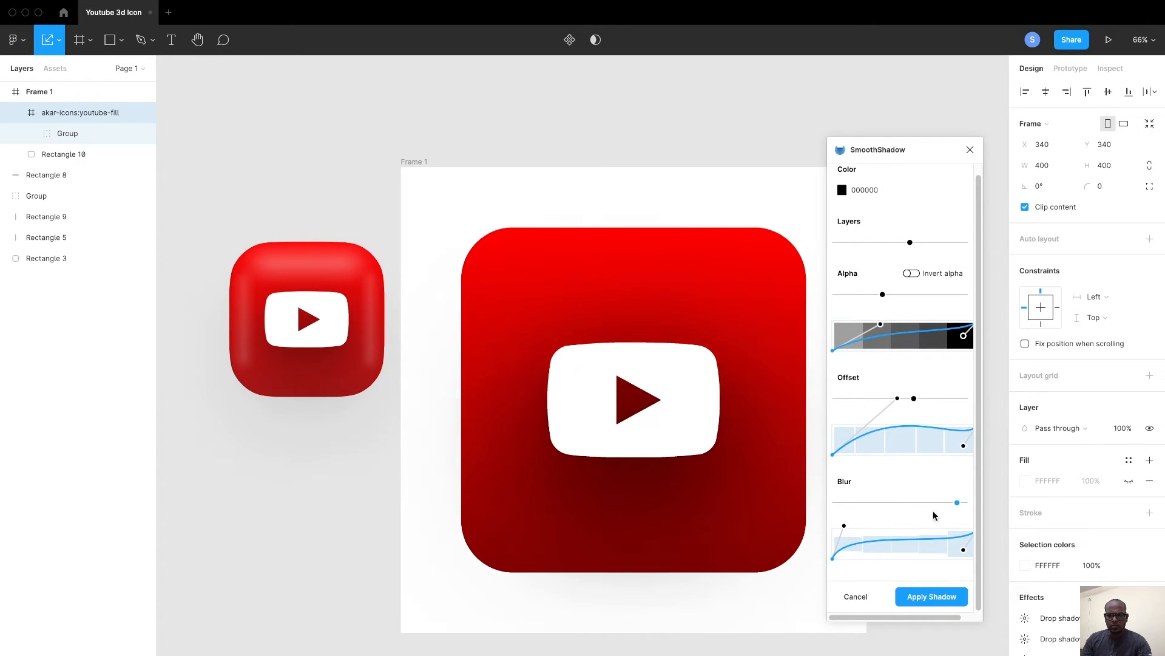
drag(957, 502, 853, 503)
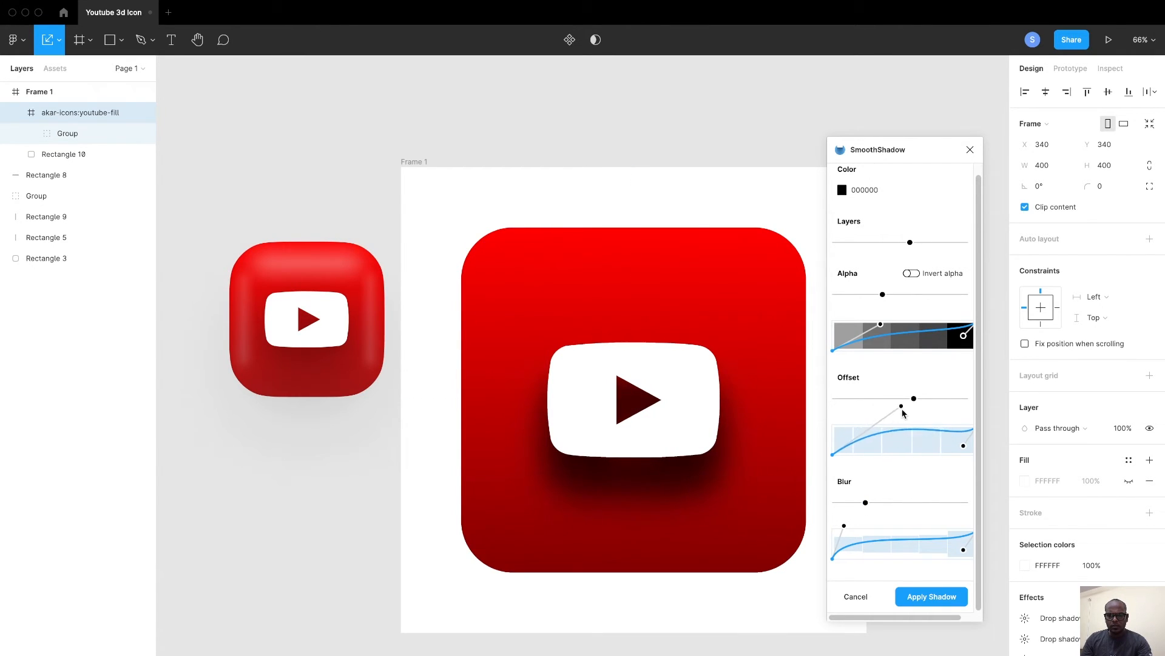
drag(903, 411, 916, 422)
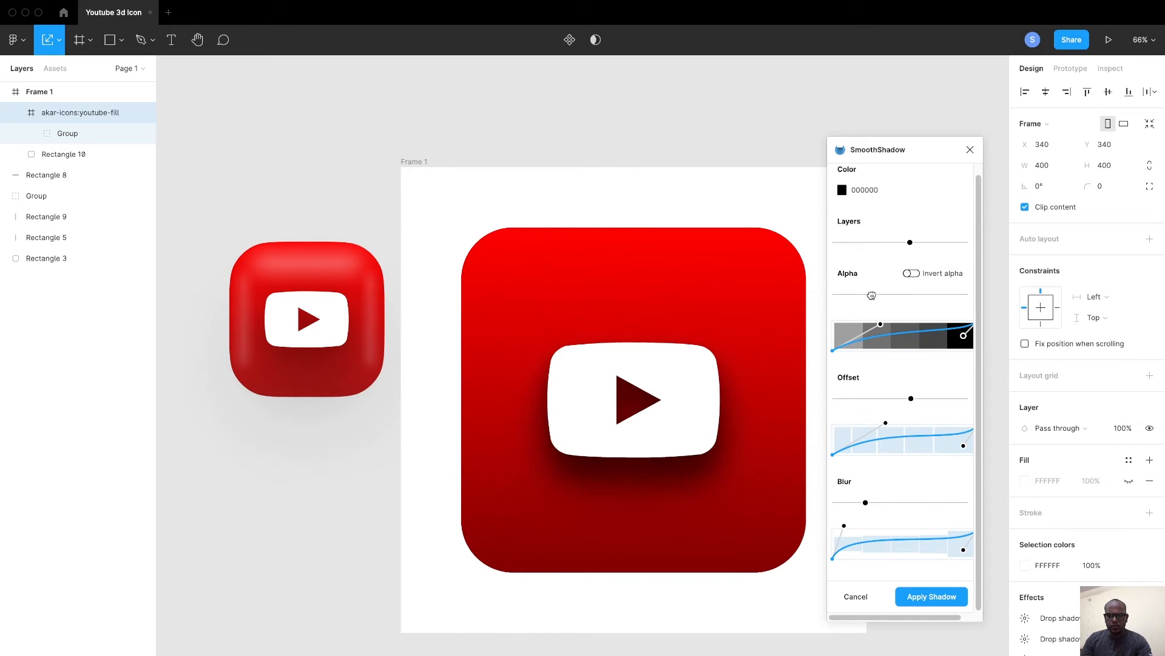
drag(870, 295, 844, 295)
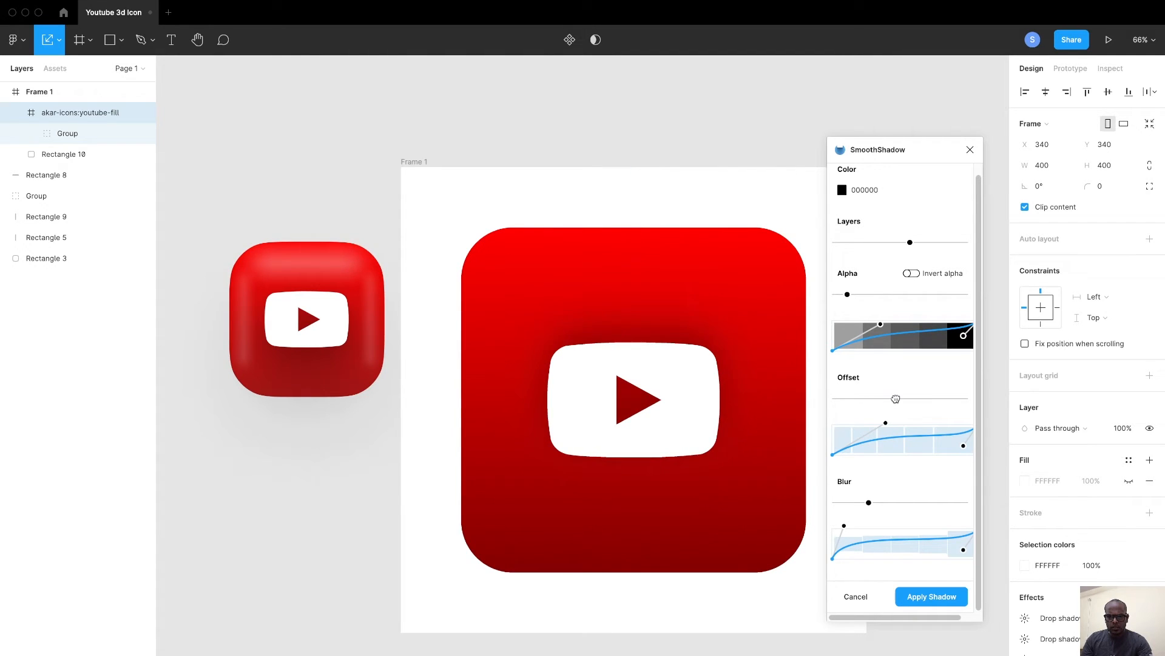
drag(896, 398, 918, 398)
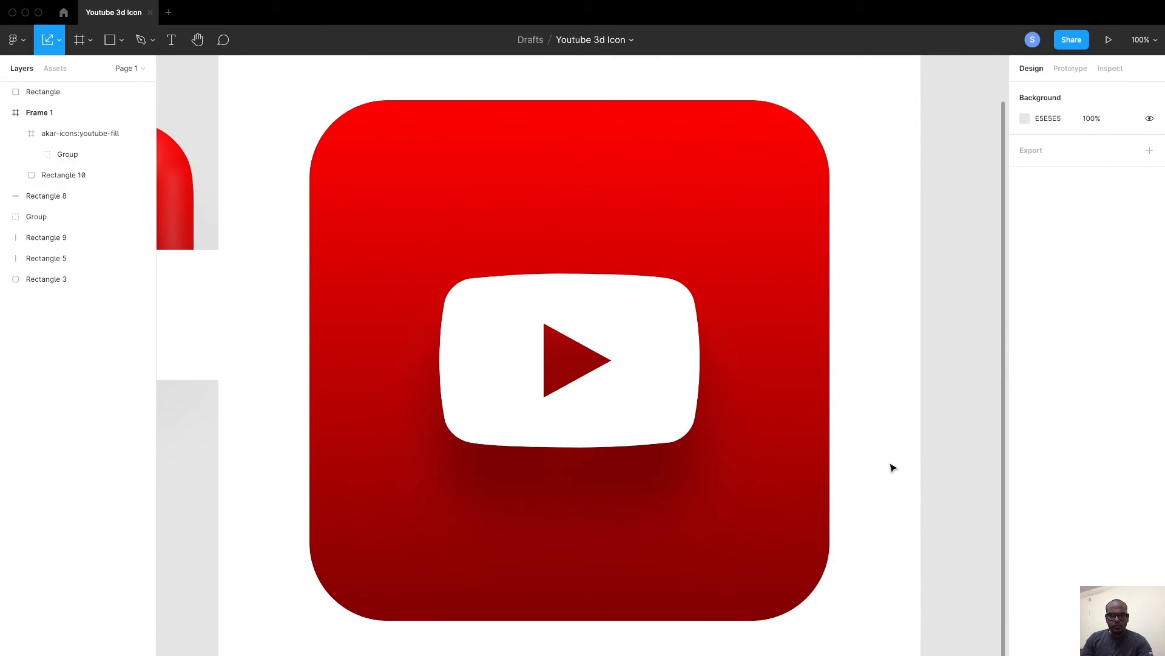
Step: Select the red rounded square background, Rectangle 10
click(43, 91)
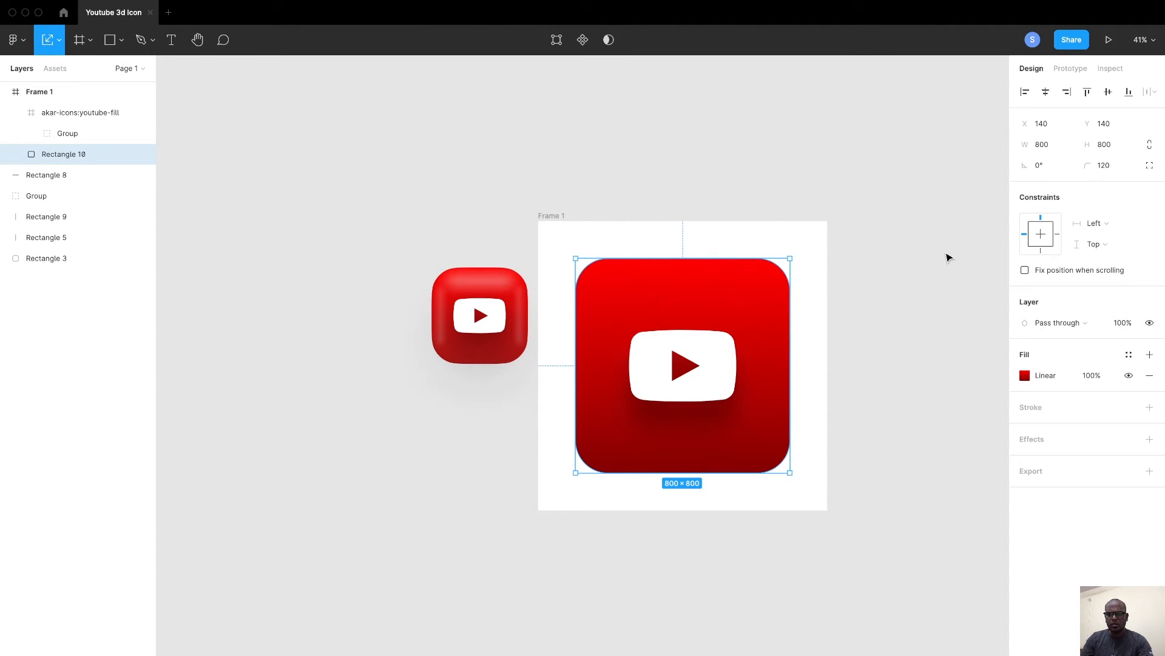
click(1105, 165)
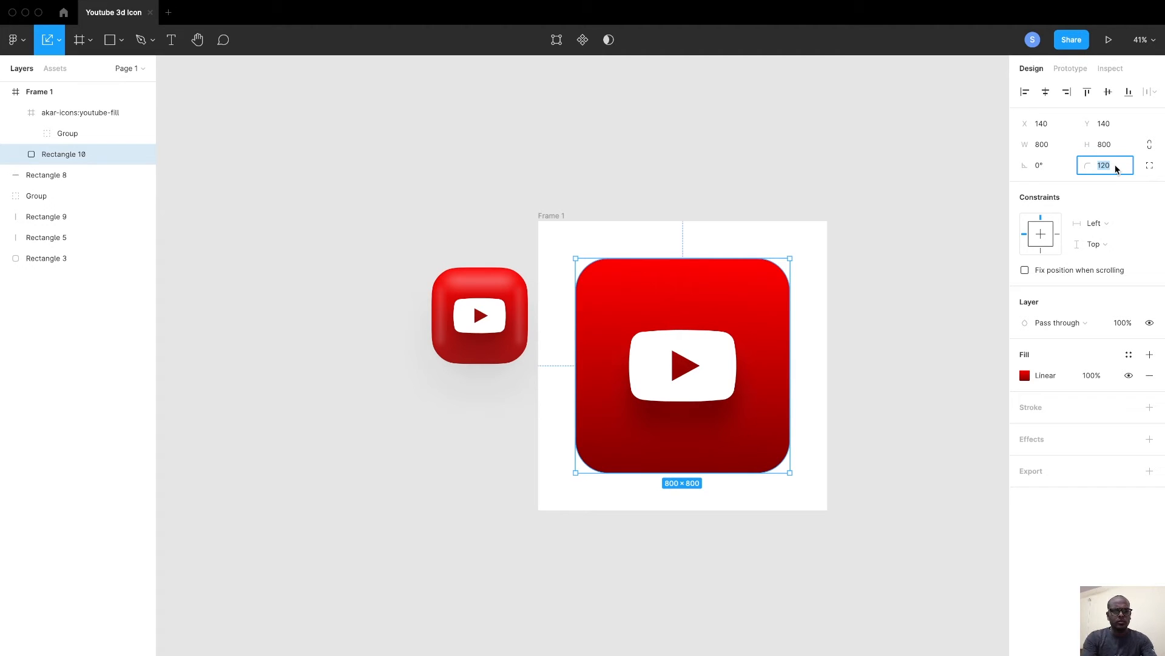
text(200)
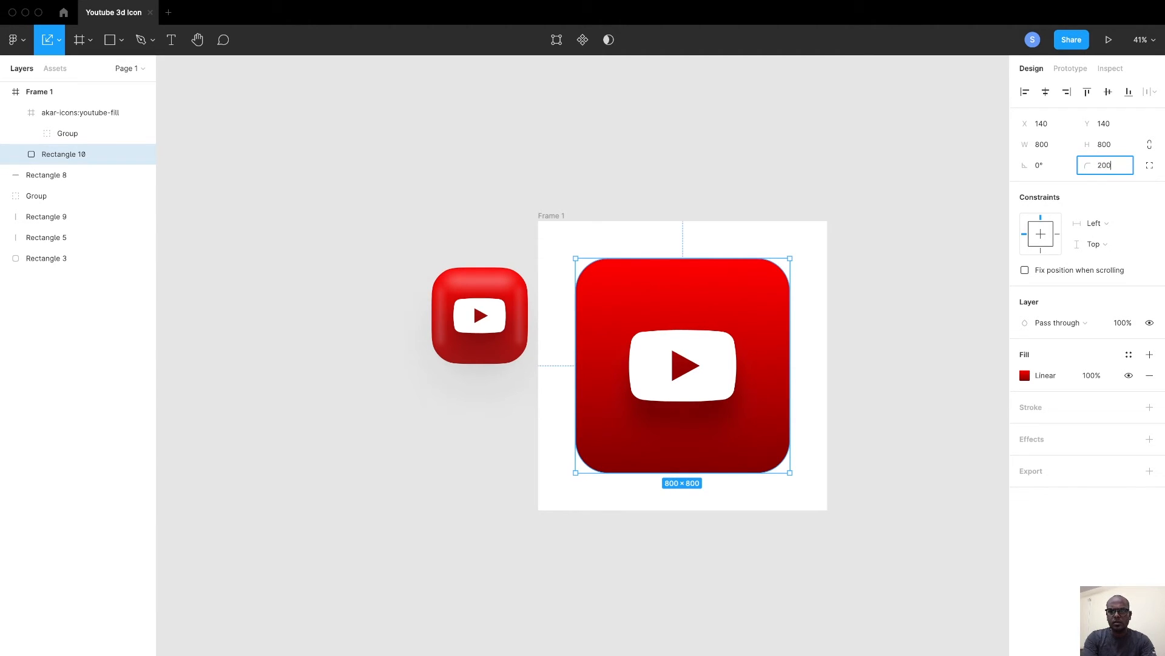
key(Enter)
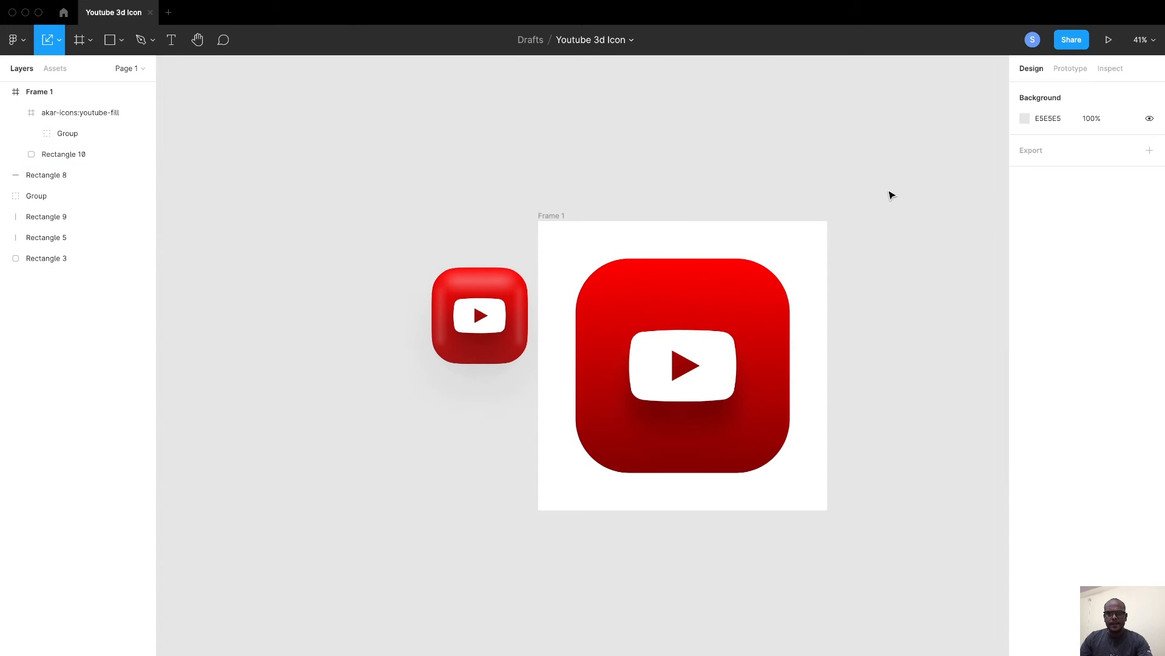
click(682, 366)
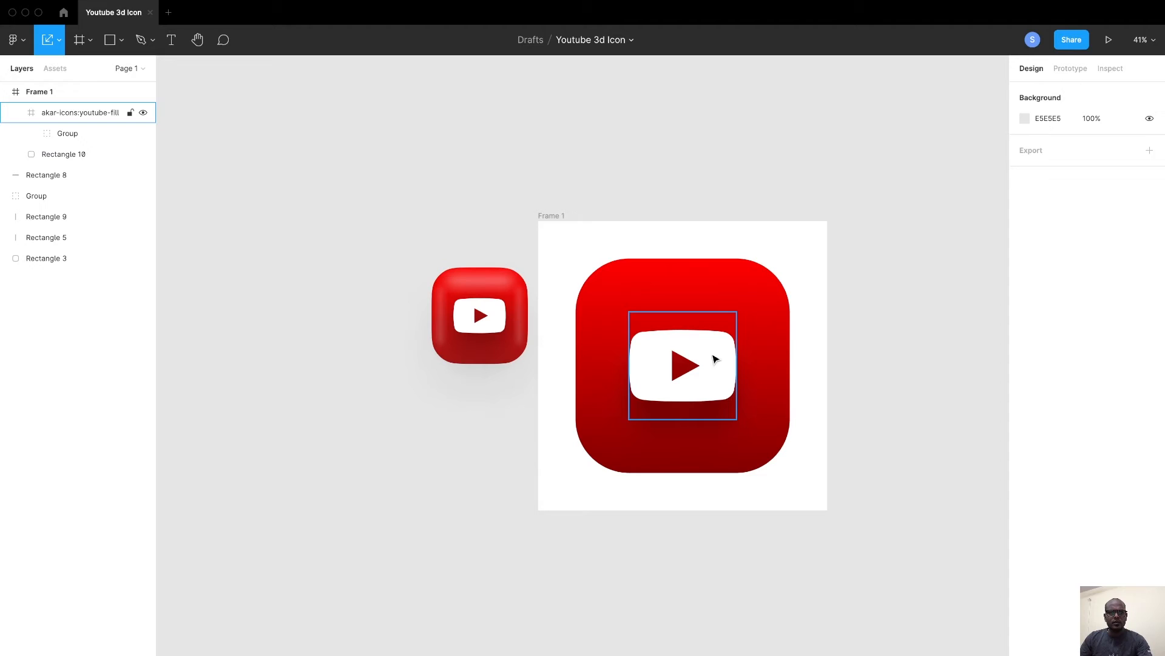
mouse_move(718, 367)
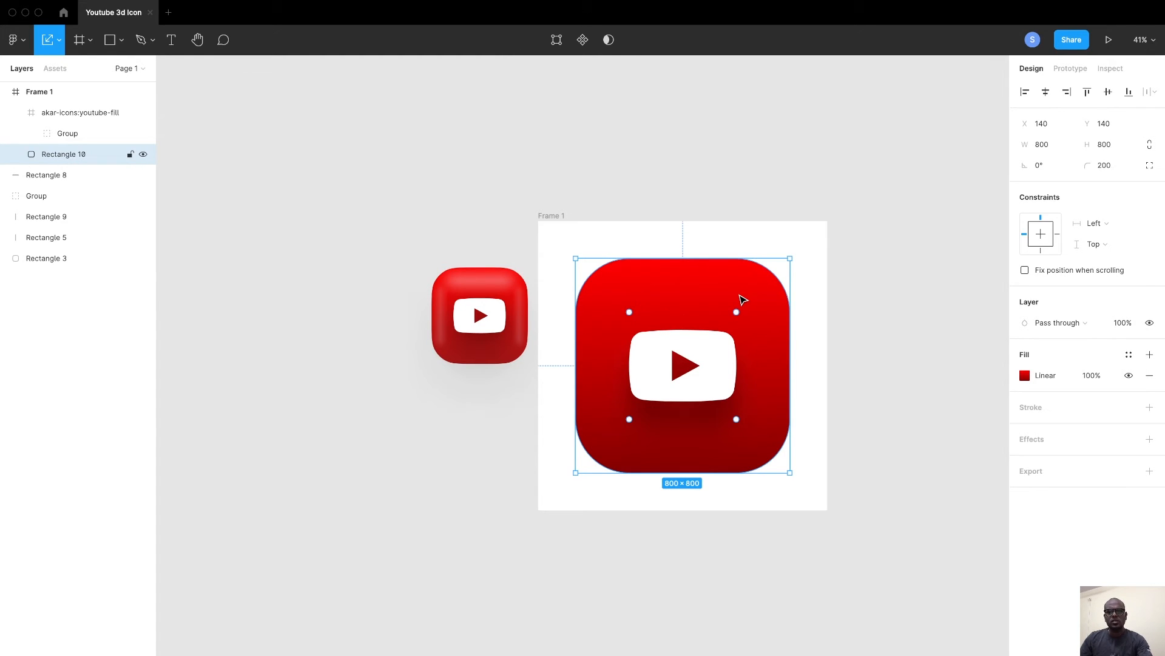
mouse_move(748, 217)
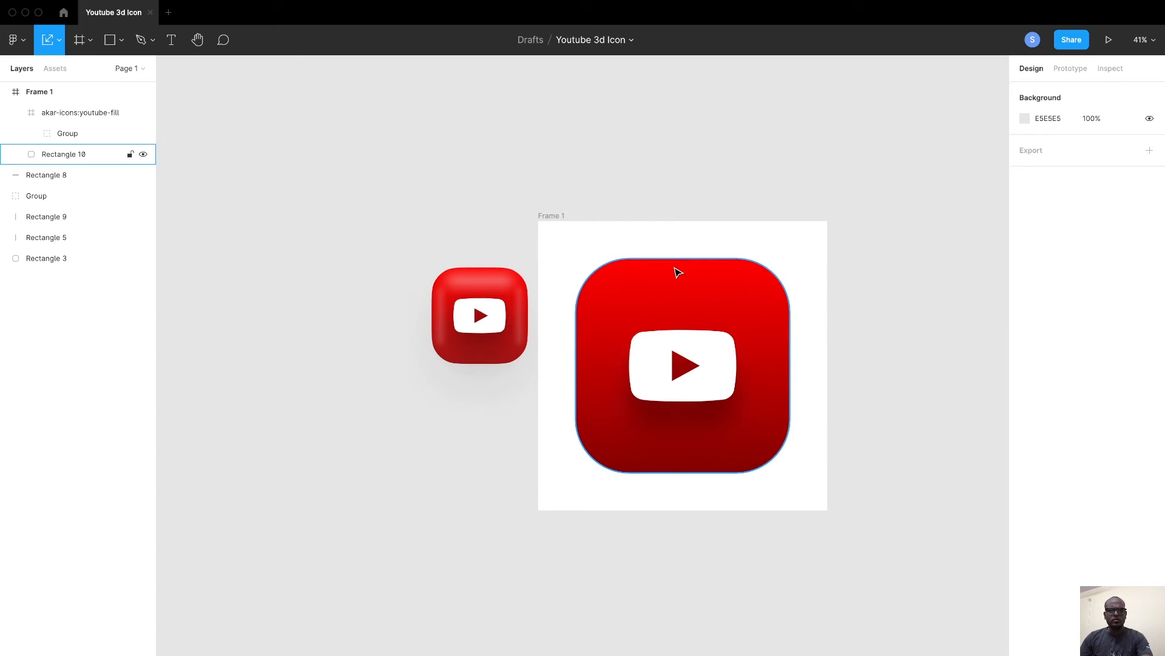
click(682, 365)
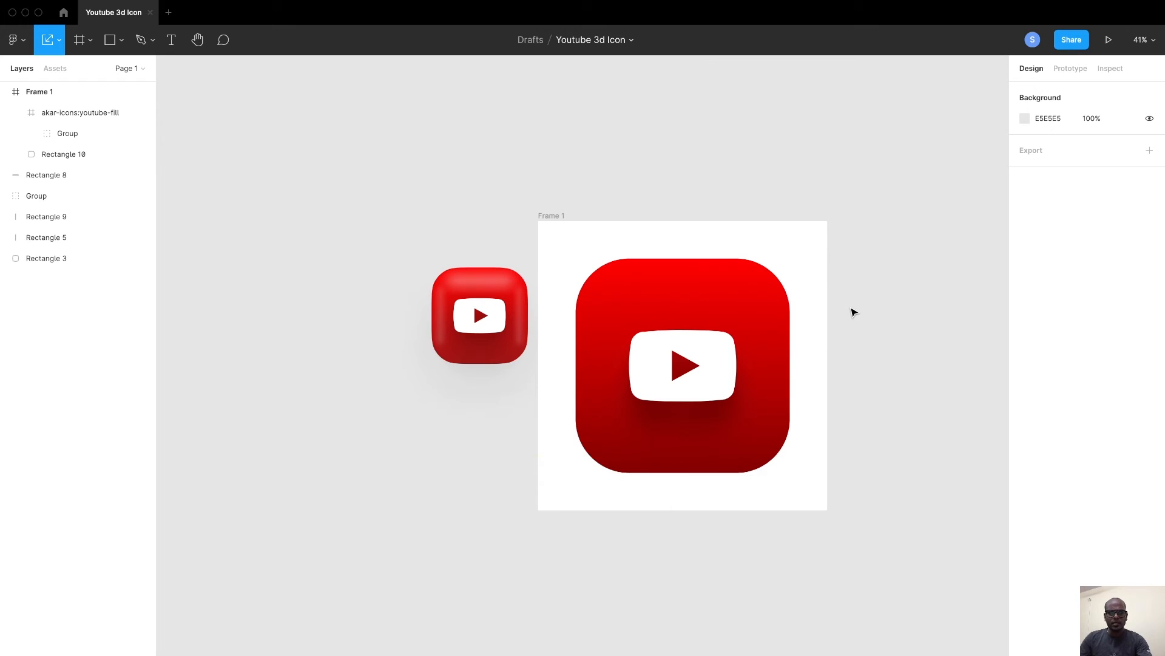
mouse_move(851, 311)
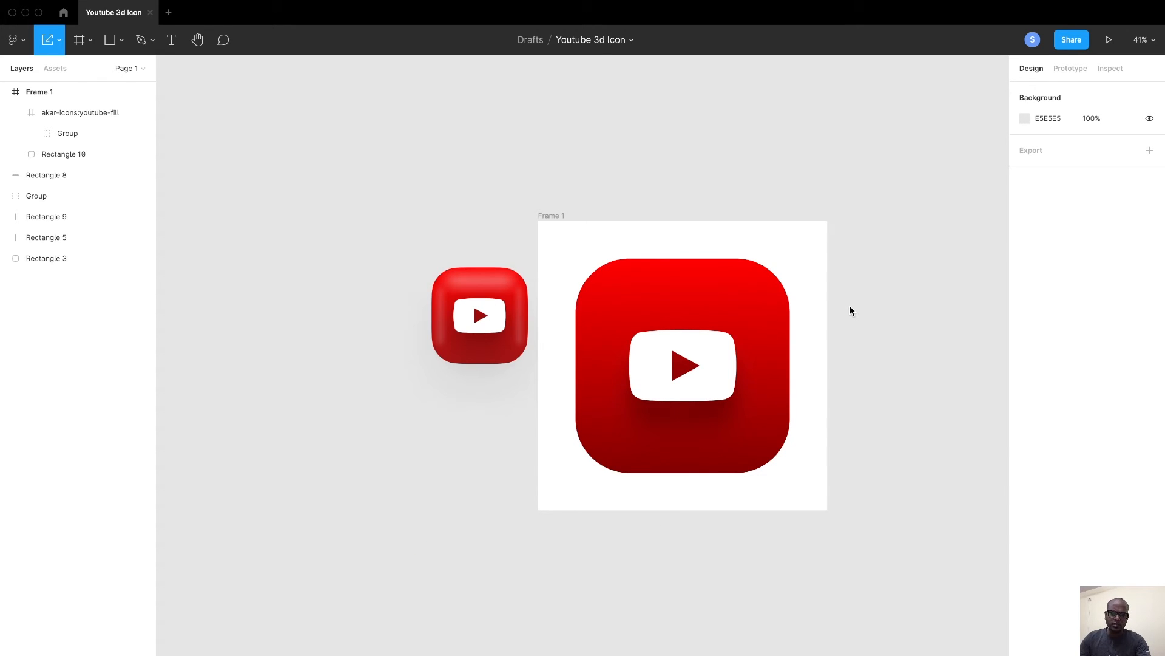
Step: Copy the reference's pink top strip into Frame 1 and stretch it to about 605×57
click(46, 175)
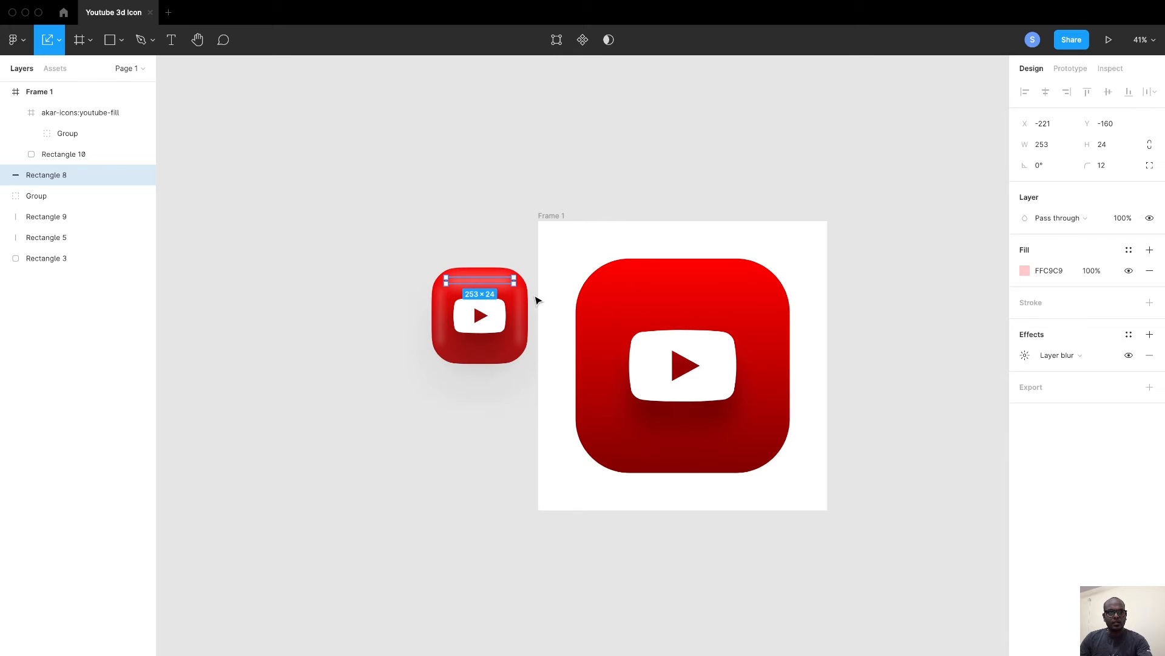
mouse_move(546, 302)
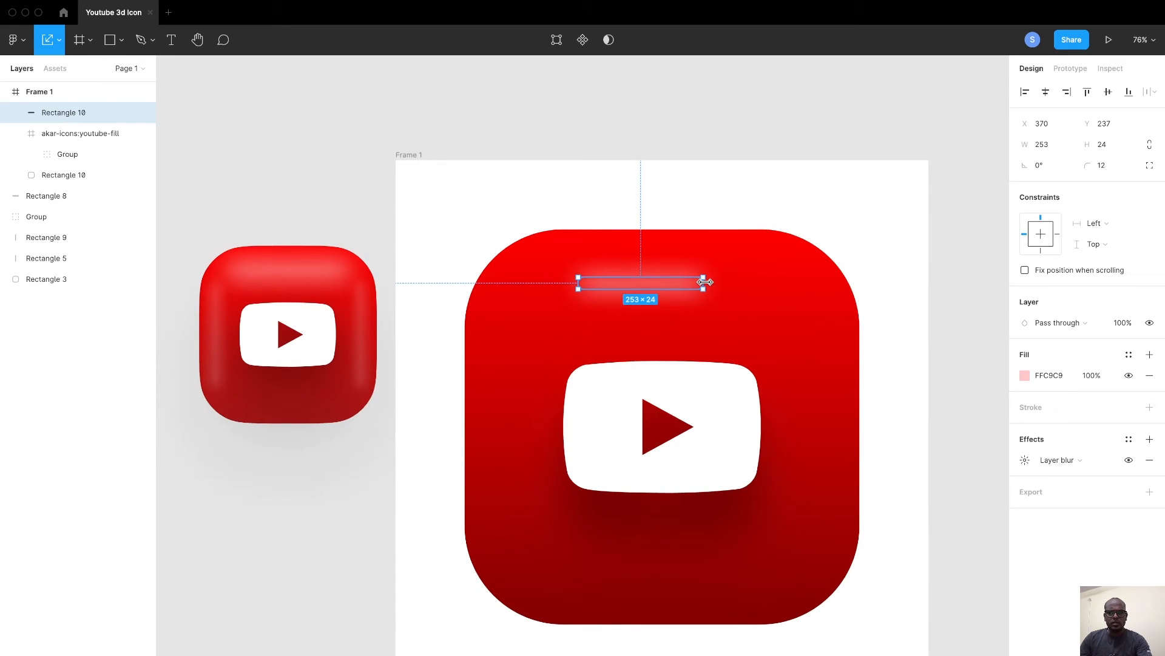
drag(706, 282, 804, 284)
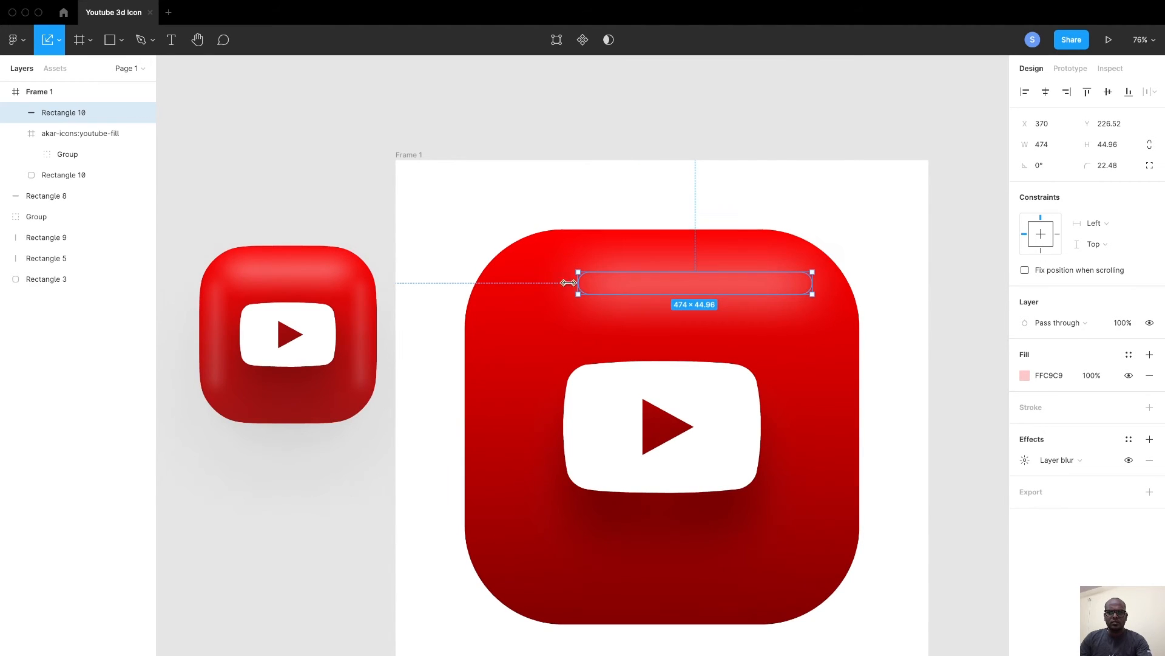
drag(564, 284, 510, 281)
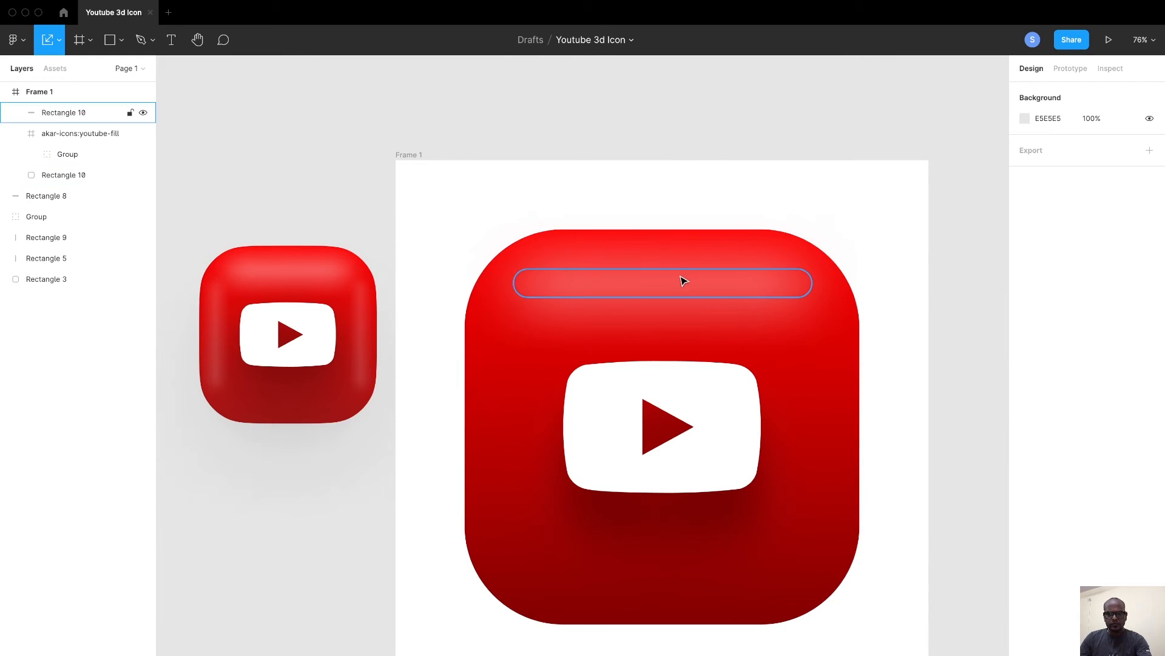
click(681, 282)
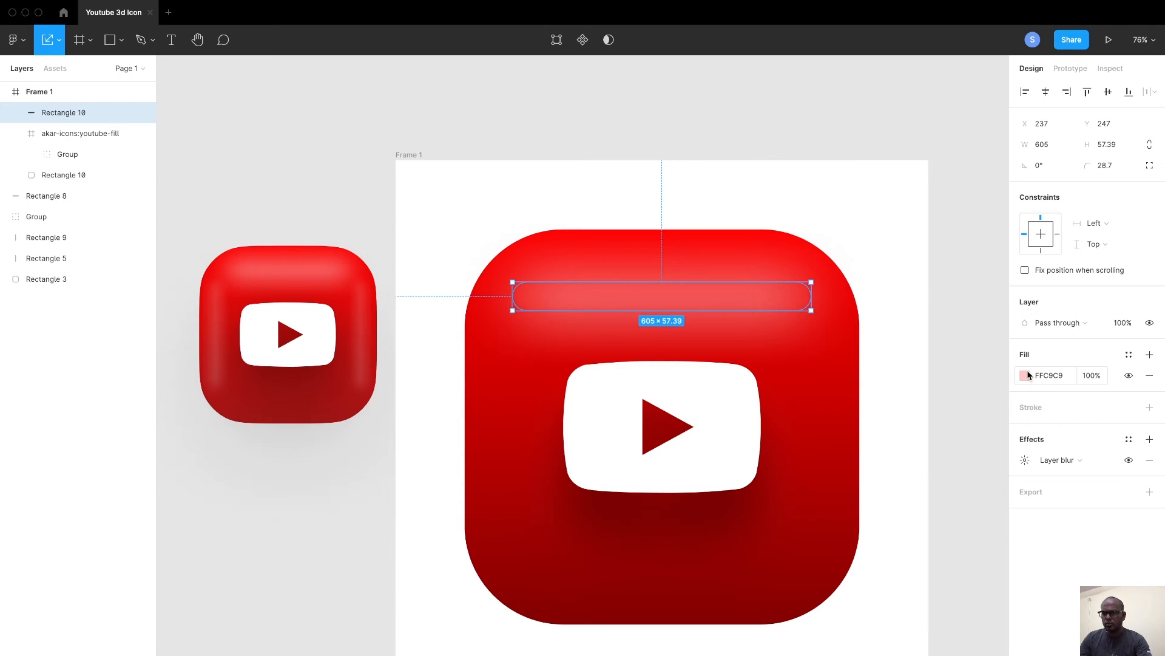
Step: Inspect the top strip's pink fill and toggle its visibility off and on to compare
click(1024, 375)
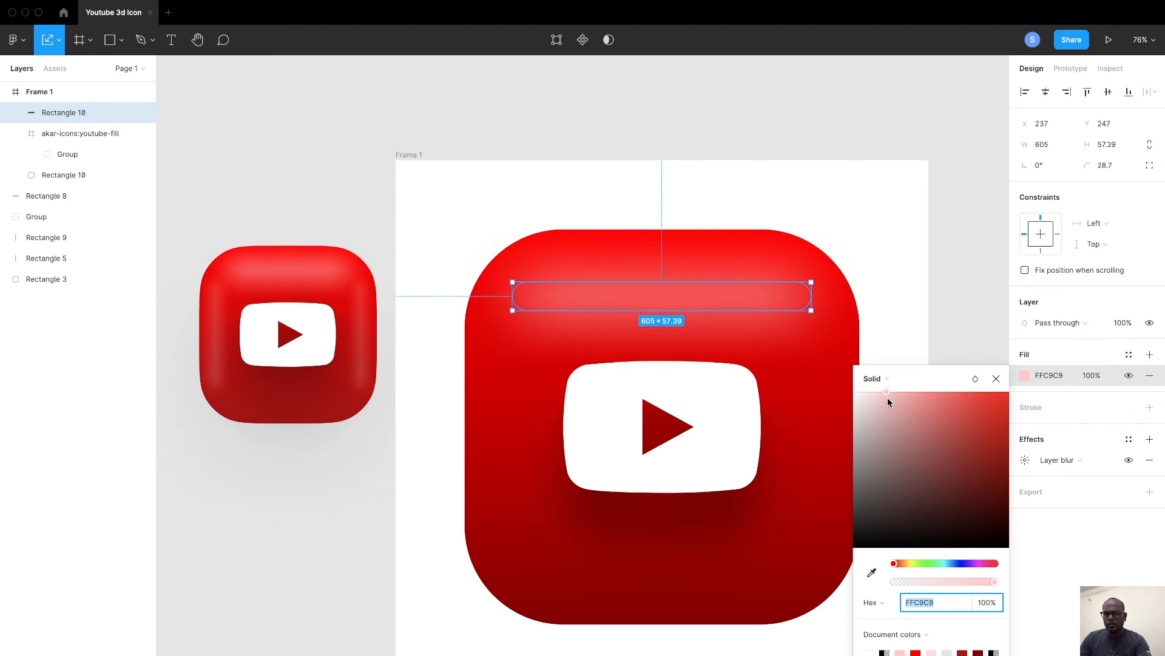
mouse_move(924, 393)
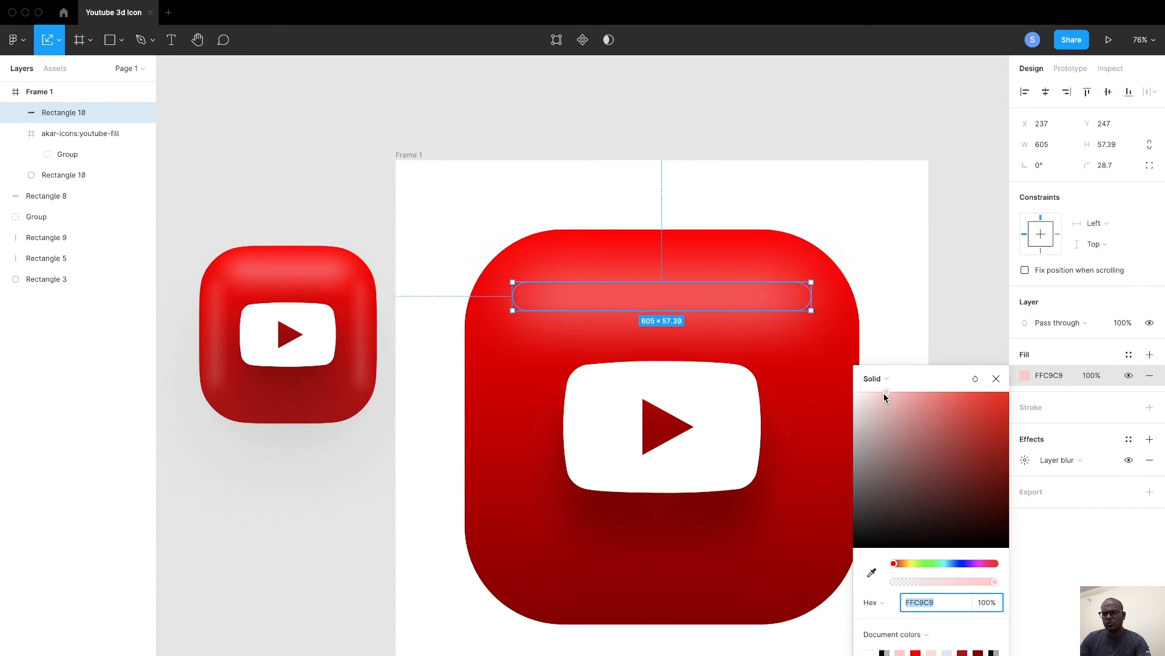
mouse_move(947, 298)
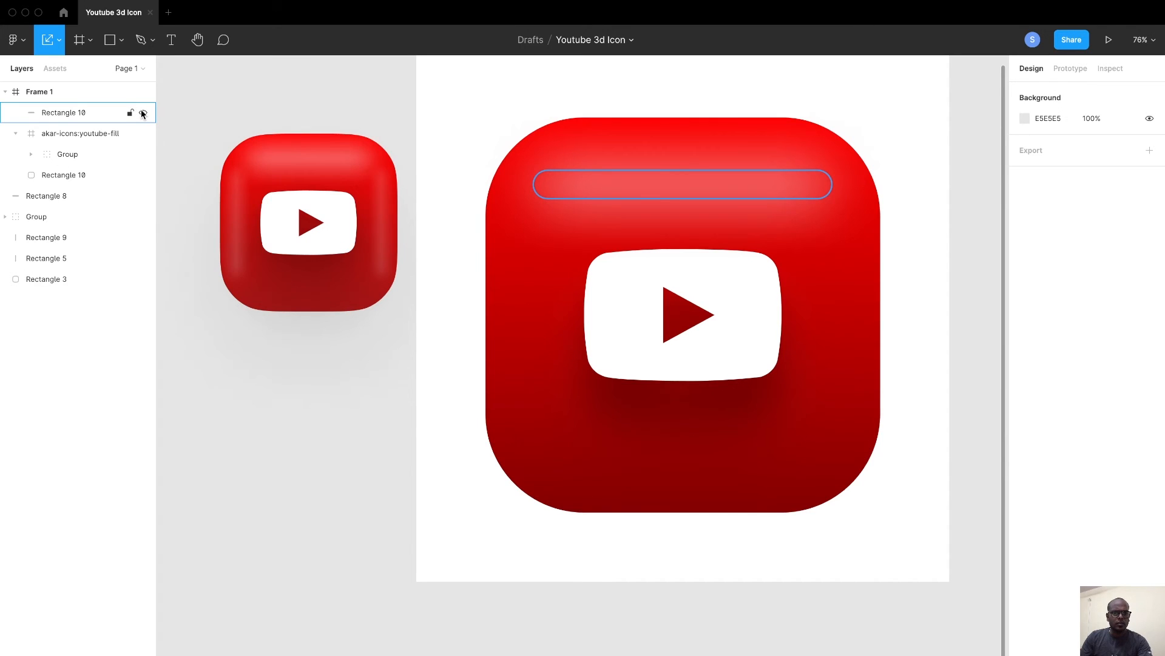
click(143, 113)
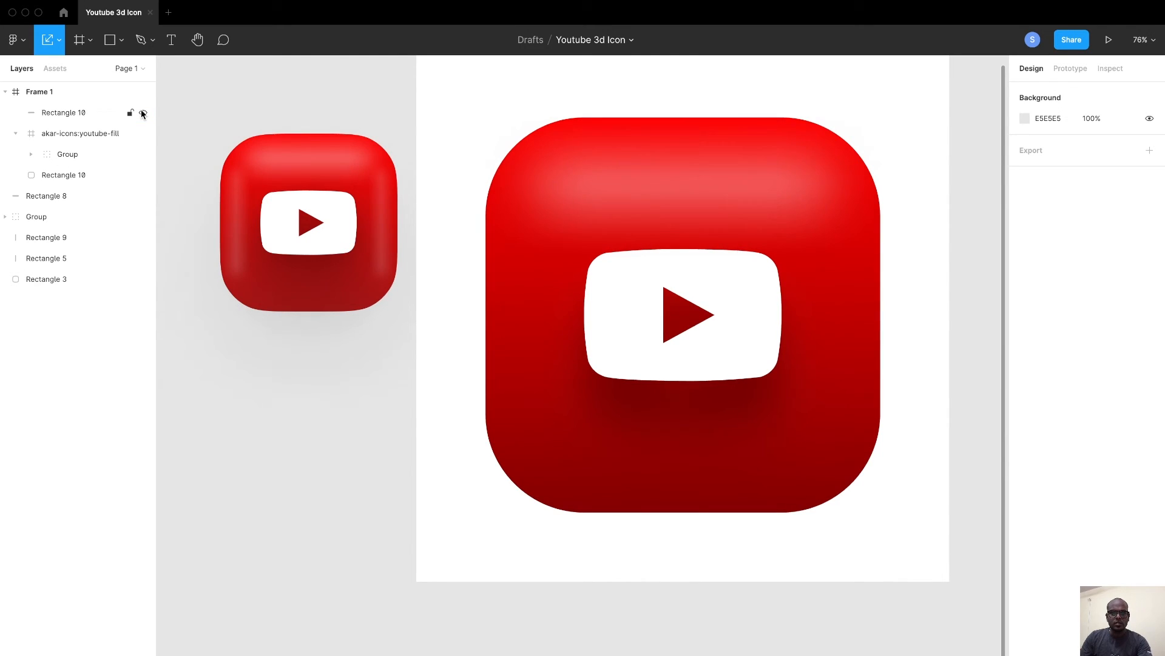
click(143, 114)
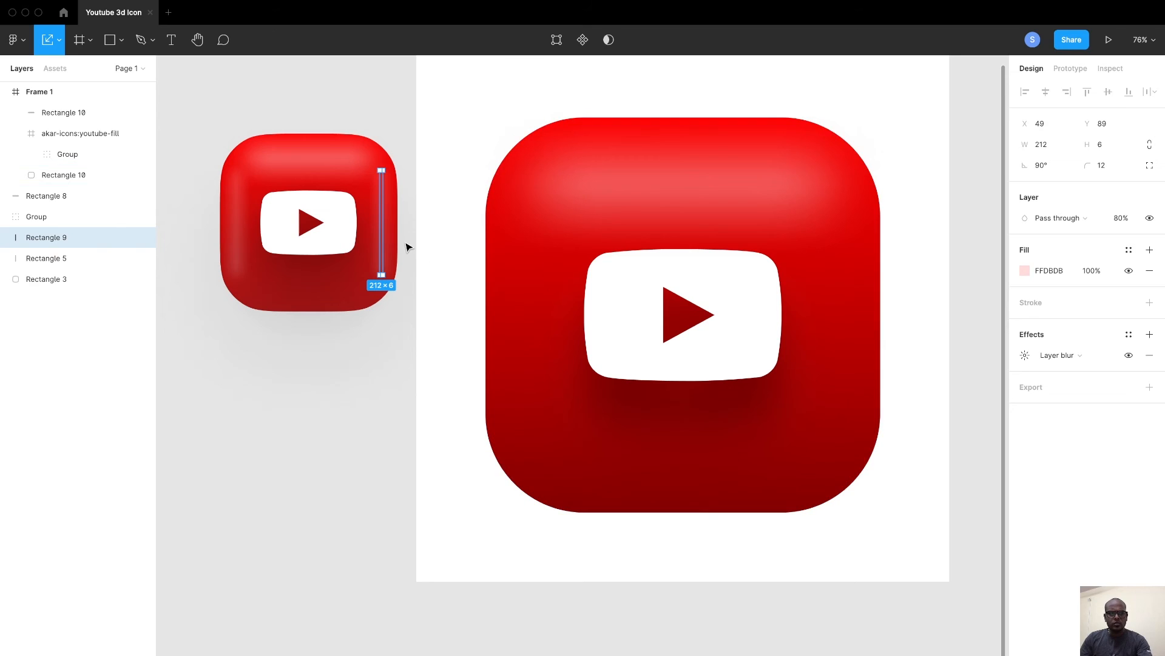
Step: Place the reference's pink side highlight strip on the large icon's left and right edges
click(46, 237)
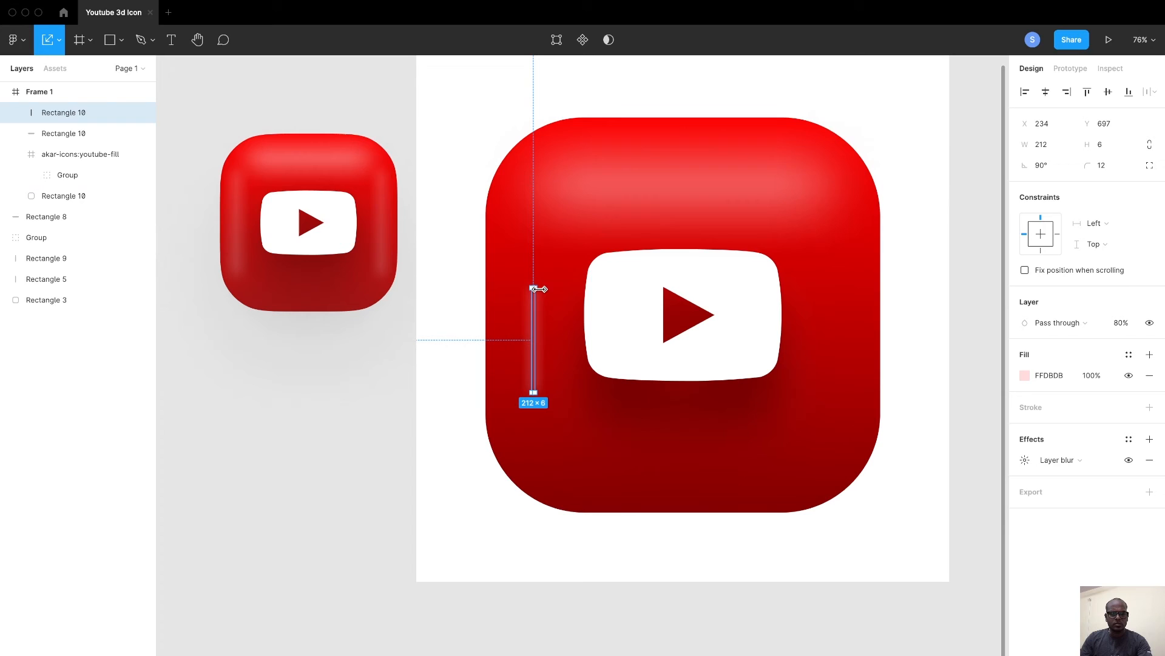
drag(534, 289, 534, 277)
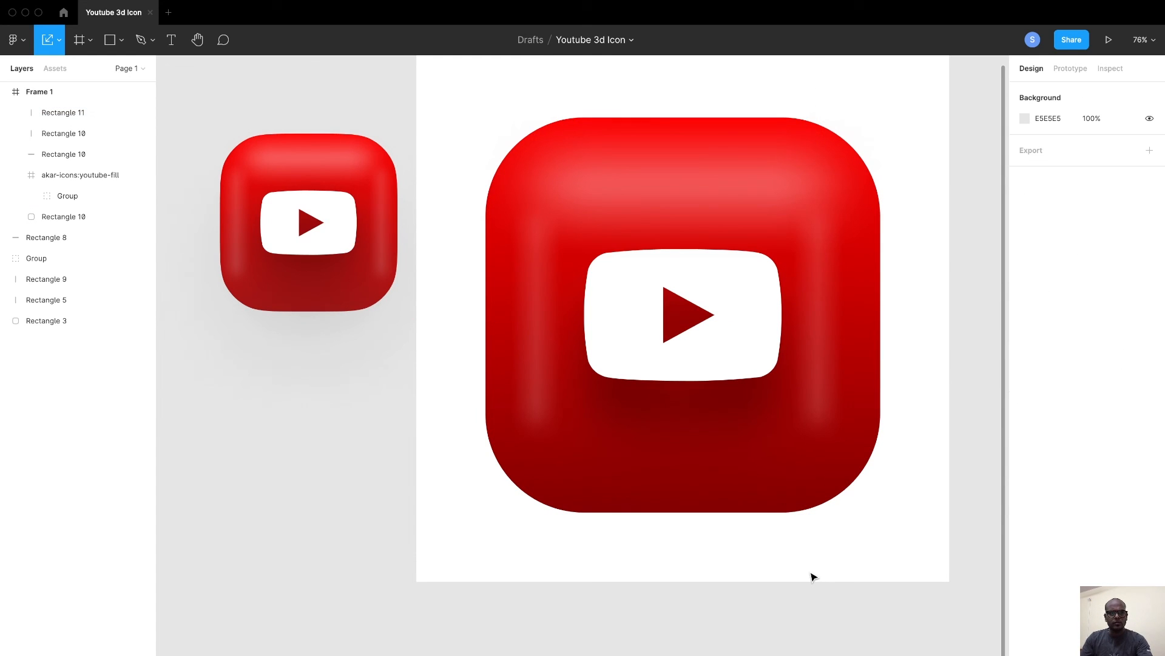
click(63, 112)
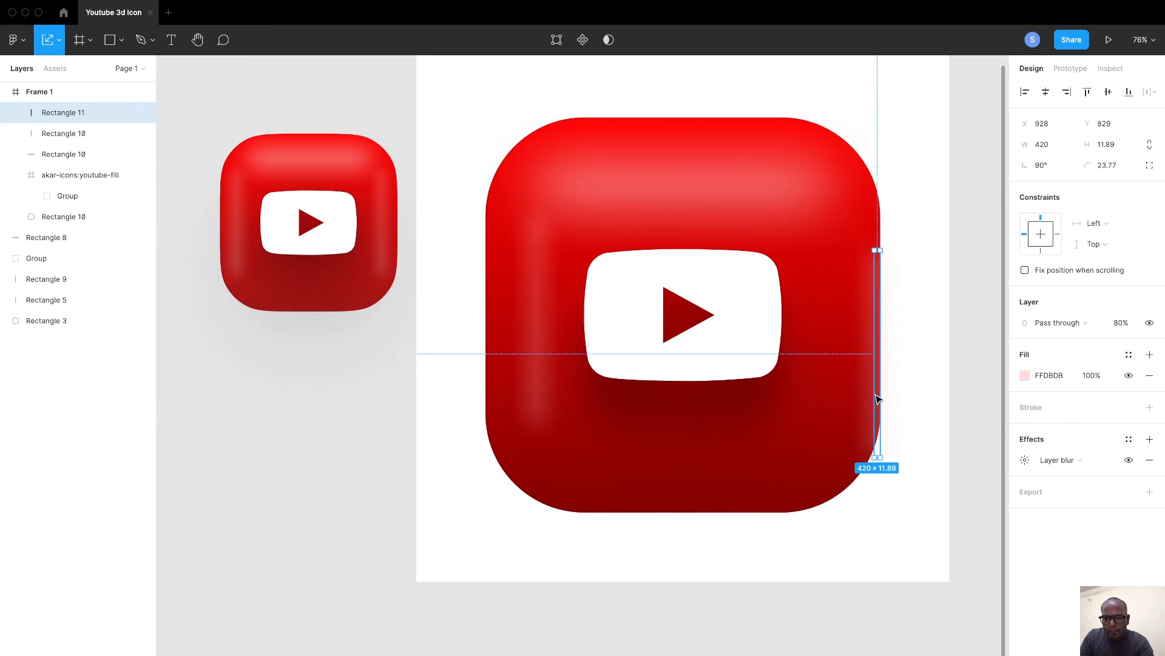
mouse_move(986, 408)
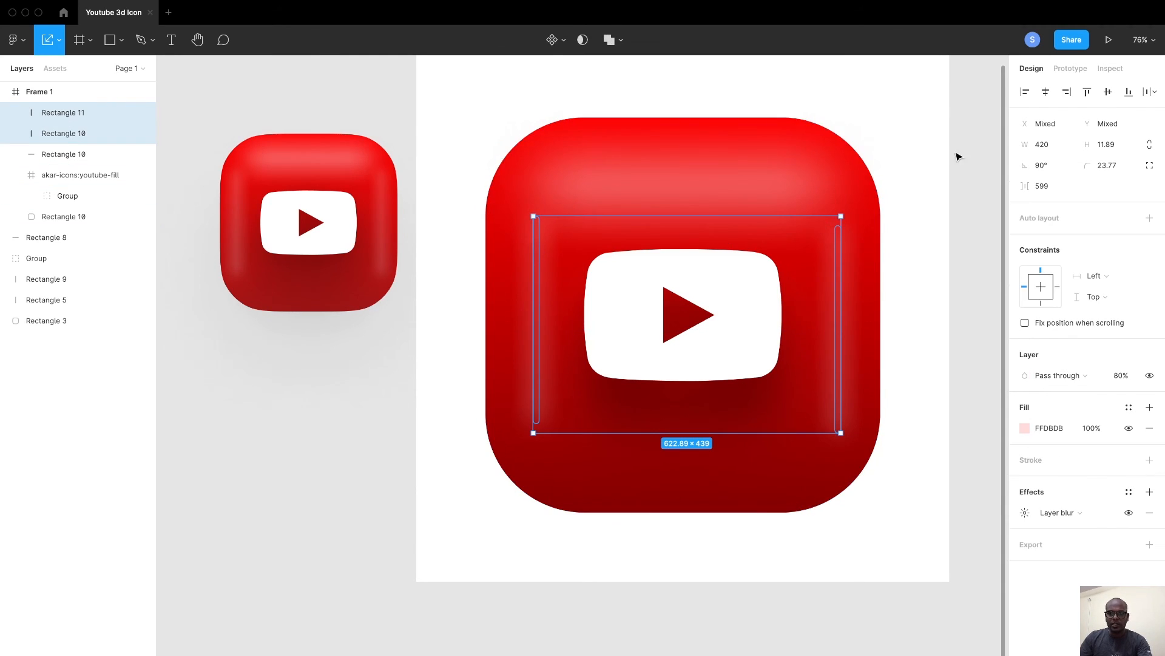
mouse_move(1107, 92)
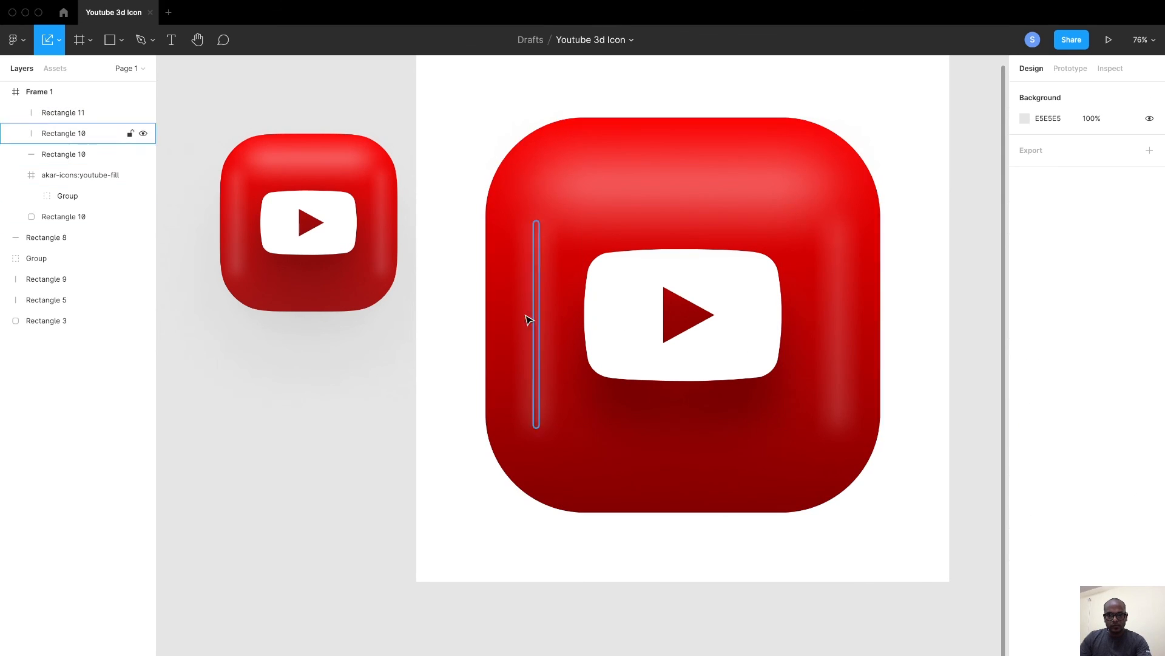
Step: Resize the side highlight strips to 420×11.89 and deselect them
click(79, 174)
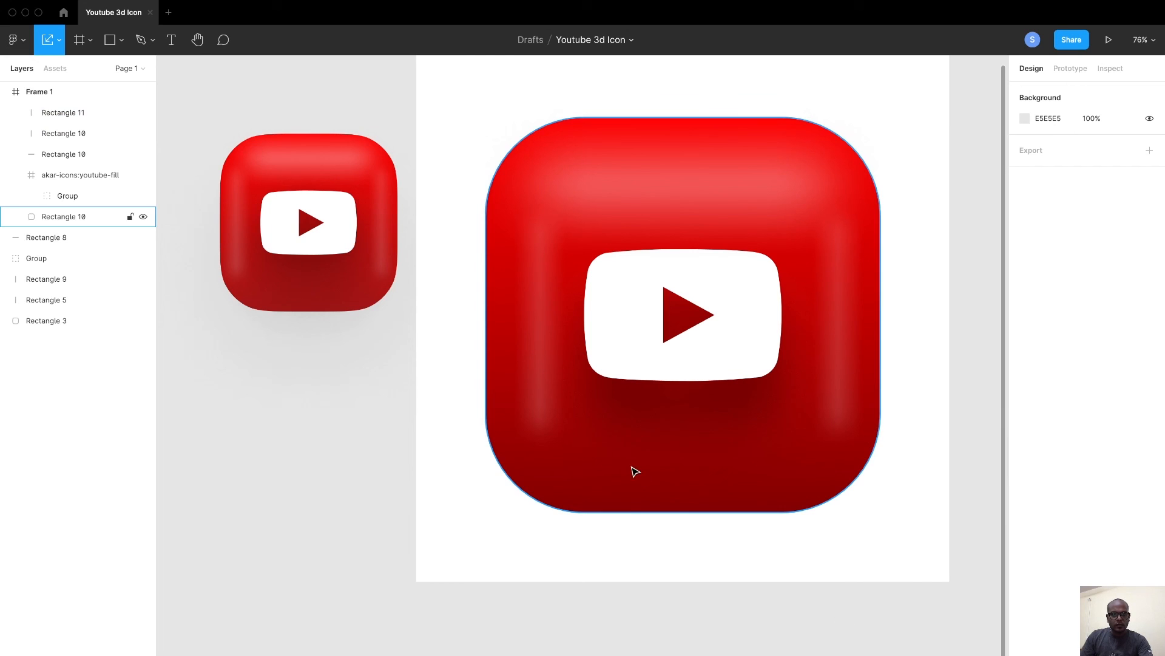
click(704, 591)
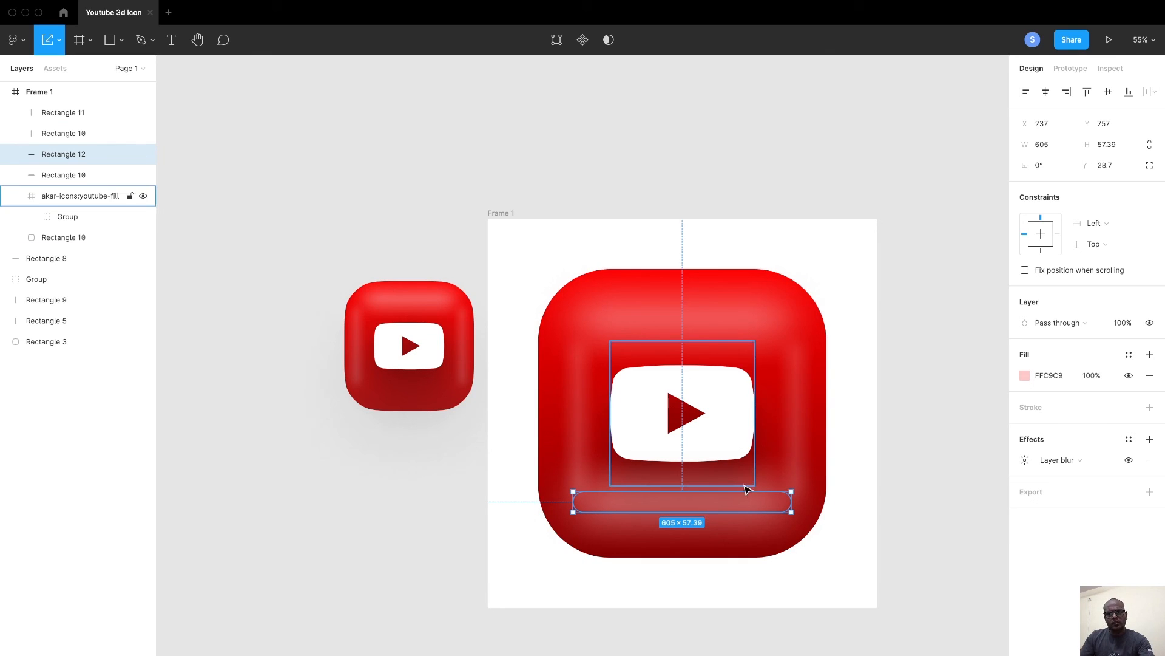
mouse_move(747, 470)
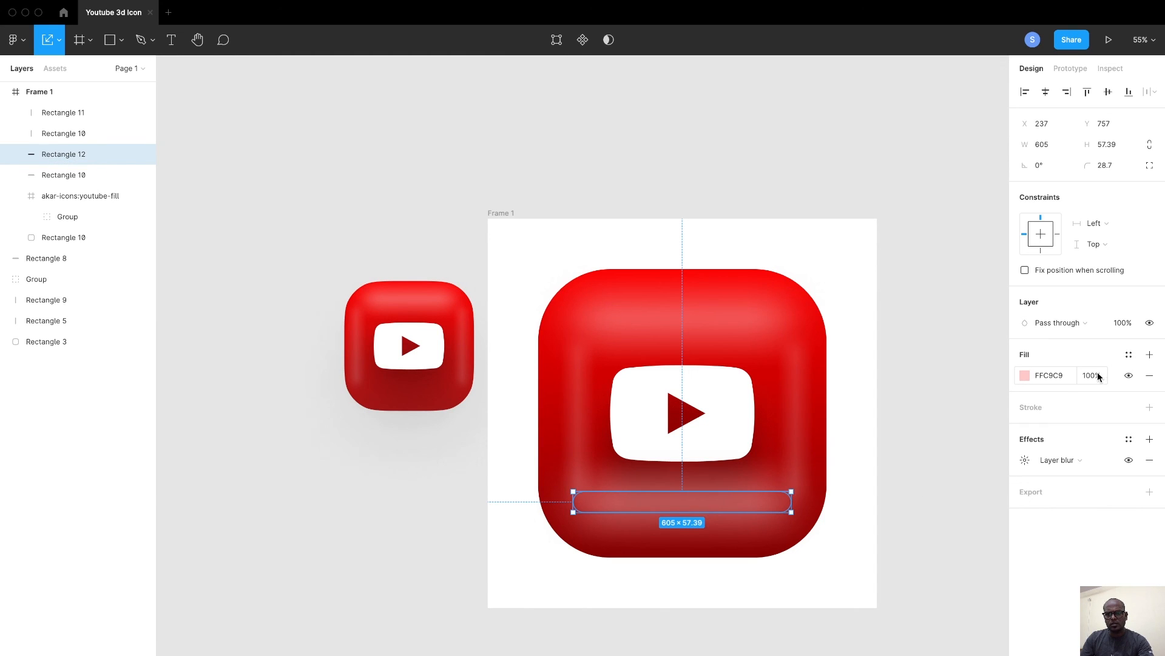
click(1091, 375)
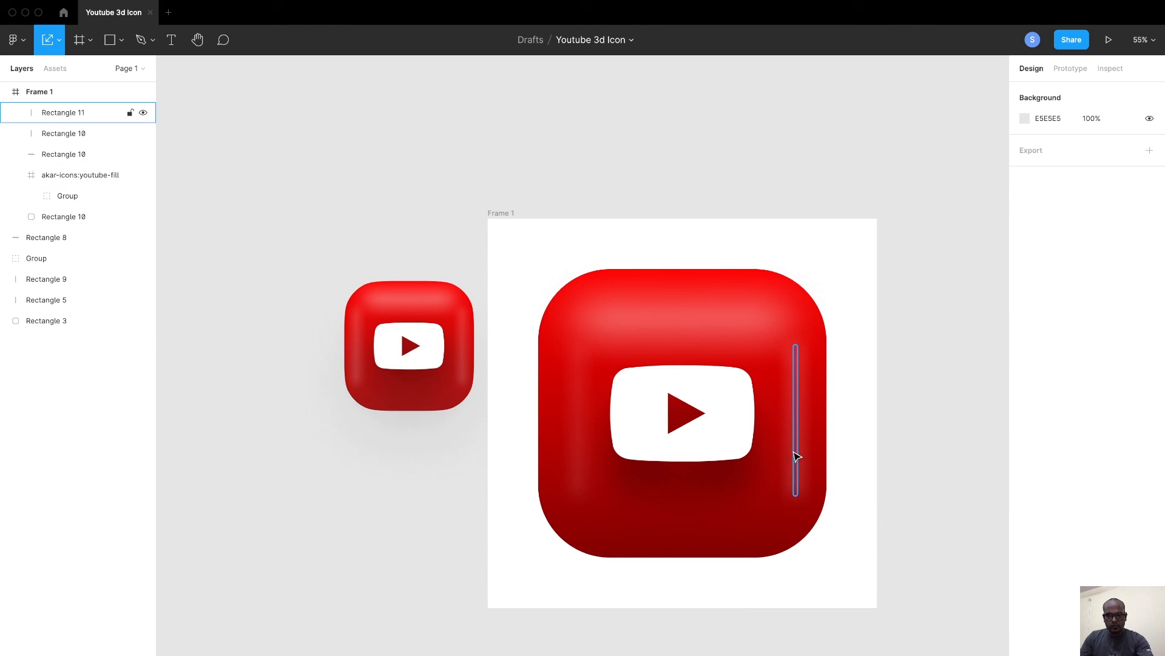
click(901, 601)
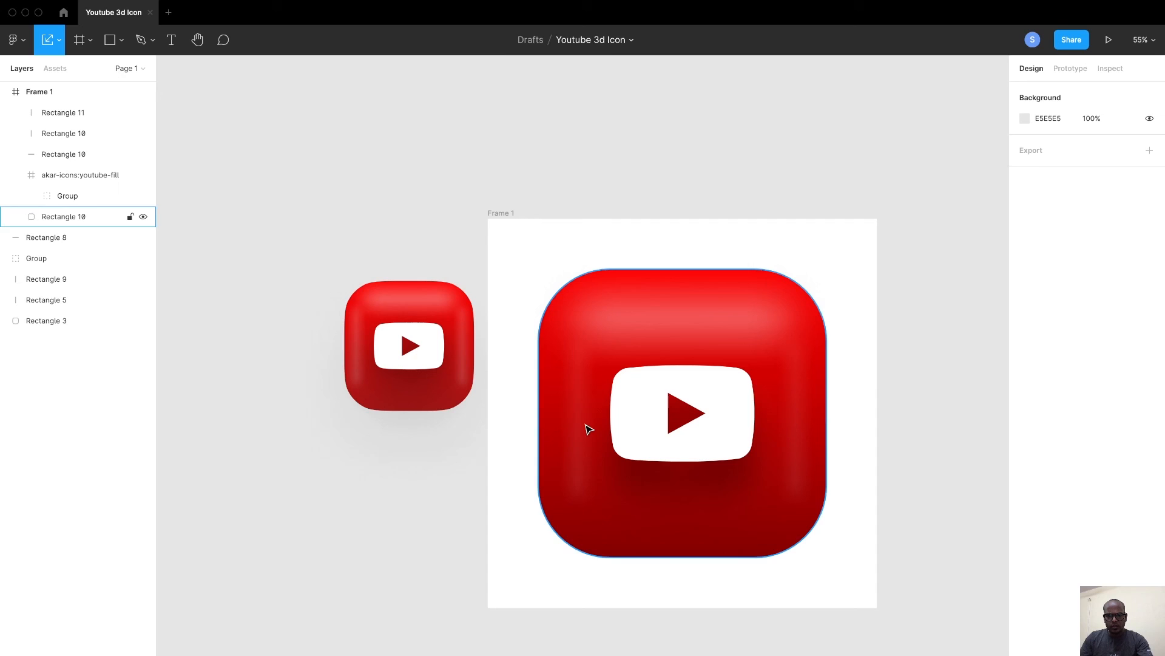
Step: Select the left side highlight strip and lower its opacity from 80% to 40%
click(63, 133)
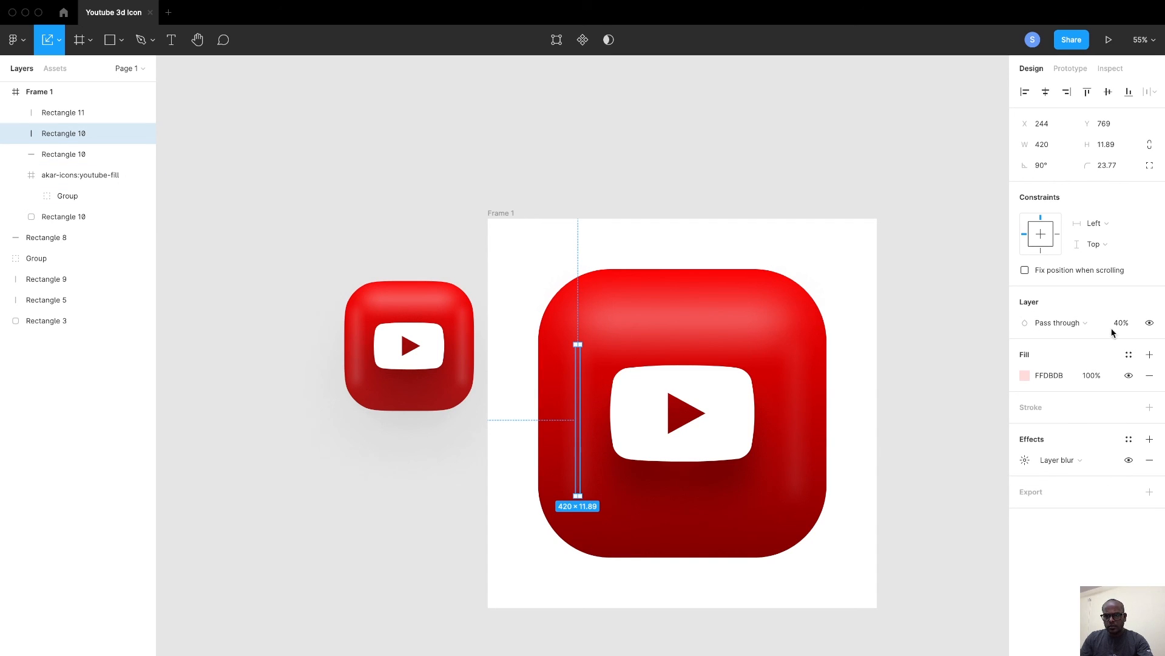
mouse_move(847, 427)
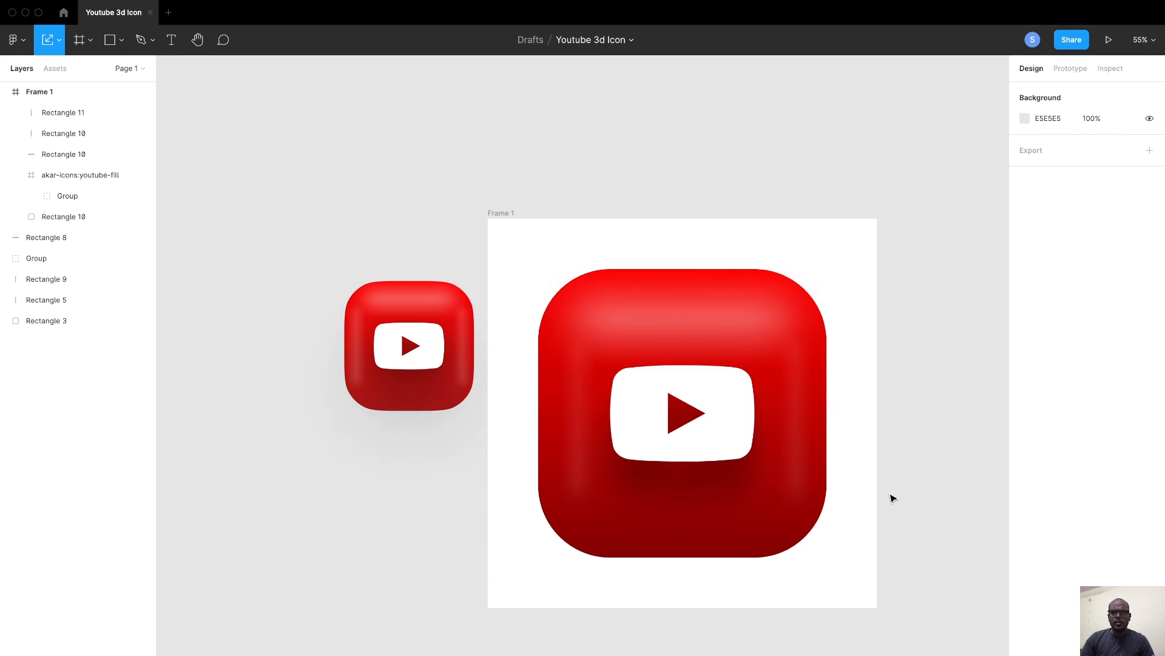
mouse_move(517, 250)
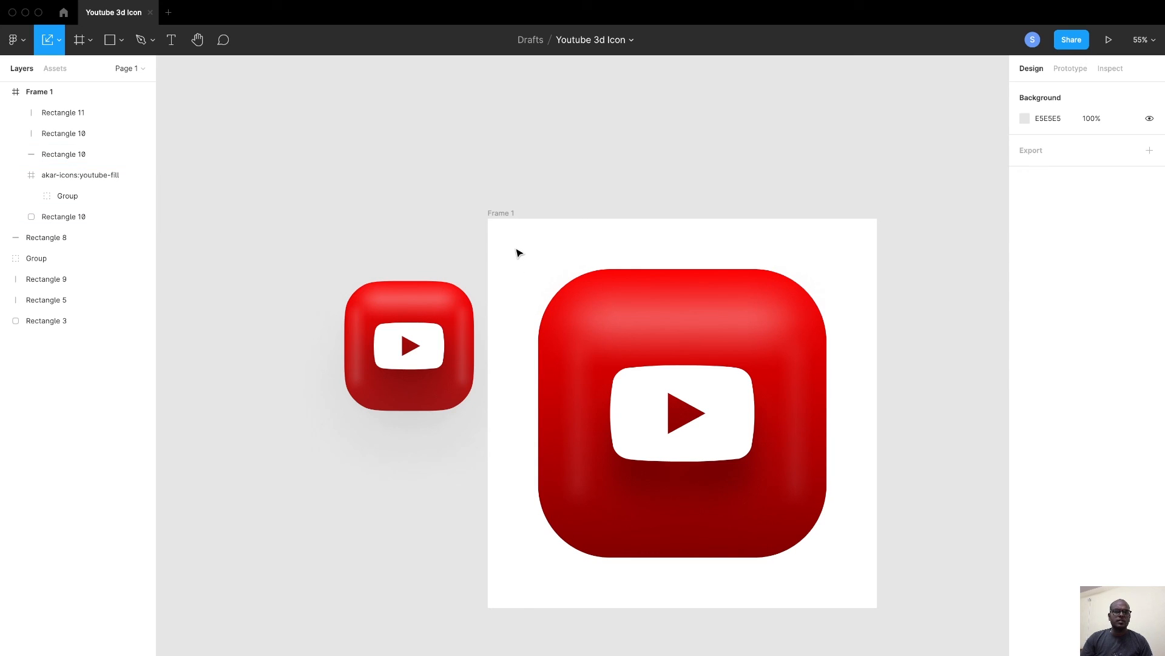